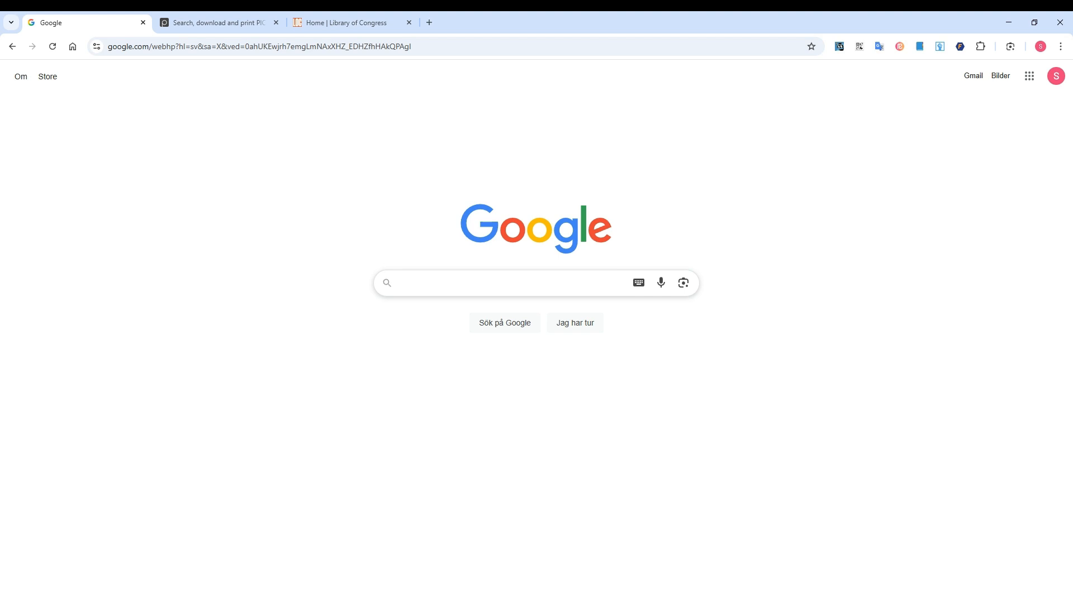
mouse_move(443, 381)
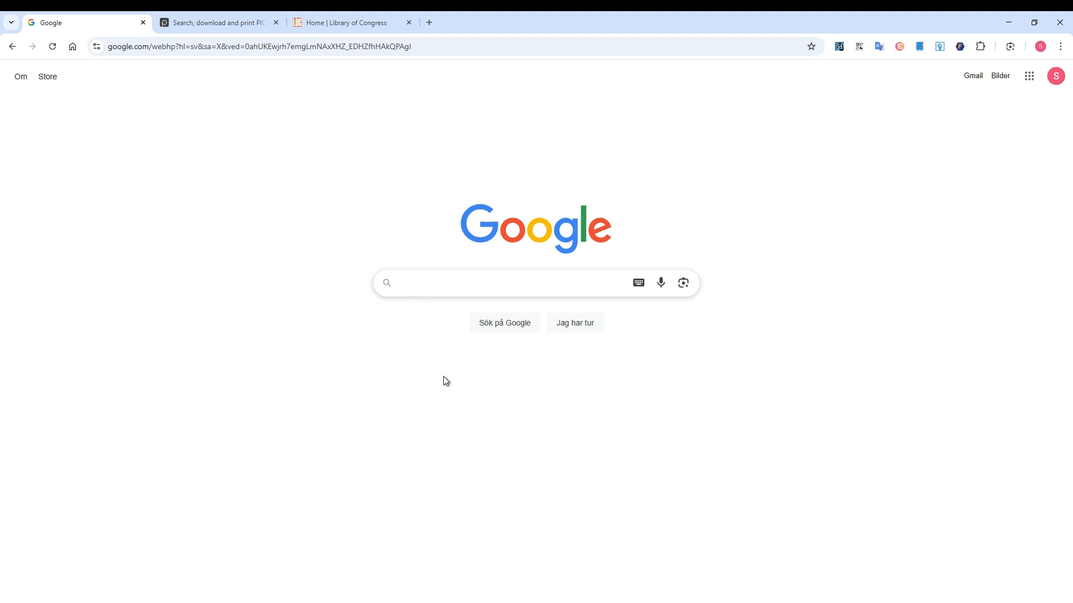
Search Google for 'public domain photos' and scroll through the results.
text(public domain photos)
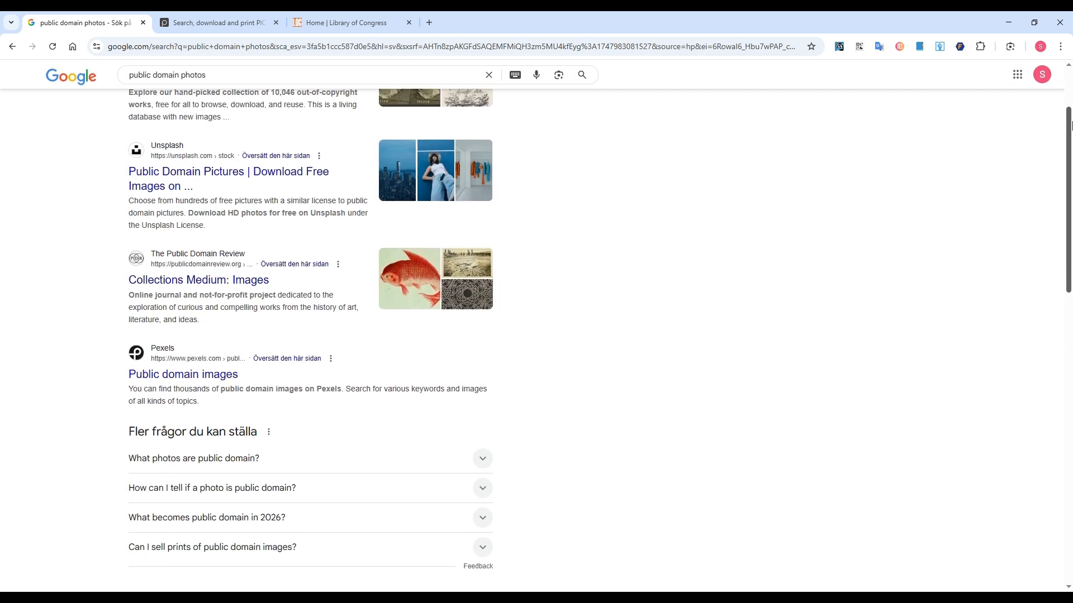
scroll(down, 3)
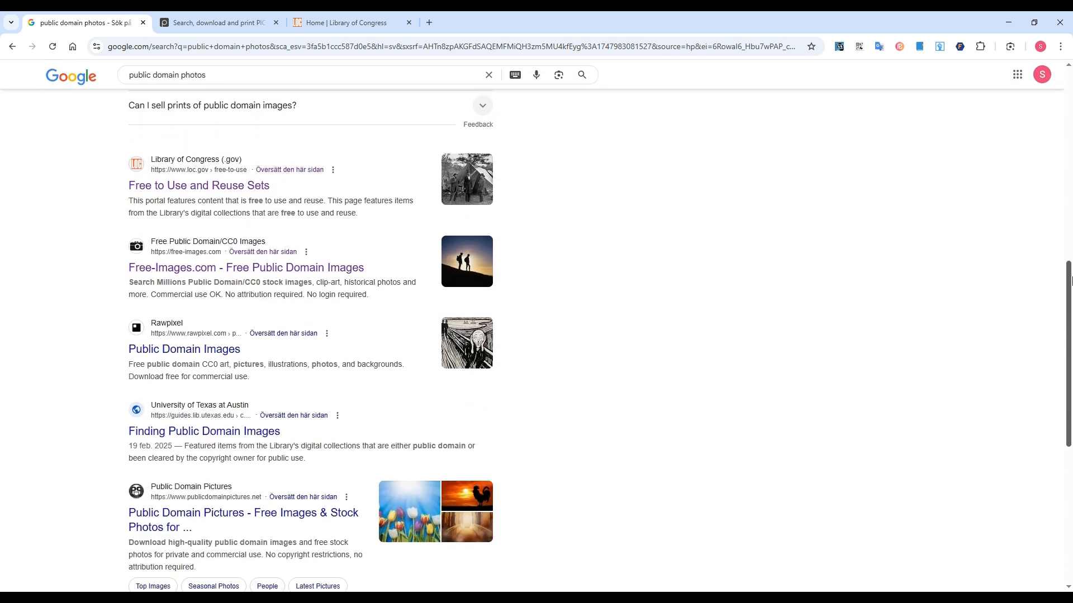
scroll(down, 3)
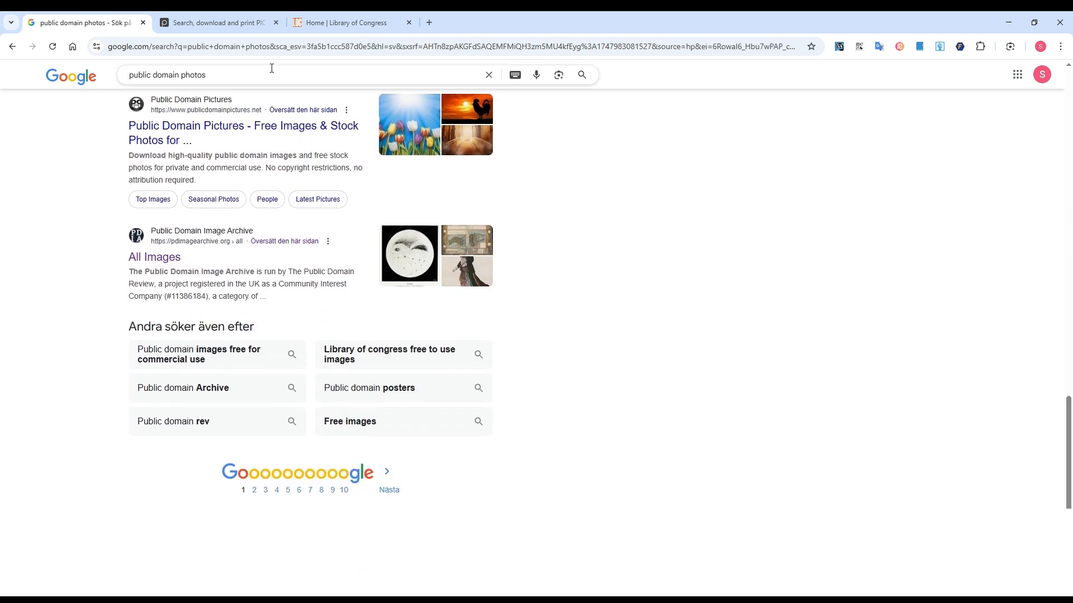
Switch to Picryl and browse its Collections, Popular Topics and Popular Places.
click(215, 22)
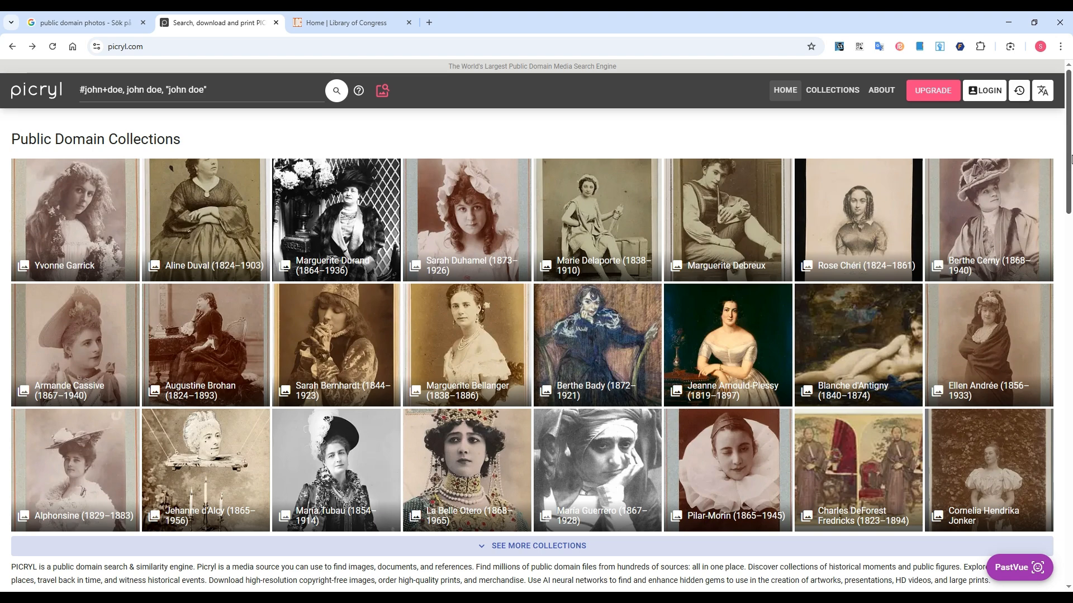
scroll(down, 3)
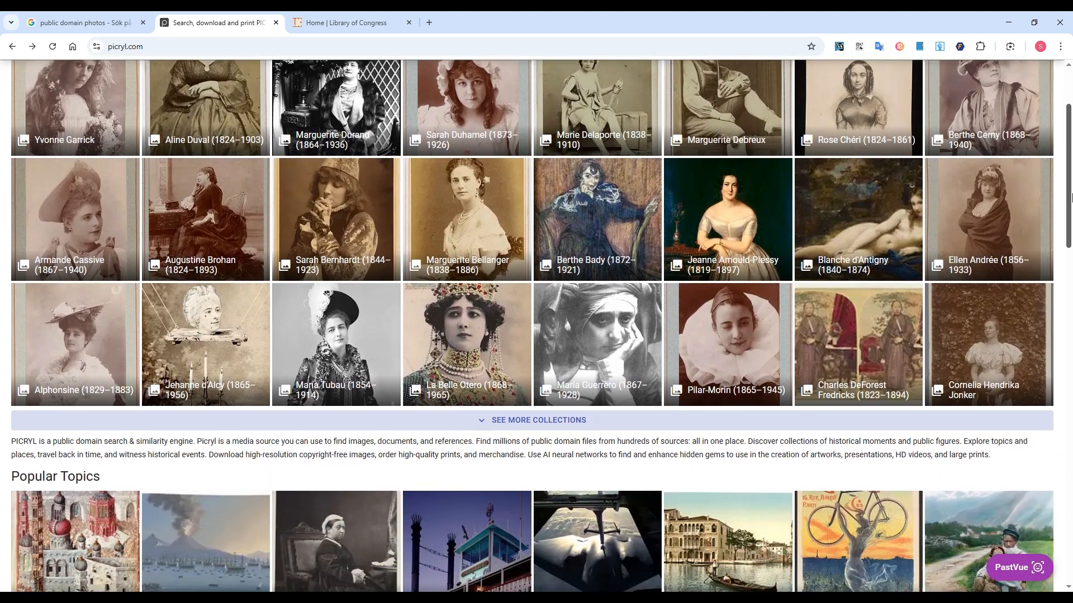
scroll(down, 3)
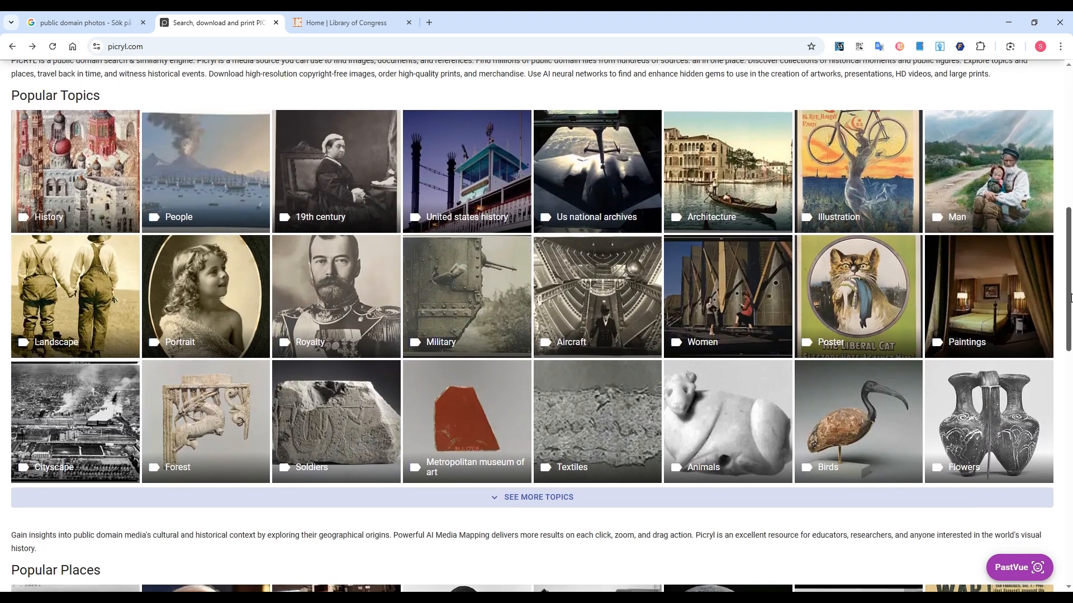
scroll(down, 3)
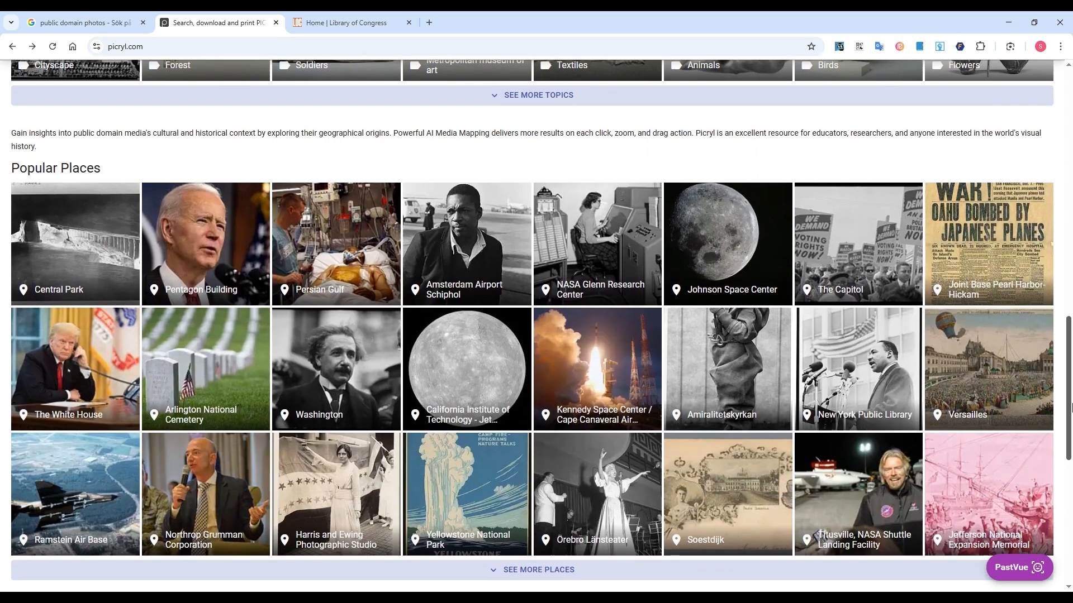
scroll(down, 3)
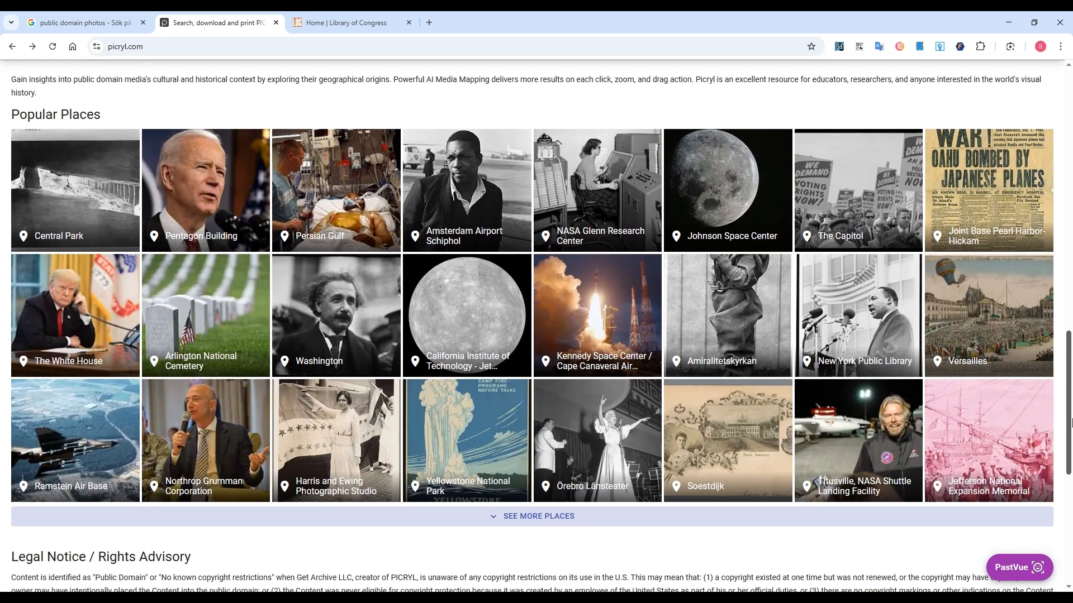
scroll(down, 3)
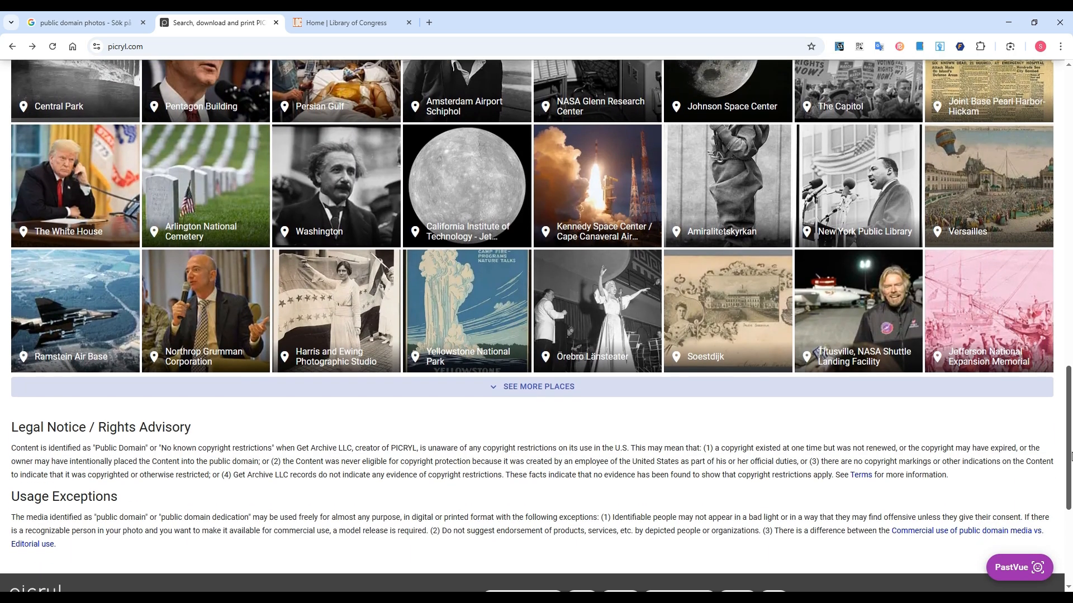
Switch to the Library of Congress site and scroll to the Athletes section.
click(350, 22)
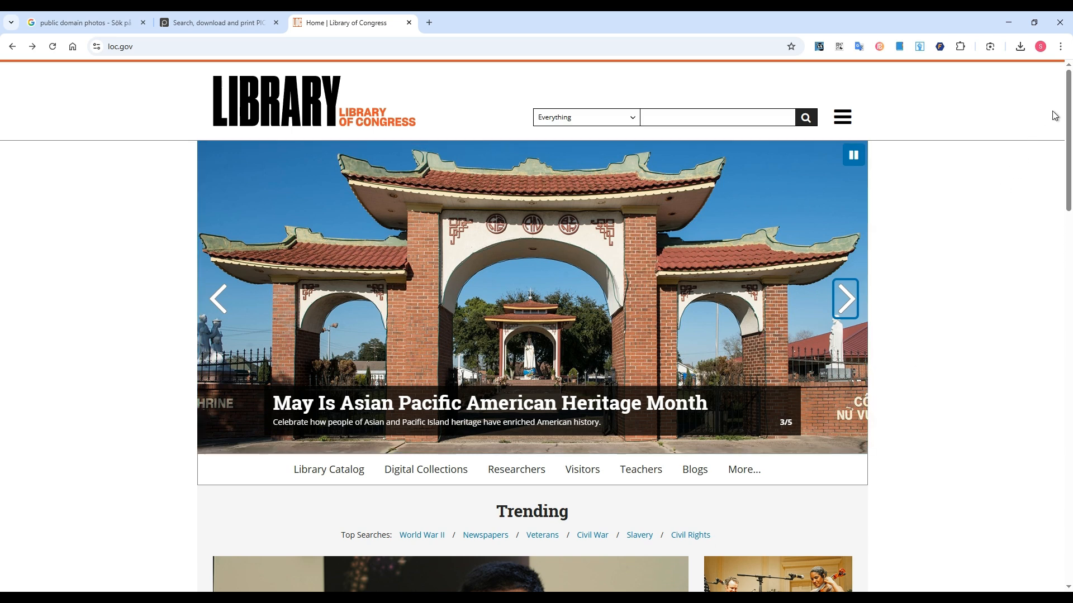
scroll(down, 3)
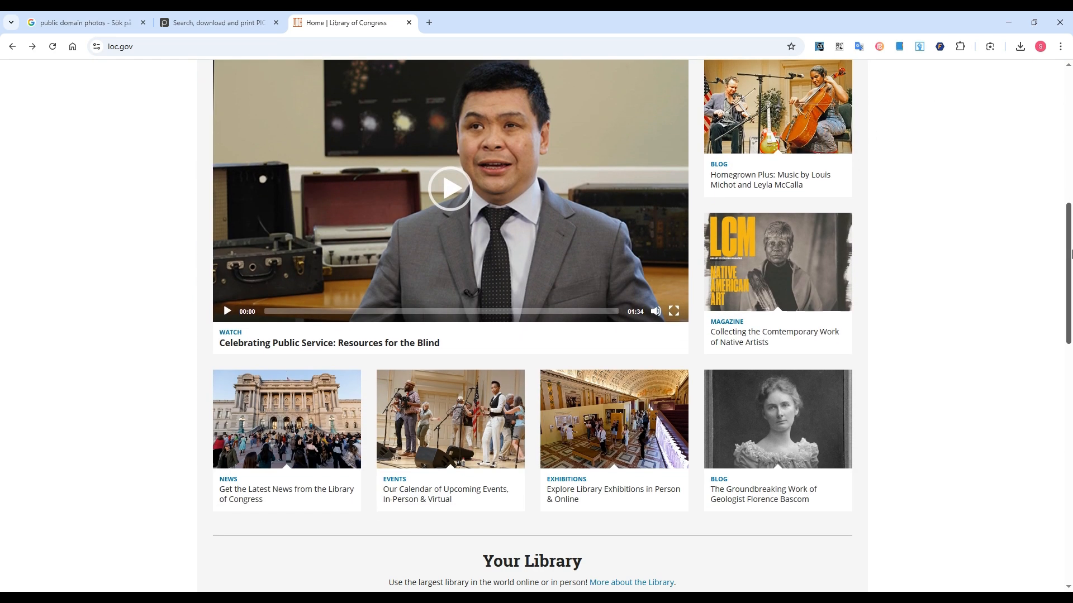
scroll(down, 3)
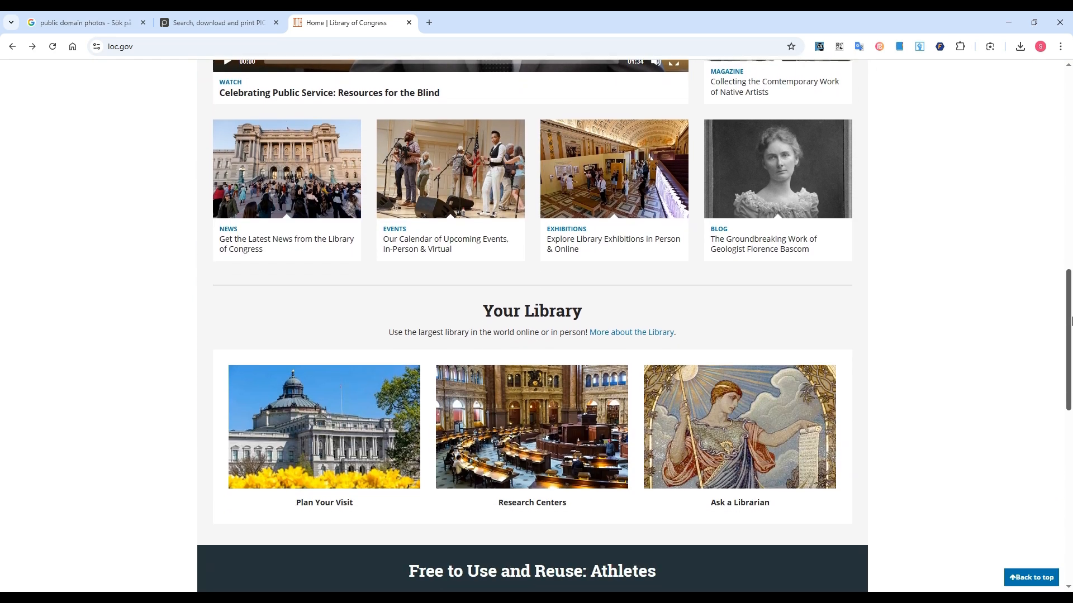
scroll(down, 3)
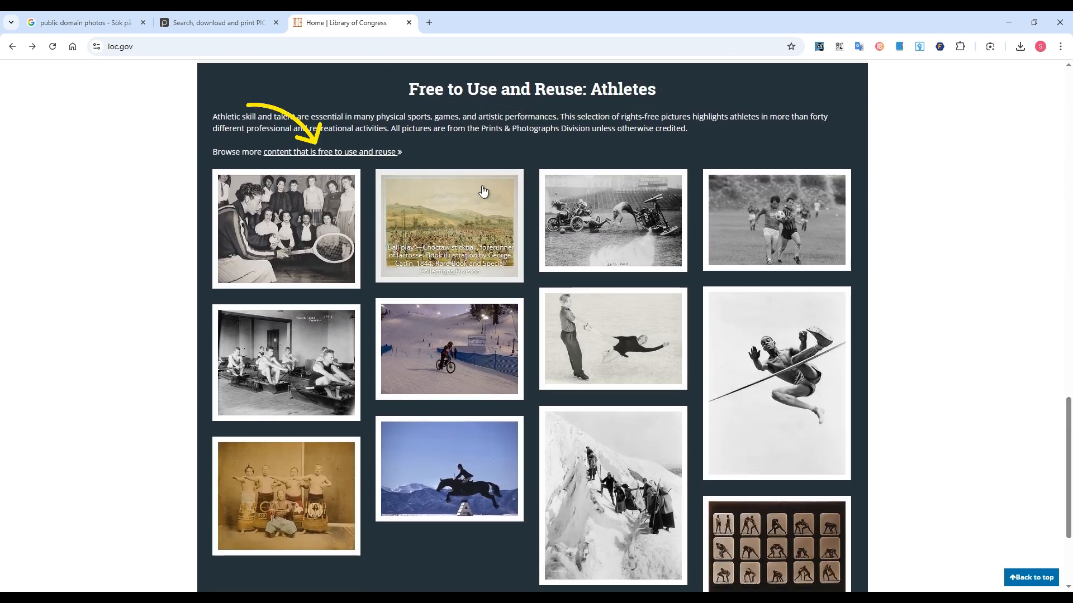
Open the free-to-use-and-reuse content and browse the themed sets.
click(331, 152)
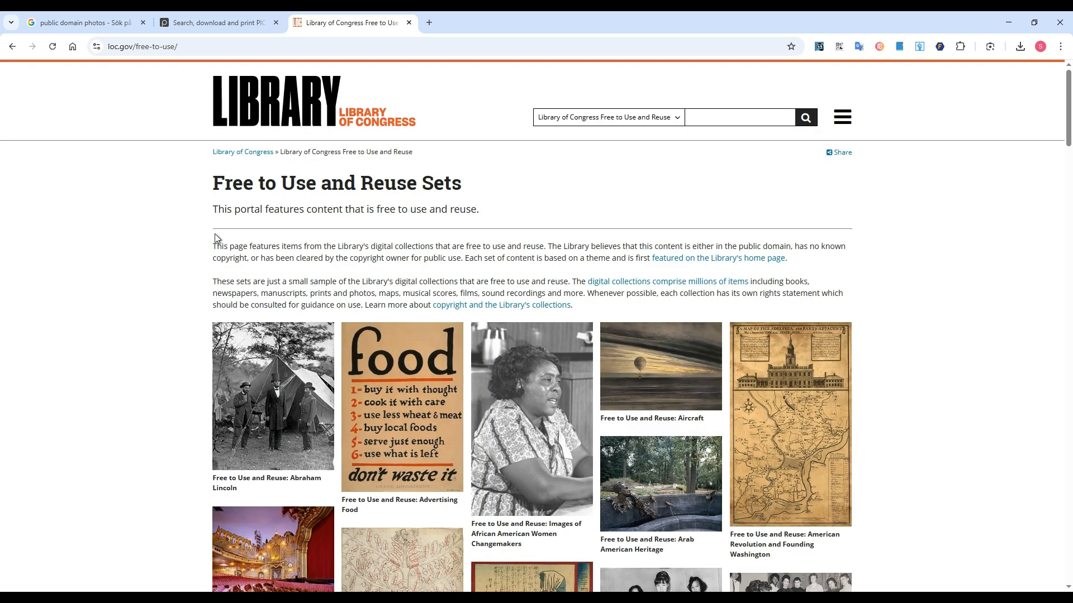
mouse_move(964, 219)
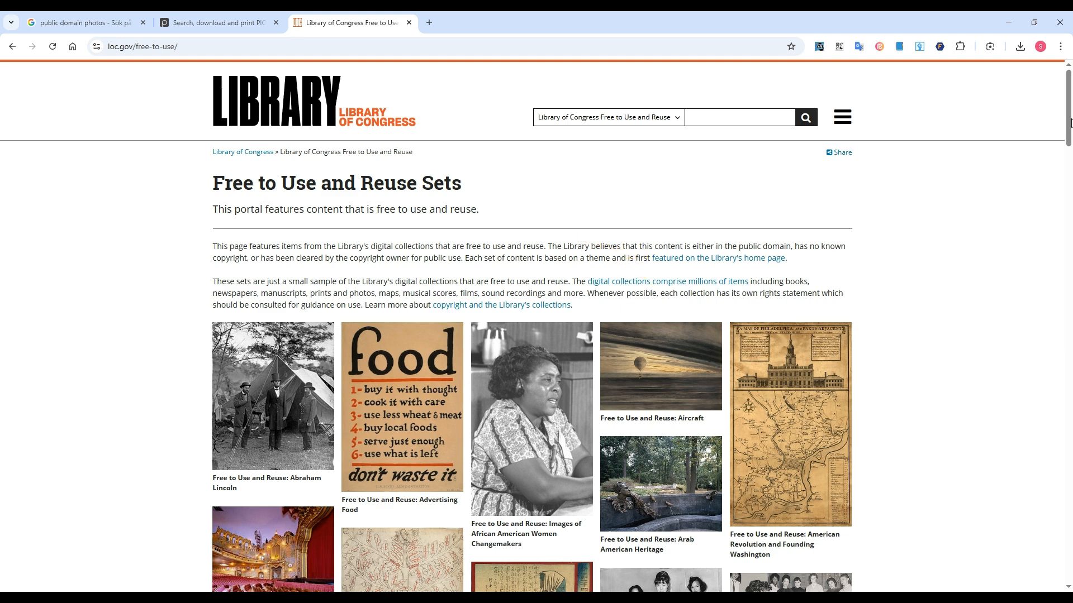
scroll(down, 3)
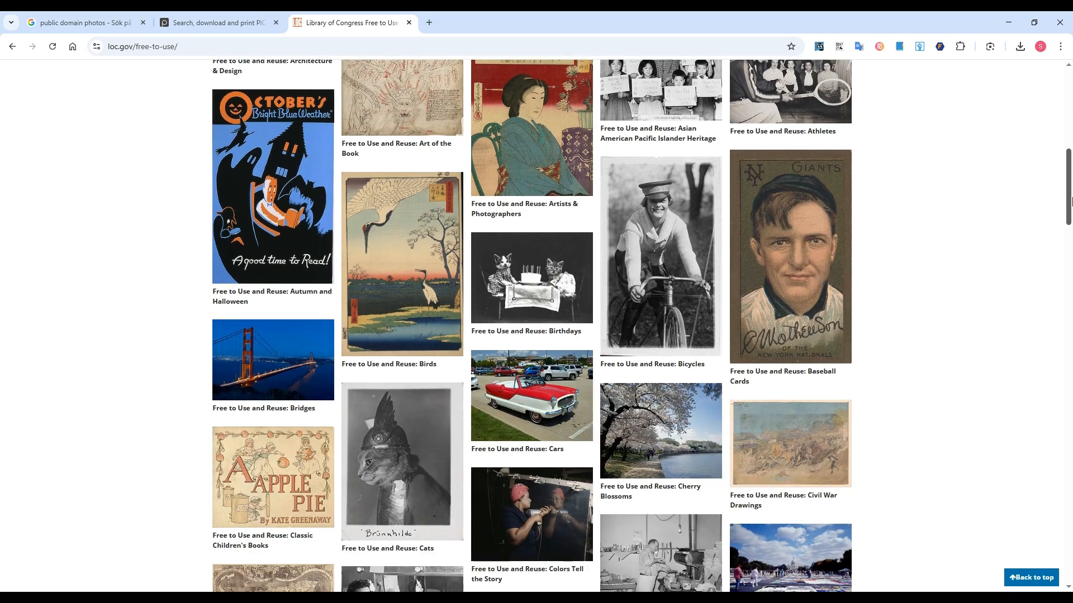
scroll(down, 3)
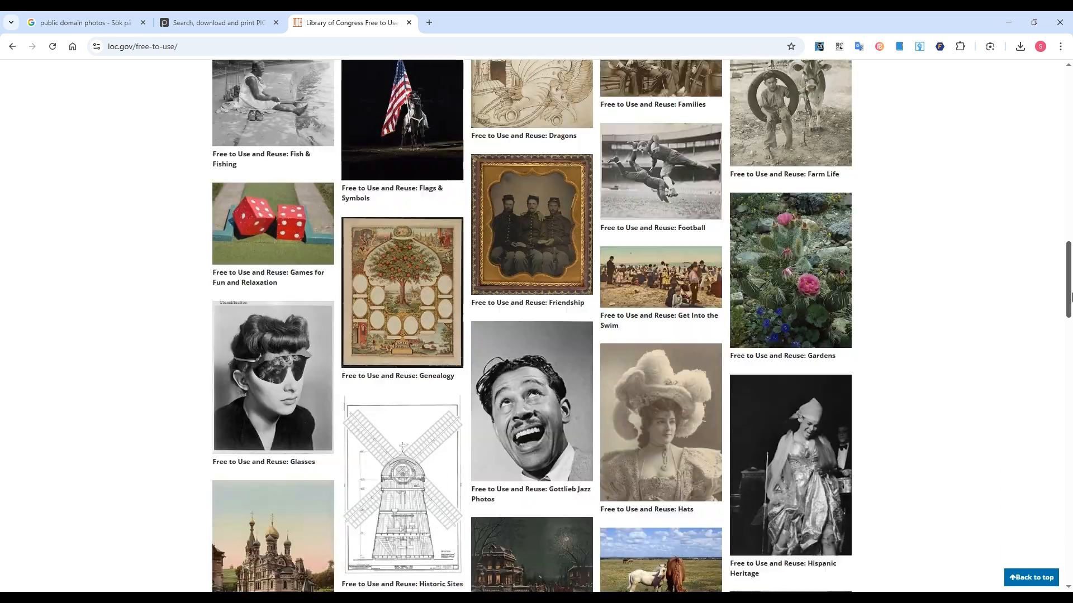
scroll(down, 3)
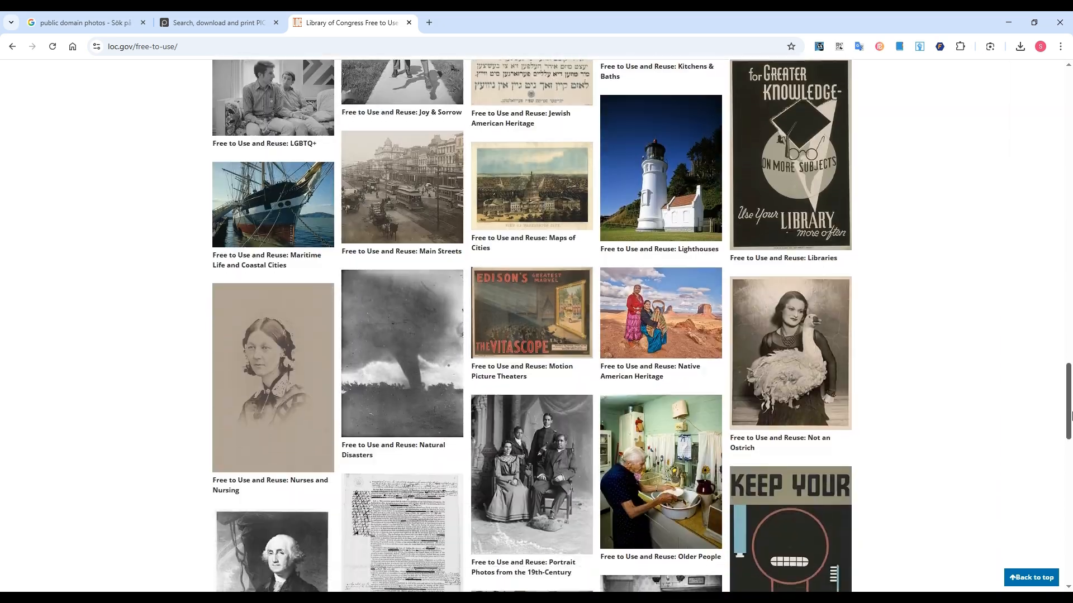
scroll(down, 3)
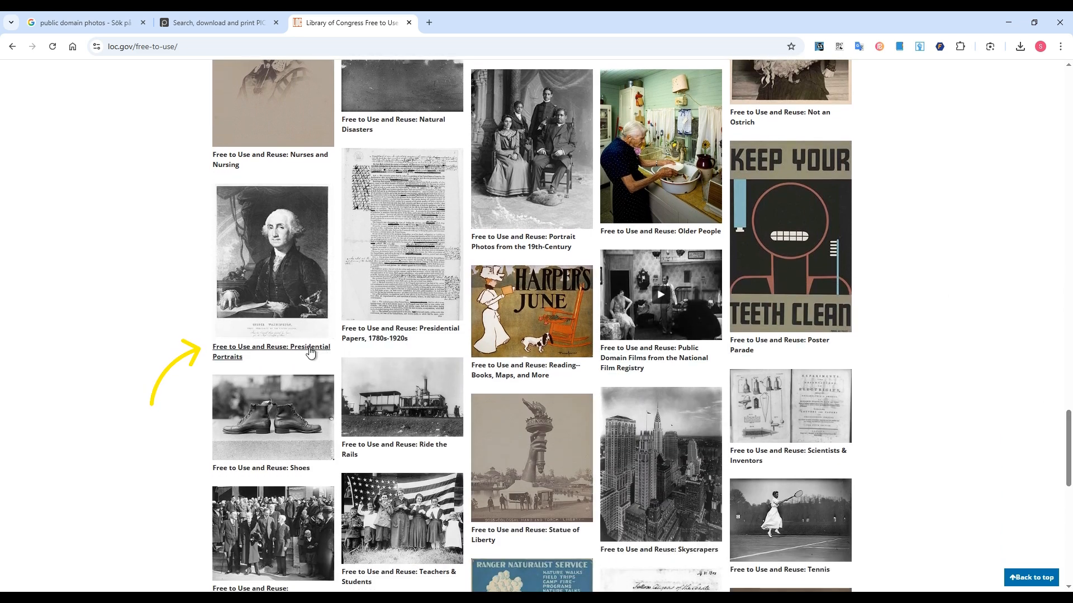
Open the 'Free to Use and Reuse: Presidential Portraits' set and scroll its portraits.
click(271, 351)
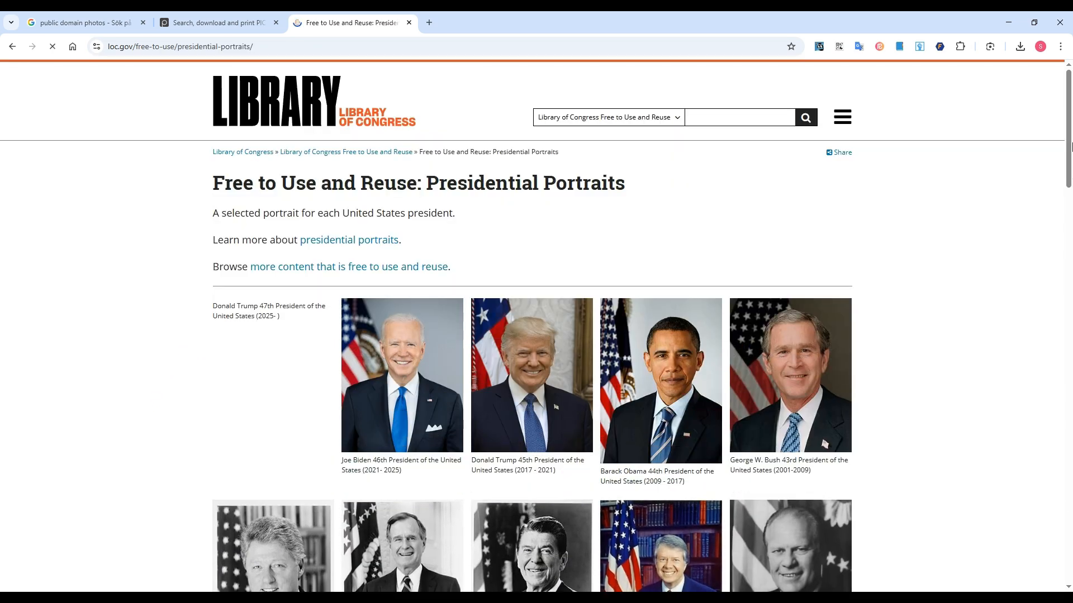
scroll(down, 3)
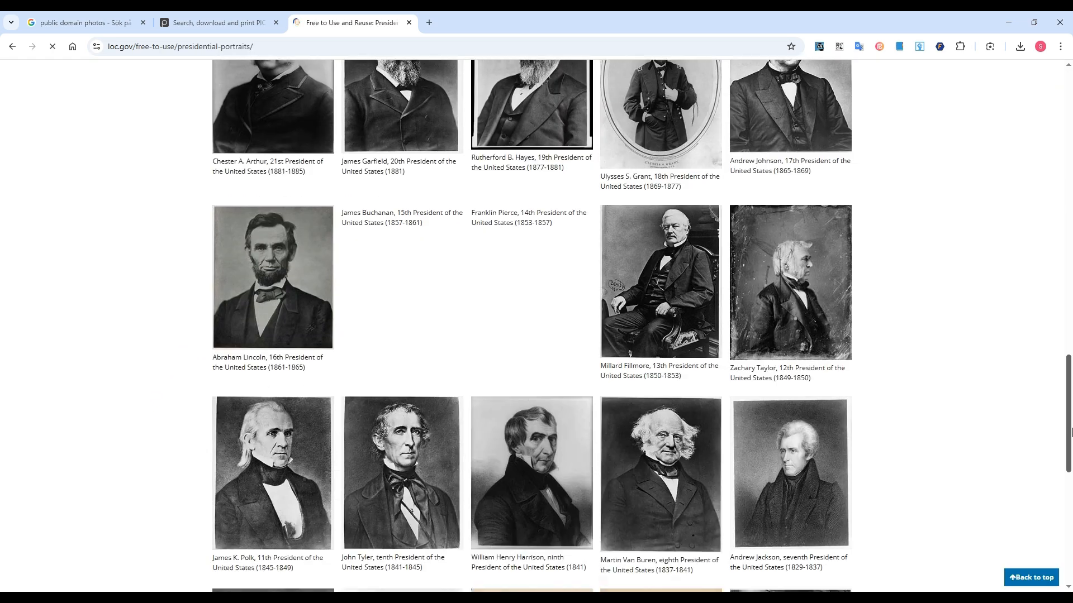
scroll(down, 3)
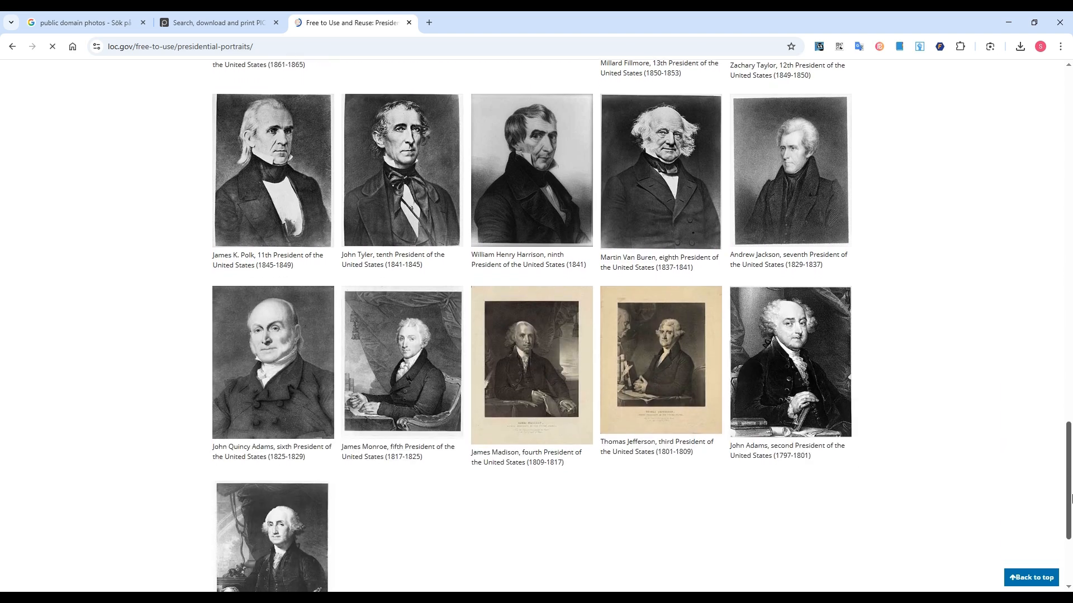
scroll(down, 3)
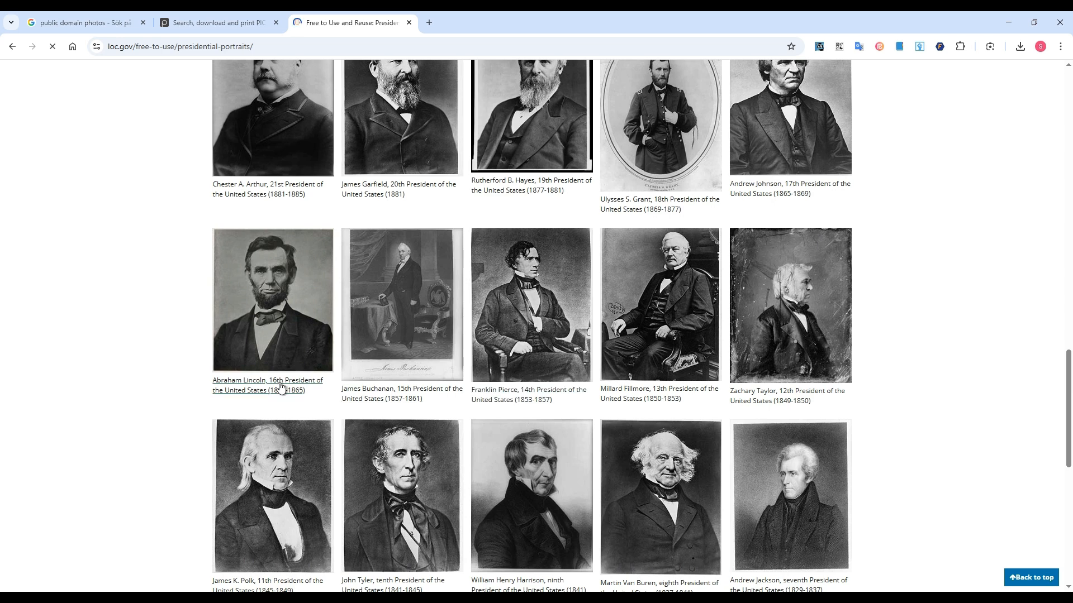
Open Abraham Lincoln's head-and-shoulders portrait page in a new tab and review its details.
click(267, 385)
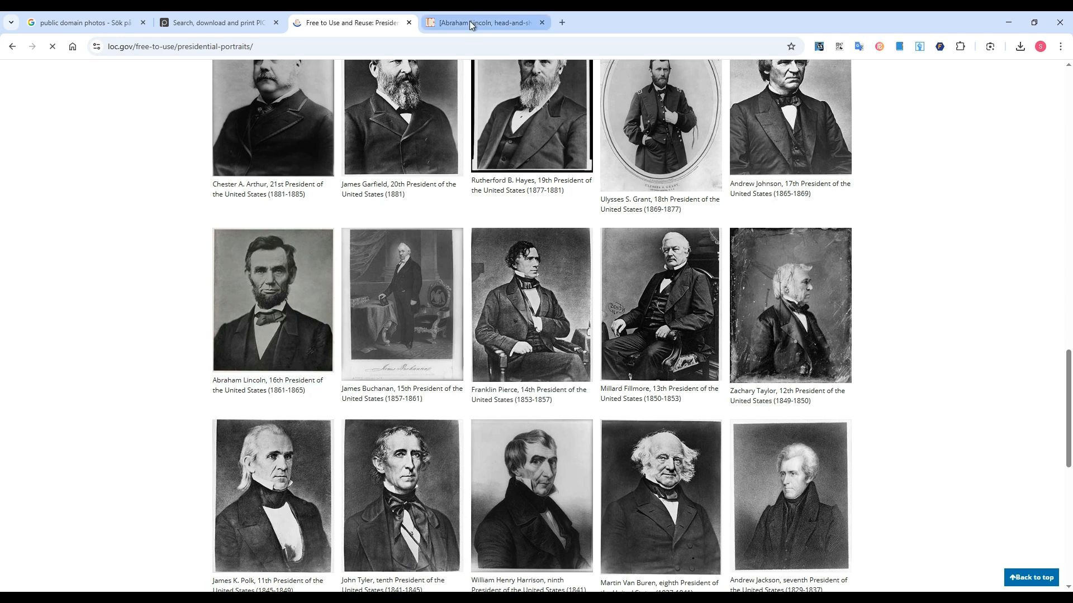
click(479, 22)
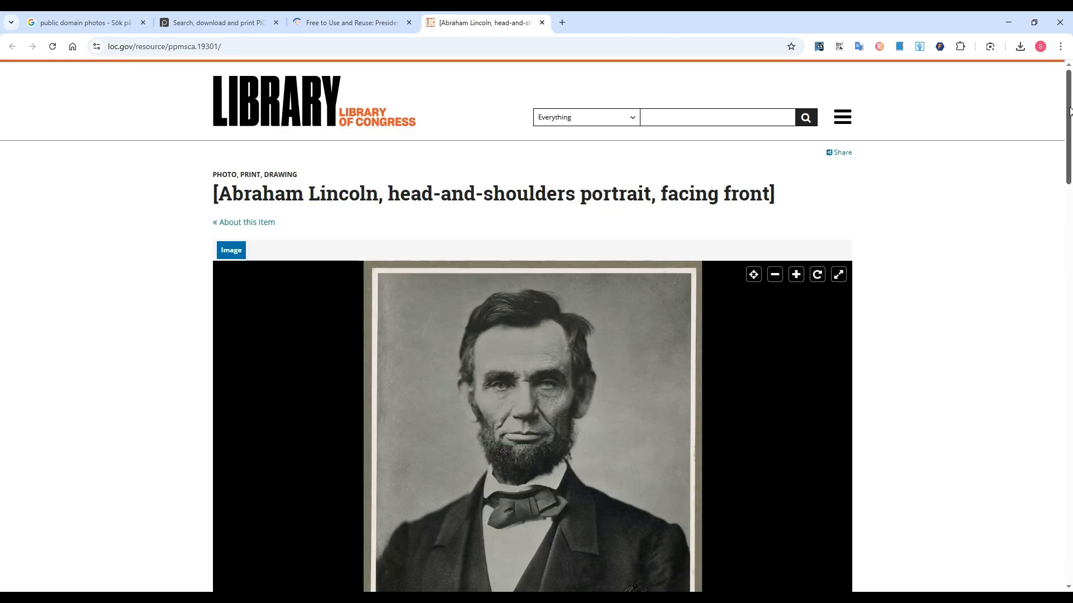
scroll(down, 3)
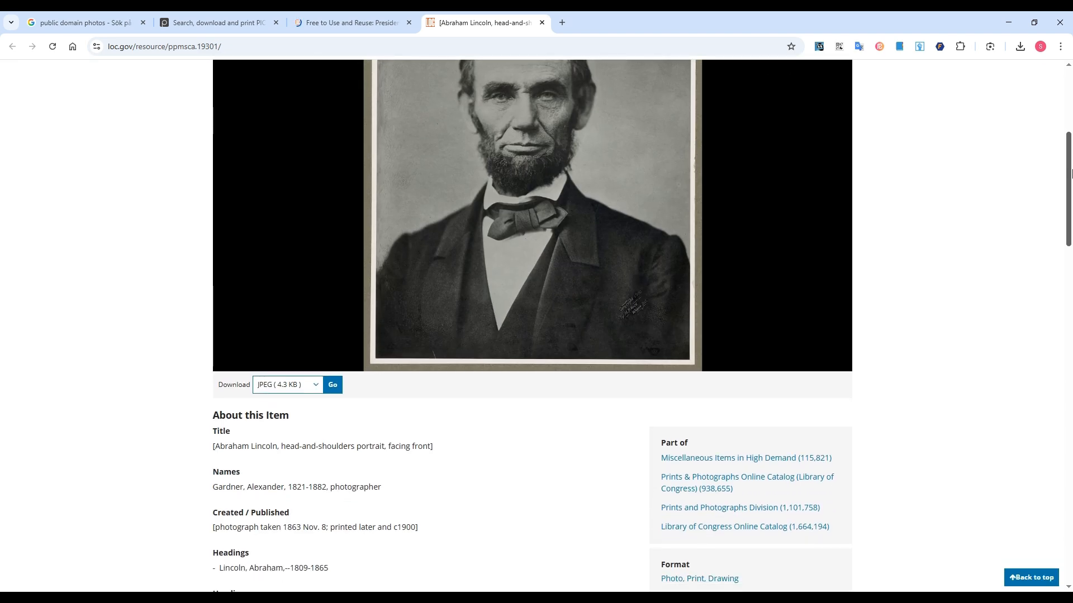
scroll(down, 3)
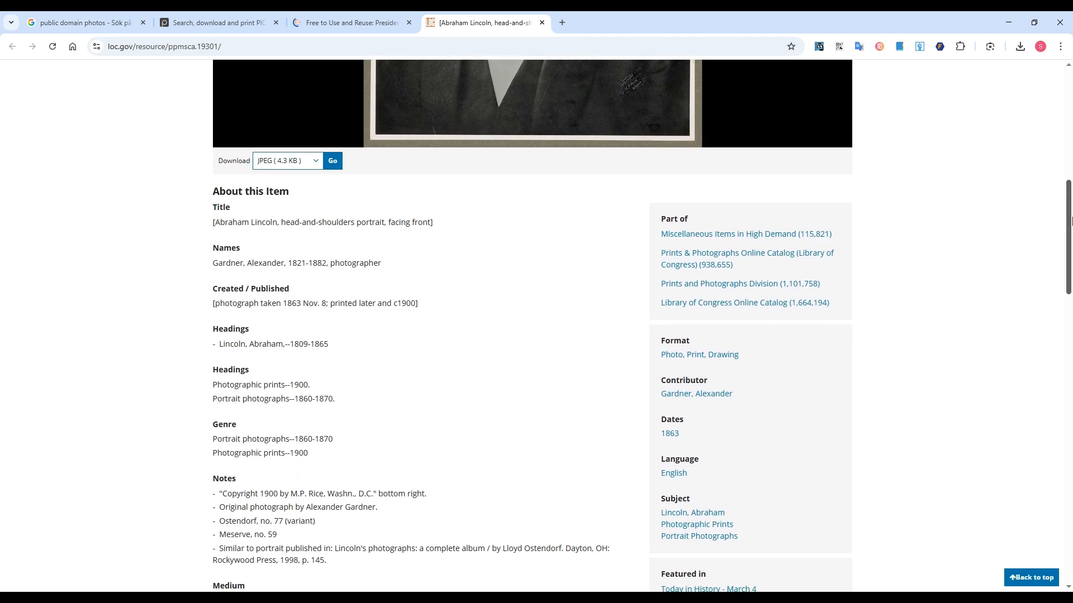
scroll(down, 3)
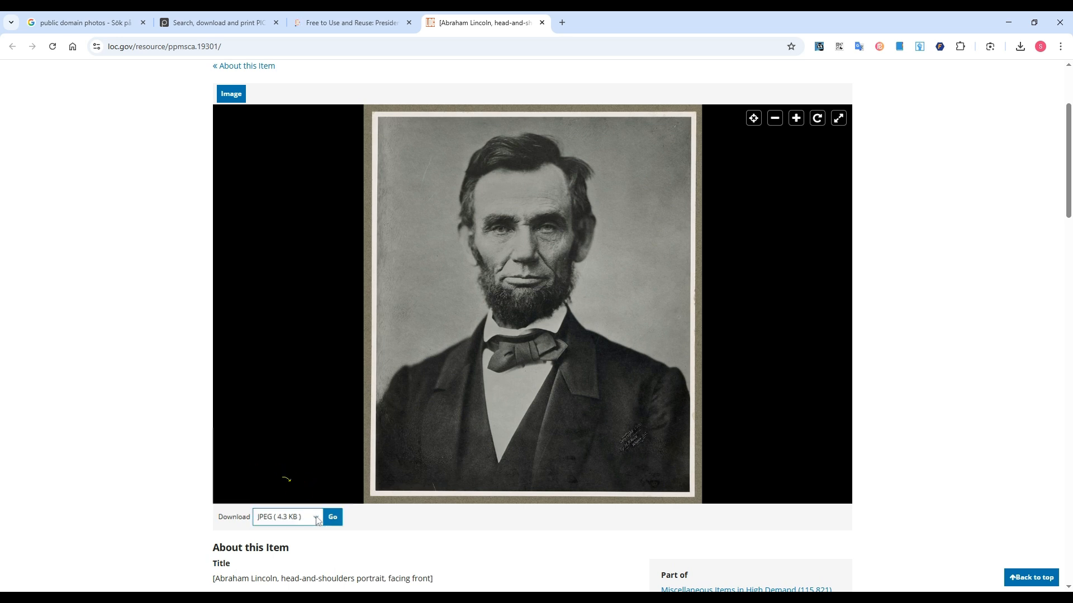
Download the Lincoln portrait as the 107.6 KB JPEG.
click(288, 516)
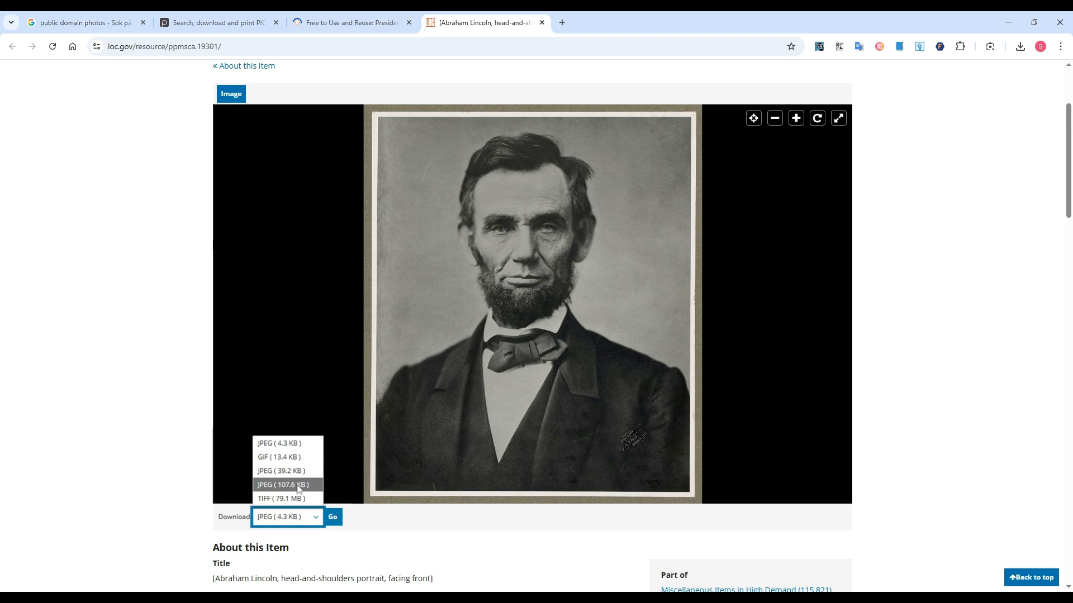
click(282, 484)
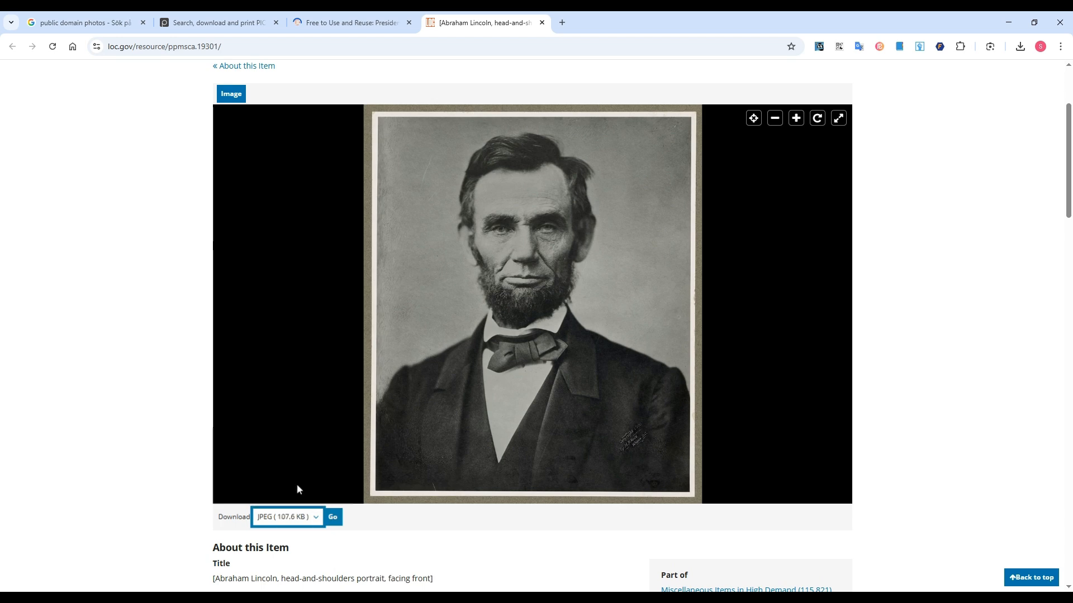
click(332, 517)
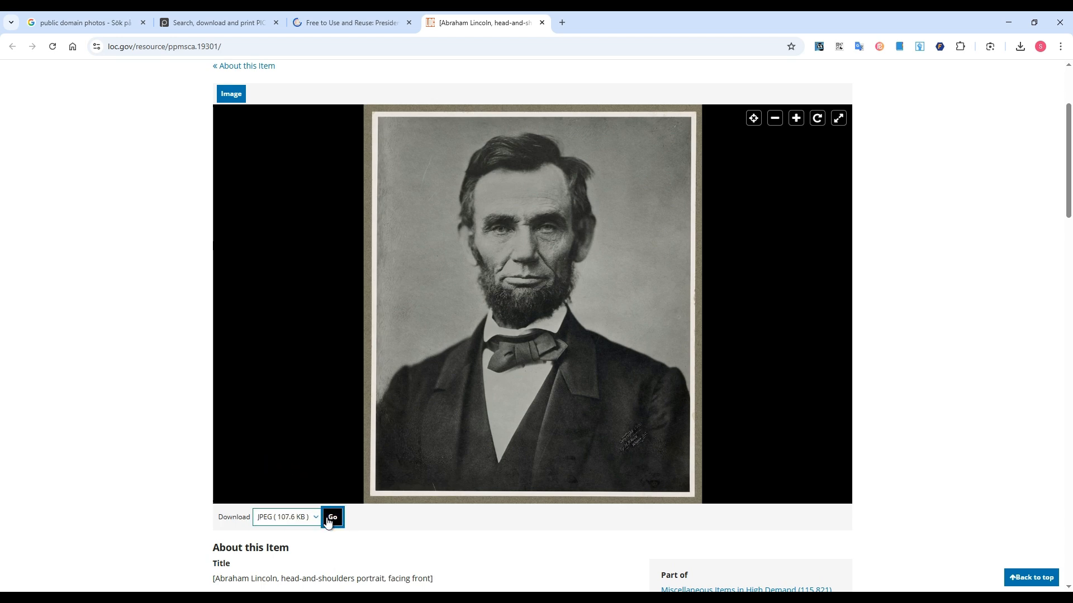
Open the McKinley portrait item and view its full-size JPEG.
click(332, 516)
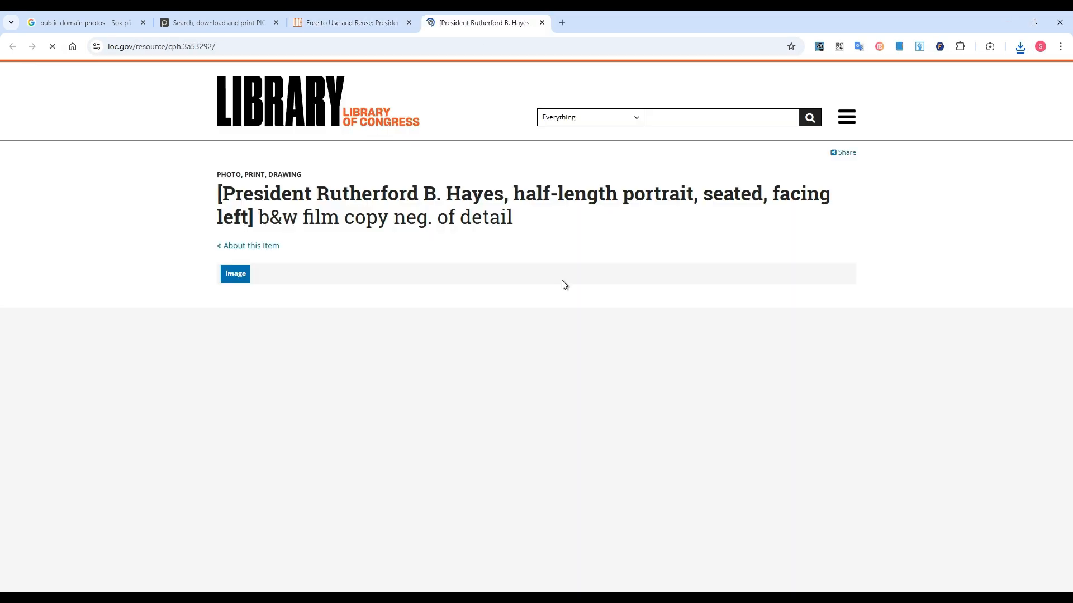
click(234, 273)
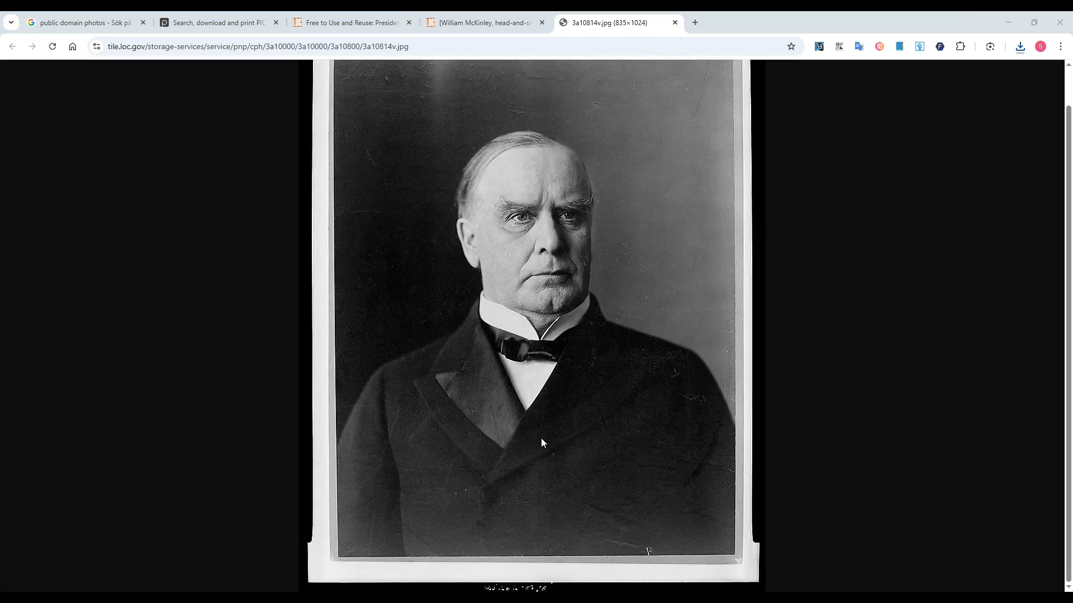
click(482, 22)
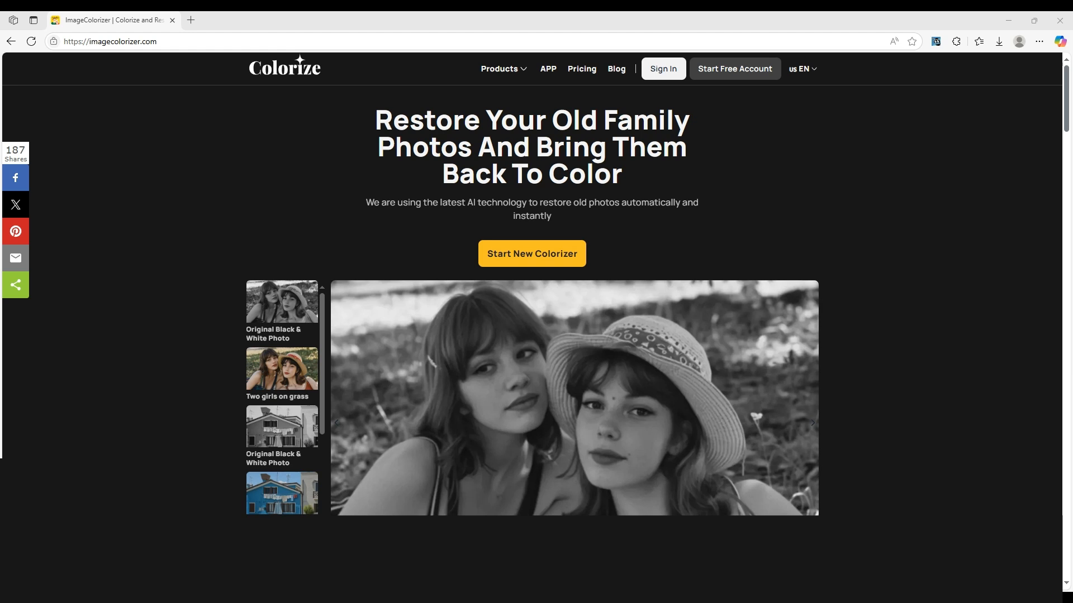
mouse_move(631, 246)
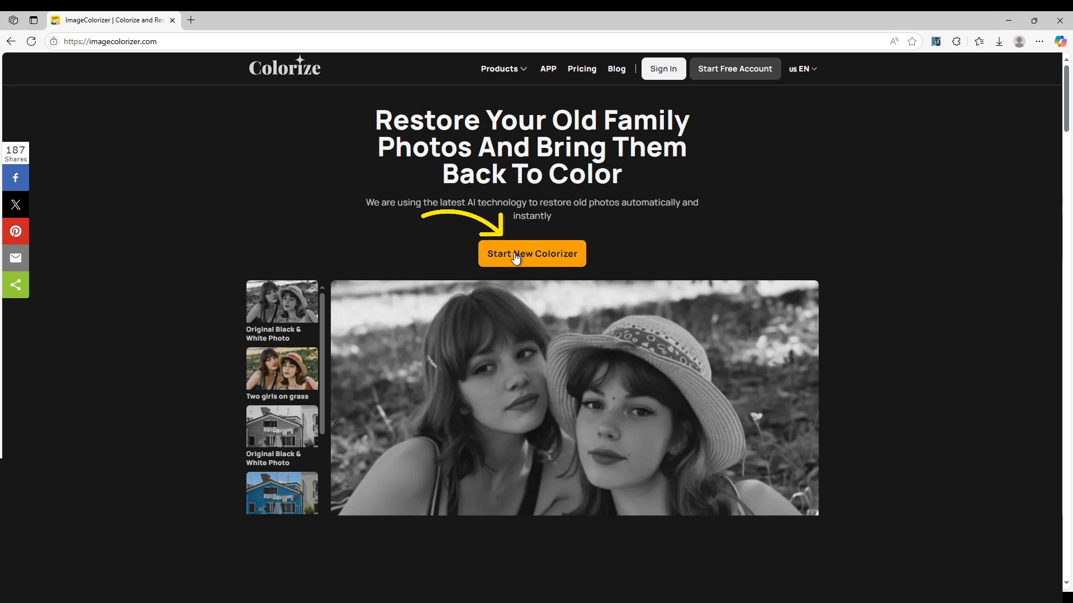
Start a new ImageColorizer job for the B&W portrait with scratch removal on.
click(531, 253)
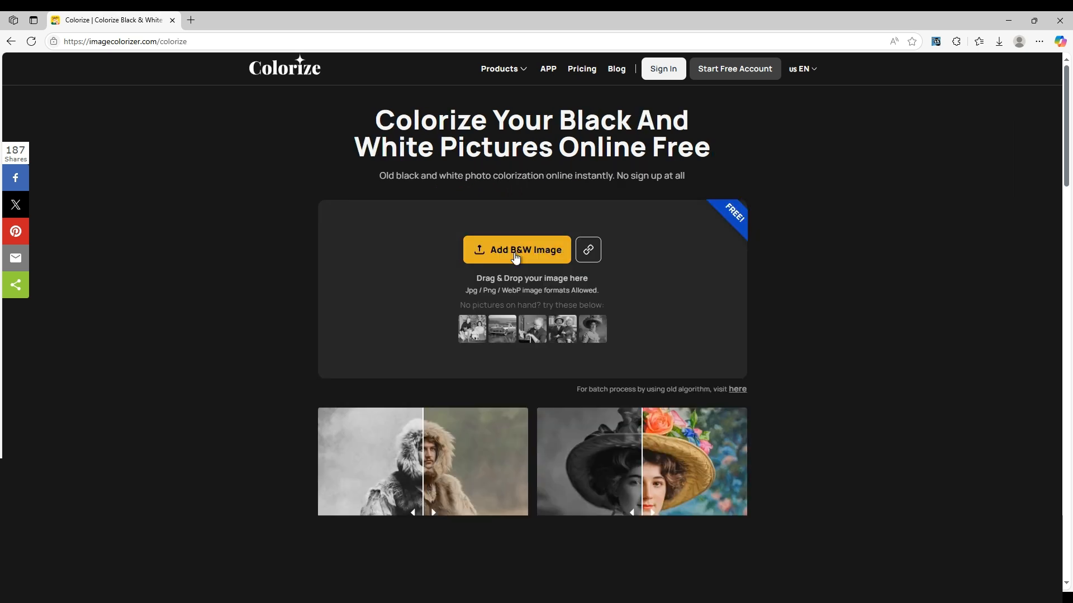
mouse_move(501, 269)
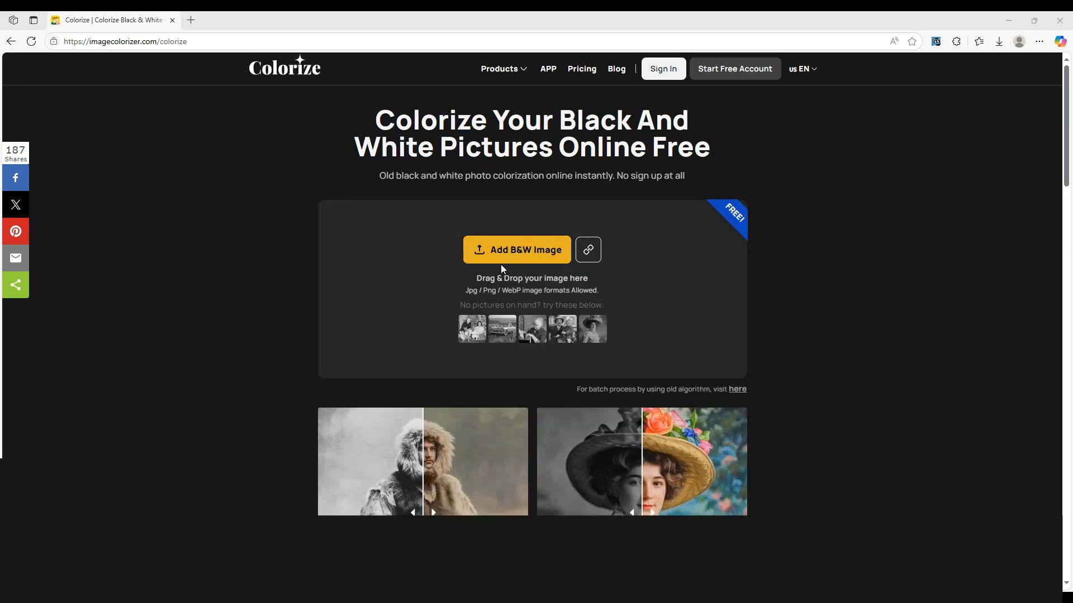
mouse_move(452, 303)
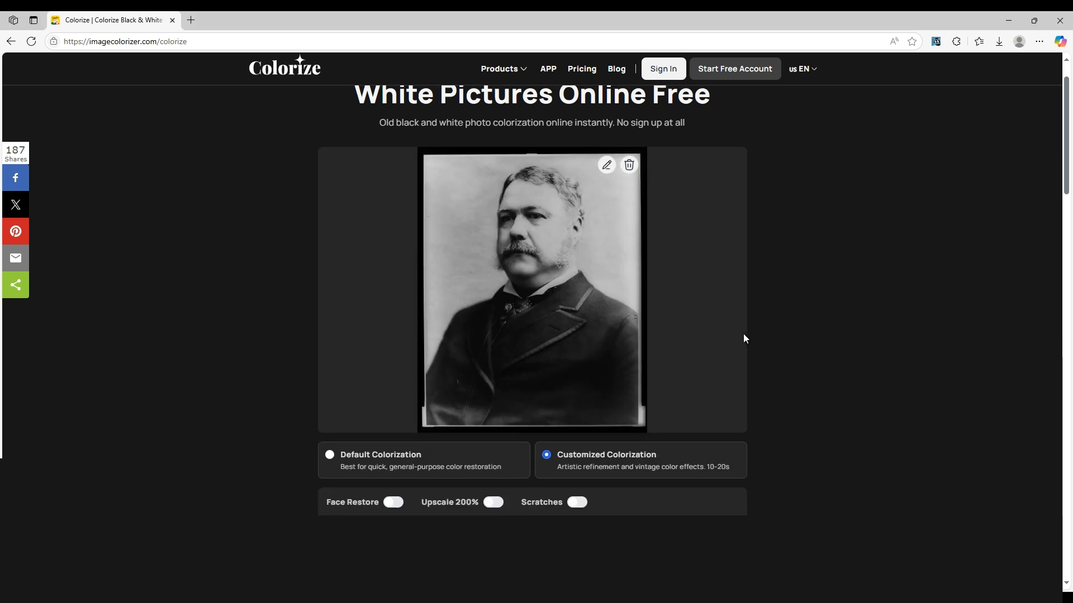
scroll(down, 3)
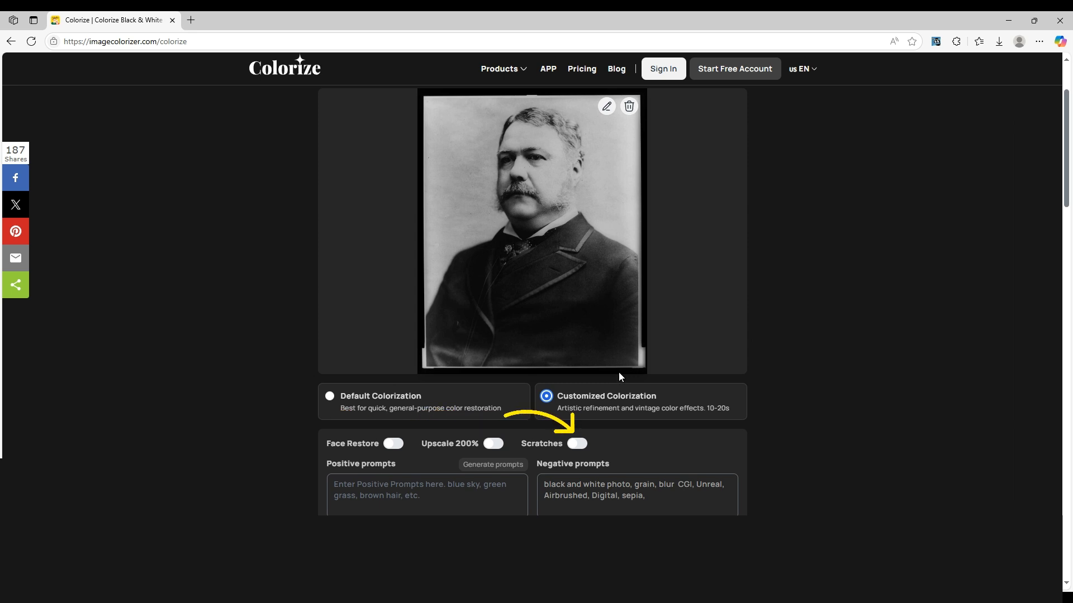
scroll(down, 3)
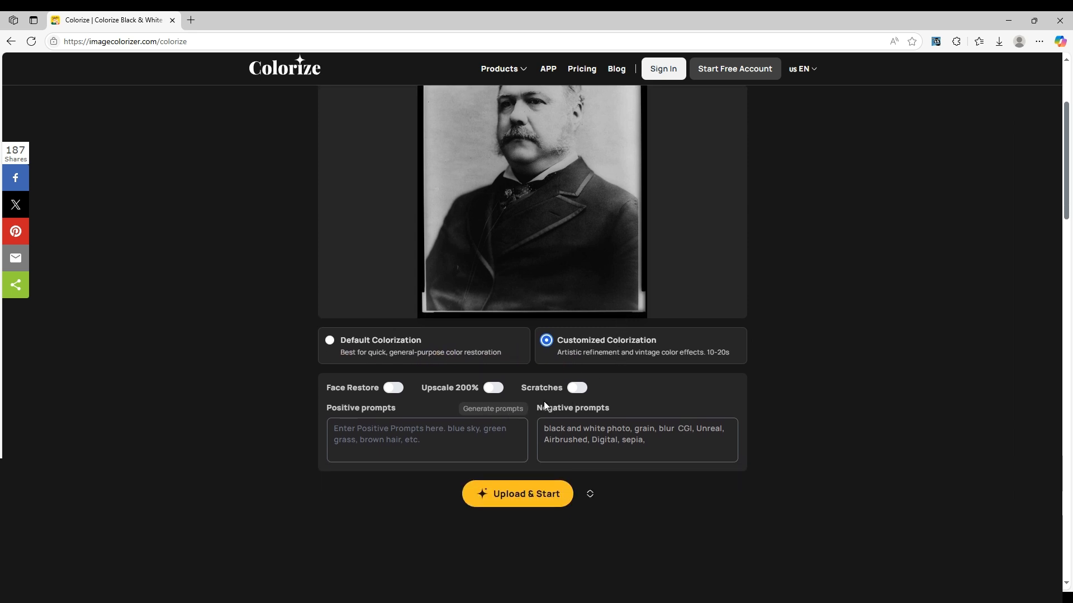
click(576, 387)
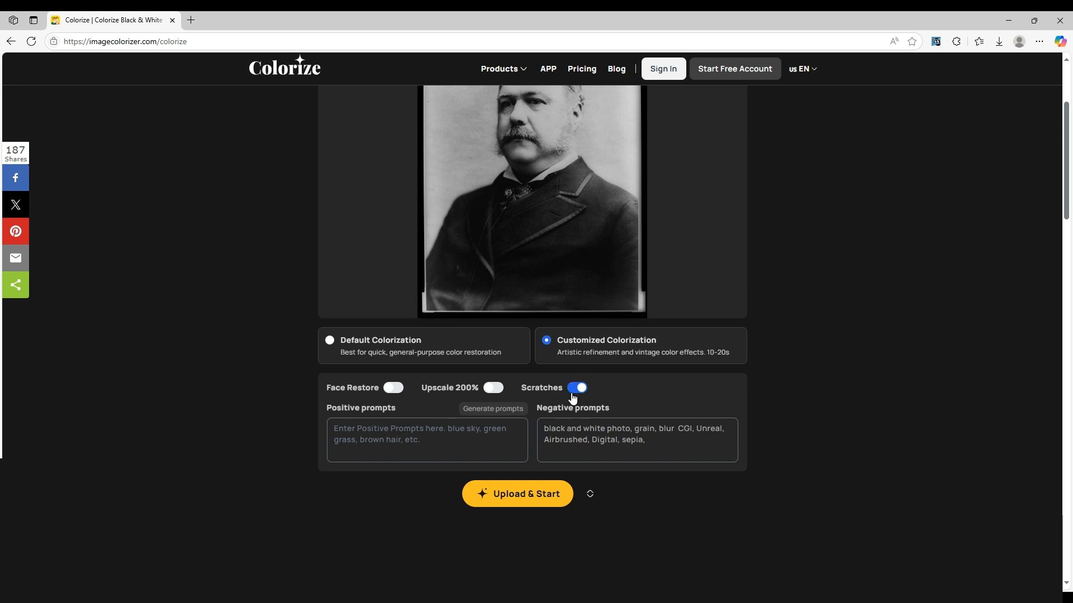
mouse_move(510, 398)
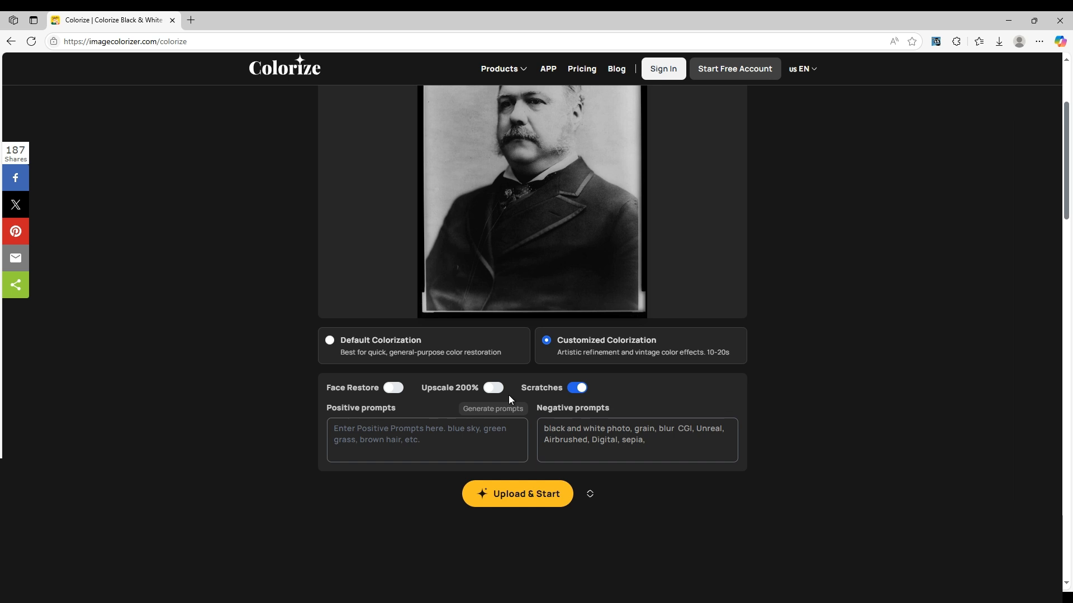
mouse_move(544, 459)
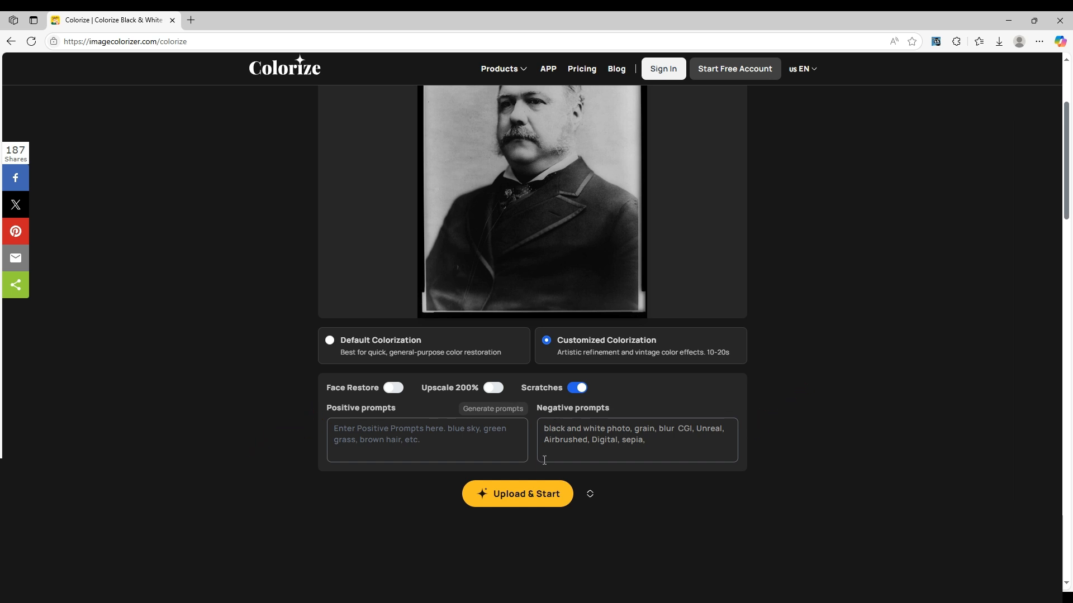
Colorize the uploaded portrait, download the colored result, then delete it.
click(518, 493)
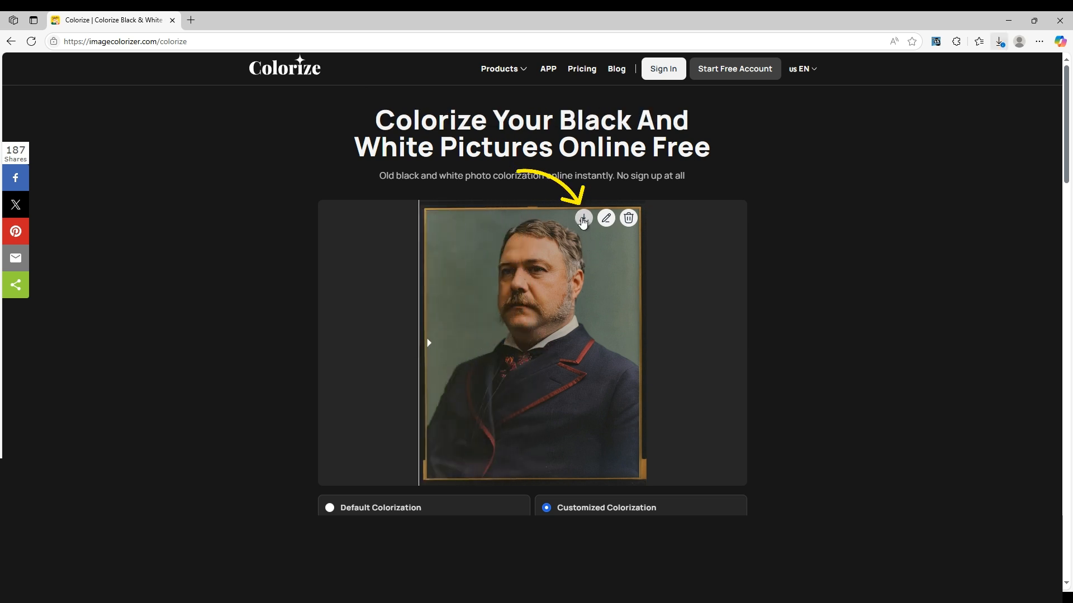
click(582, 218)
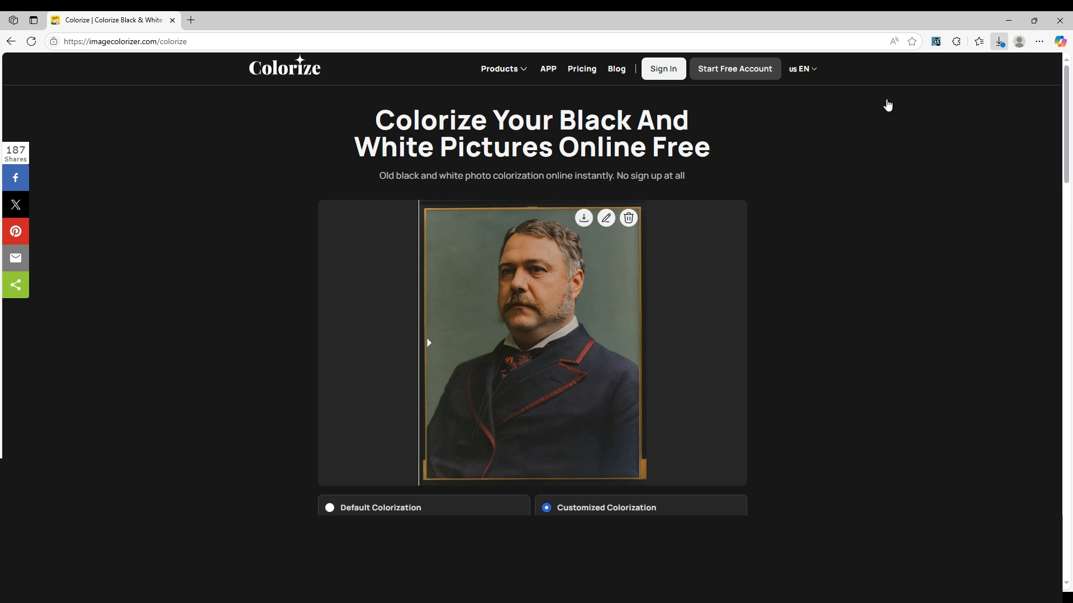
mouse_move(801, 386)
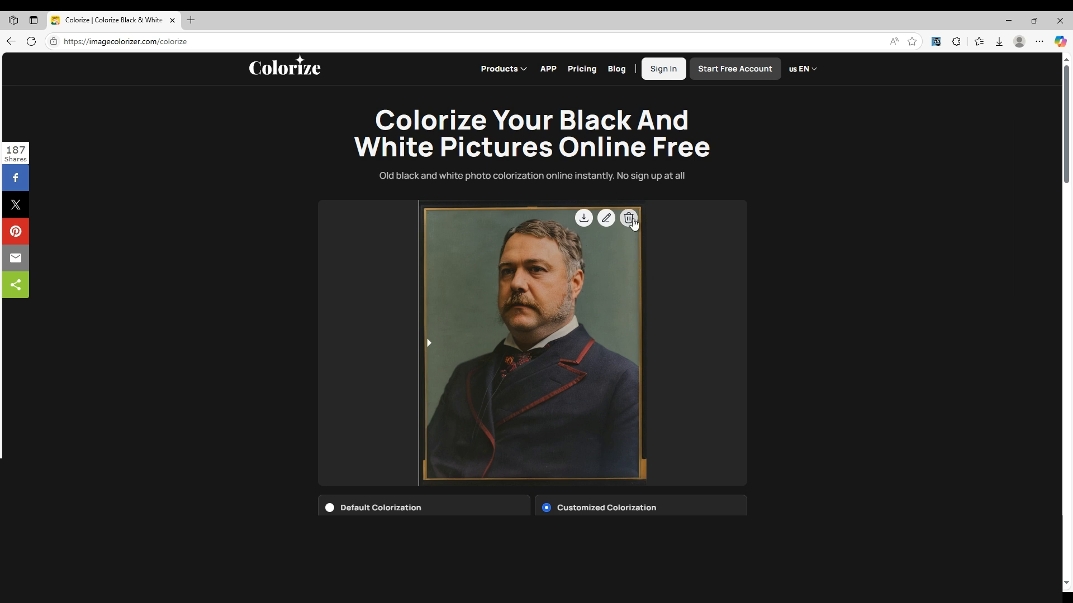
click(627, 219)
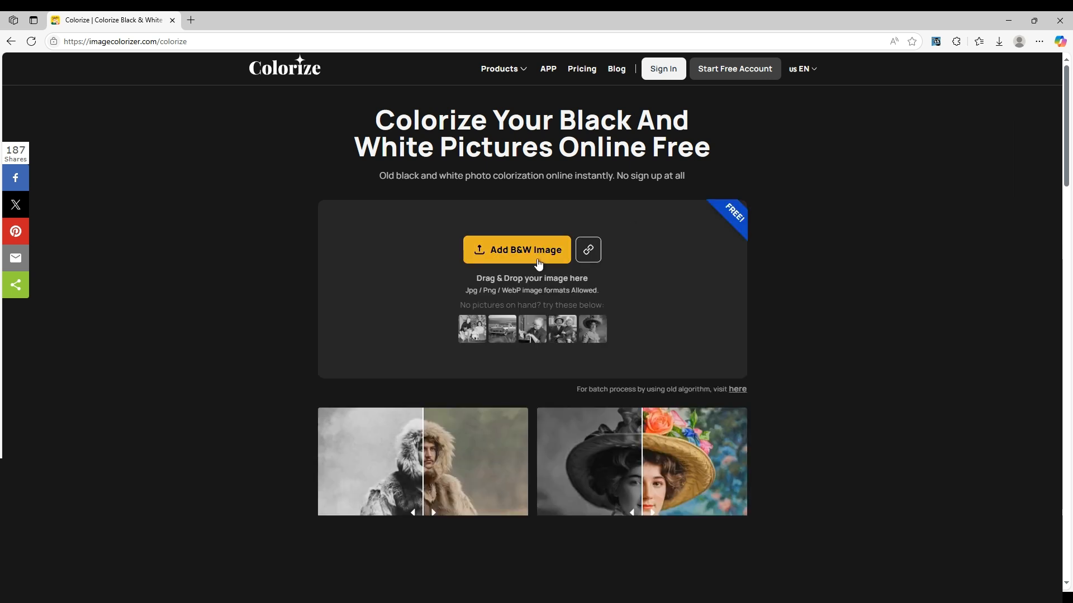
mouse_move(324, 199)
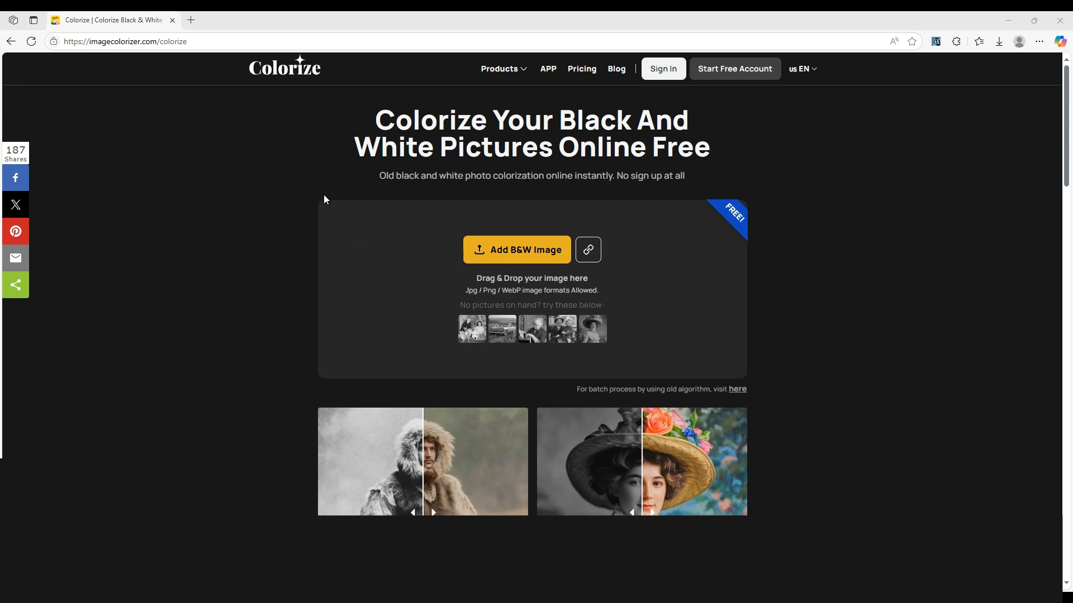
mouse_move(438, 302)
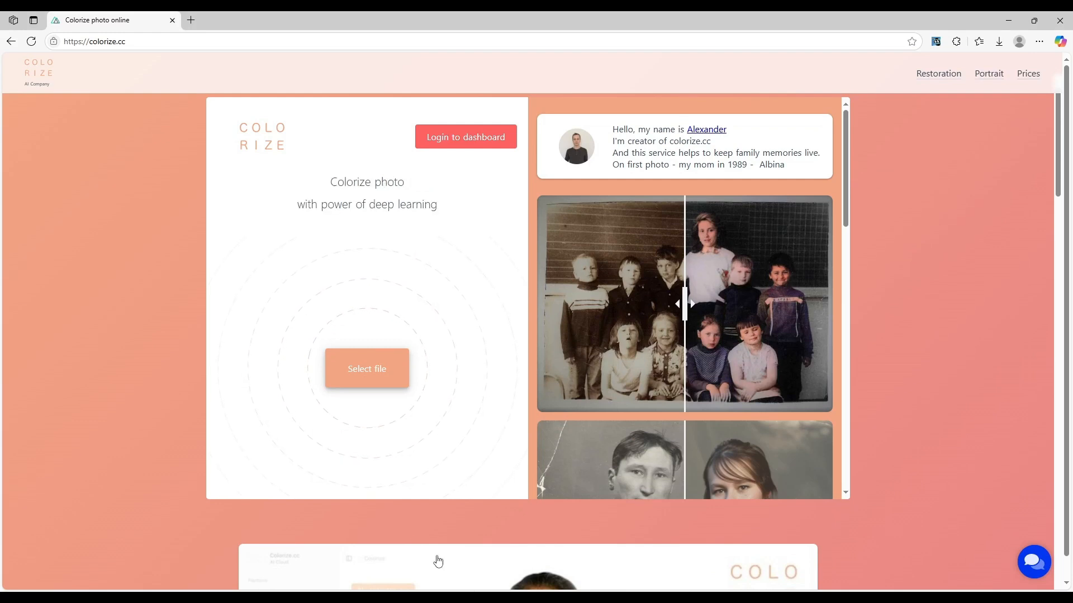
Upload Chester.jpg to colorize.cc.
click(367, 368)
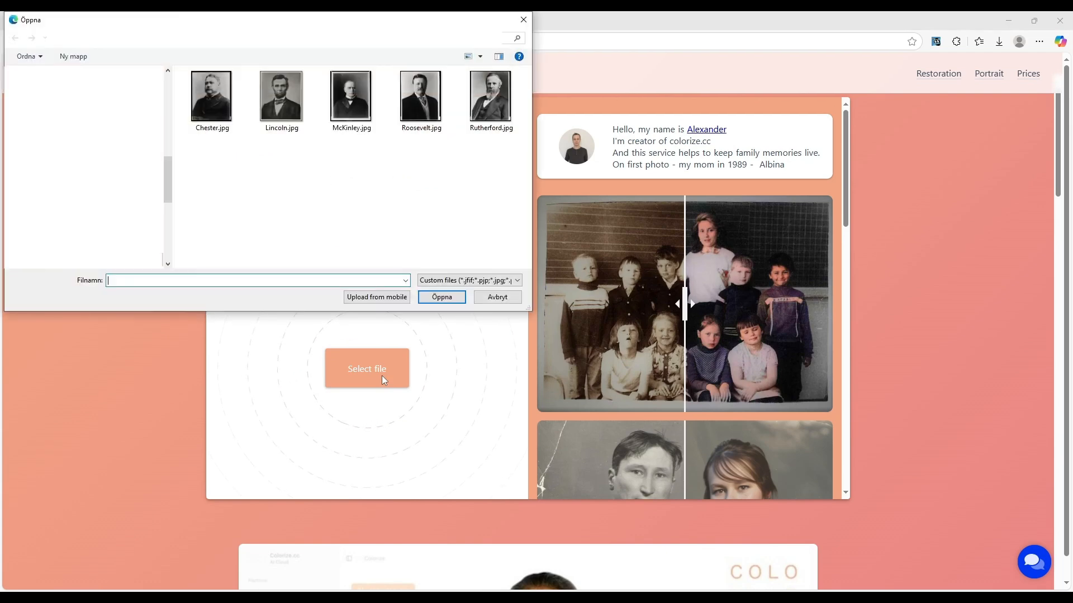
click(211, 96)
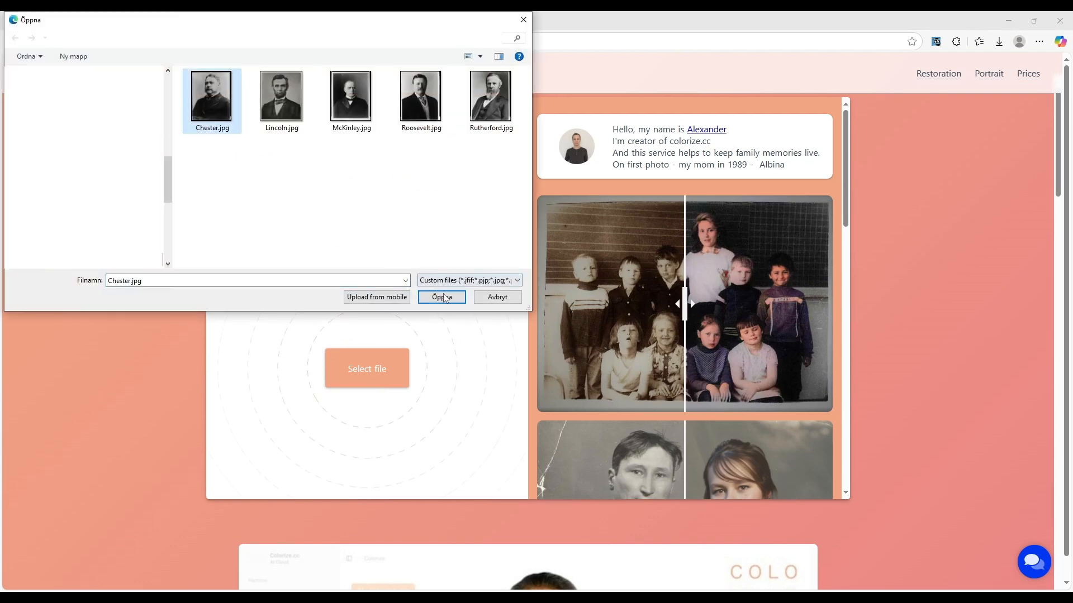
click(442, 296)
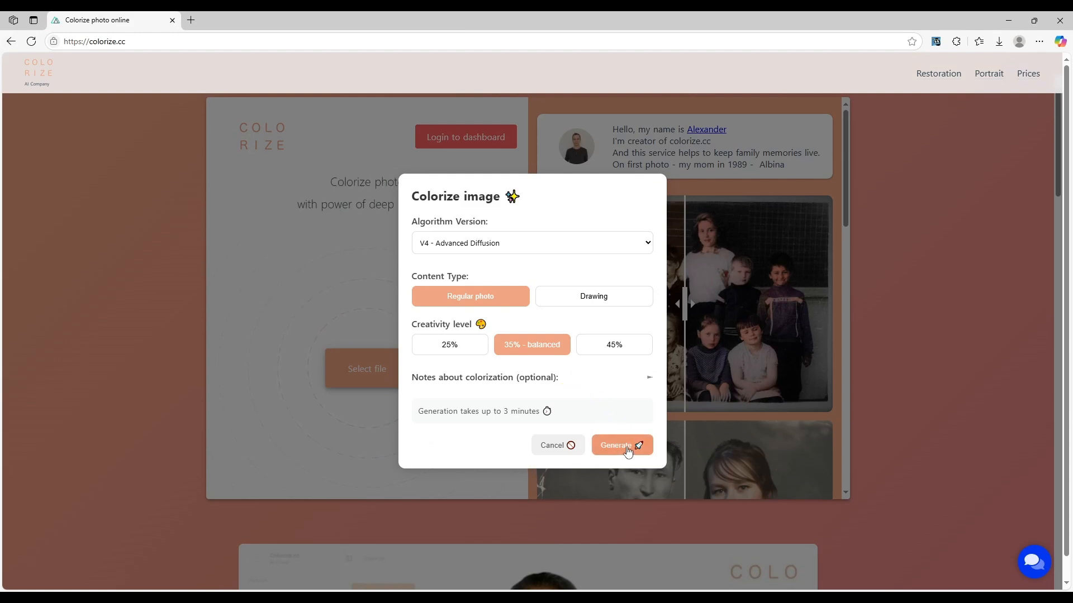
Generate the colorized Chester portrait and slide the comparison to show the color version.
click(620, 446)
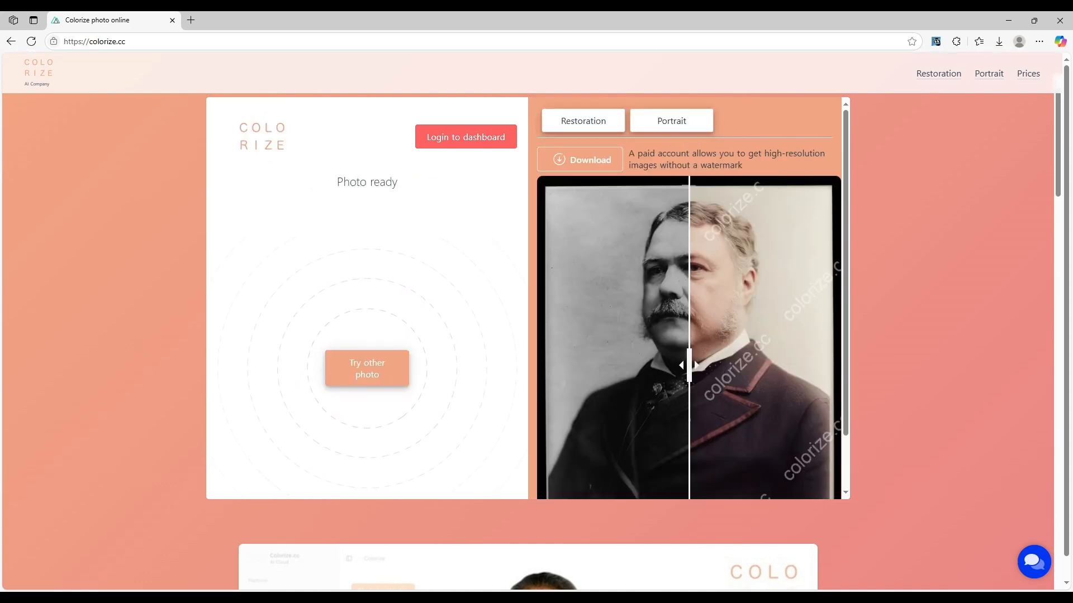
drag(687, 365, 540, 365)
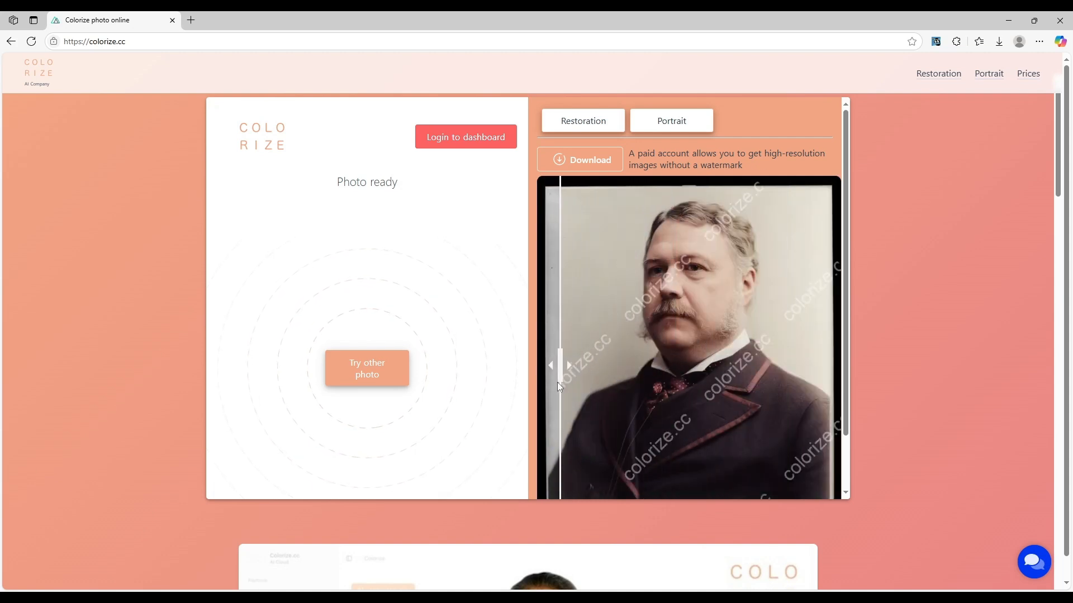
drag(559, 365, 540, 365)
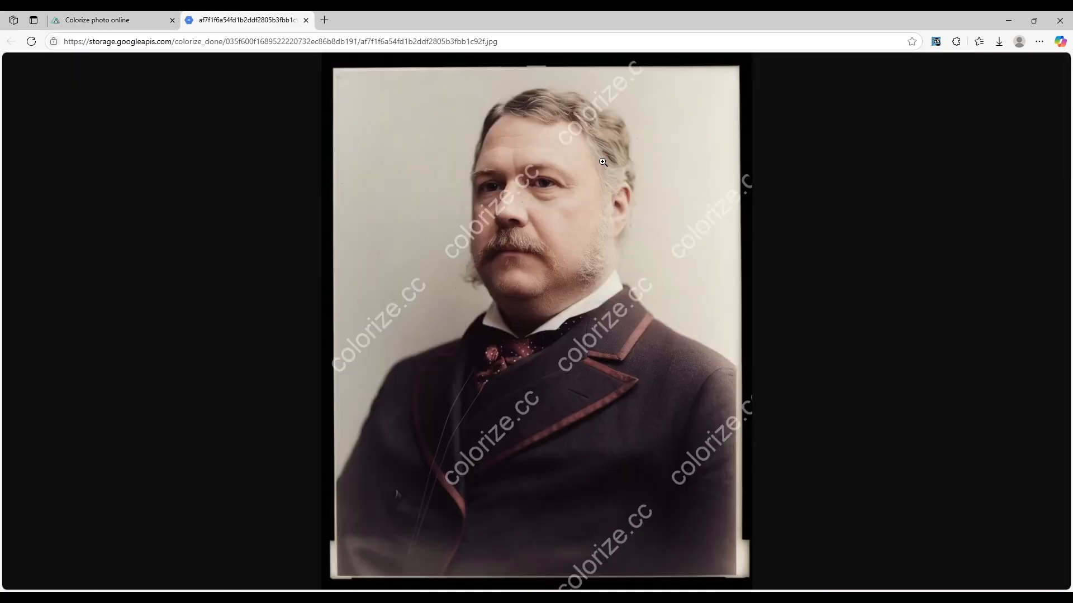
mouse_move(621, 310)
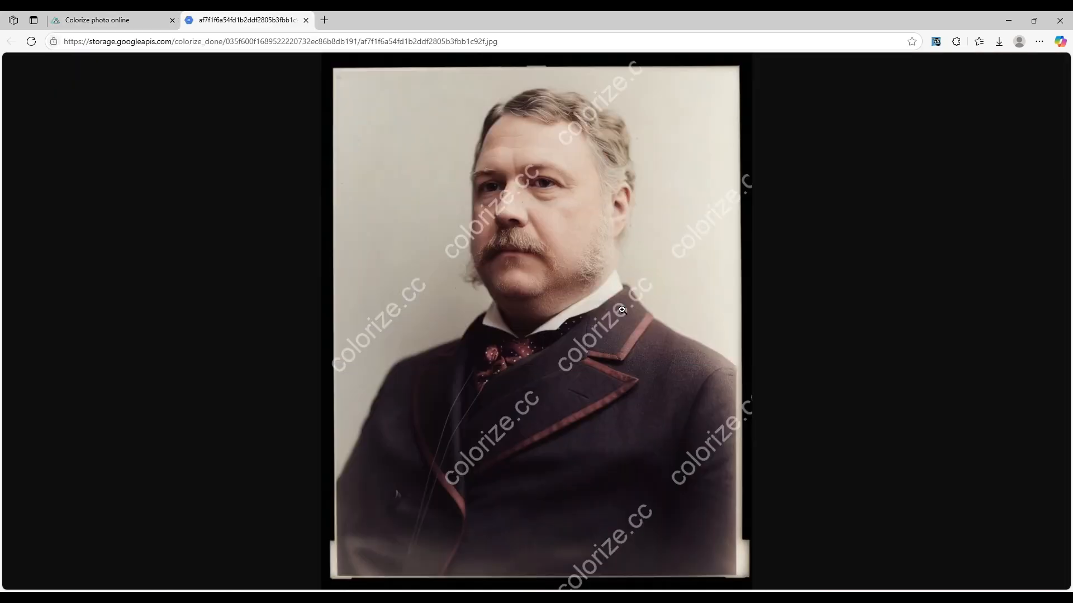
mouse_move(624, 315)
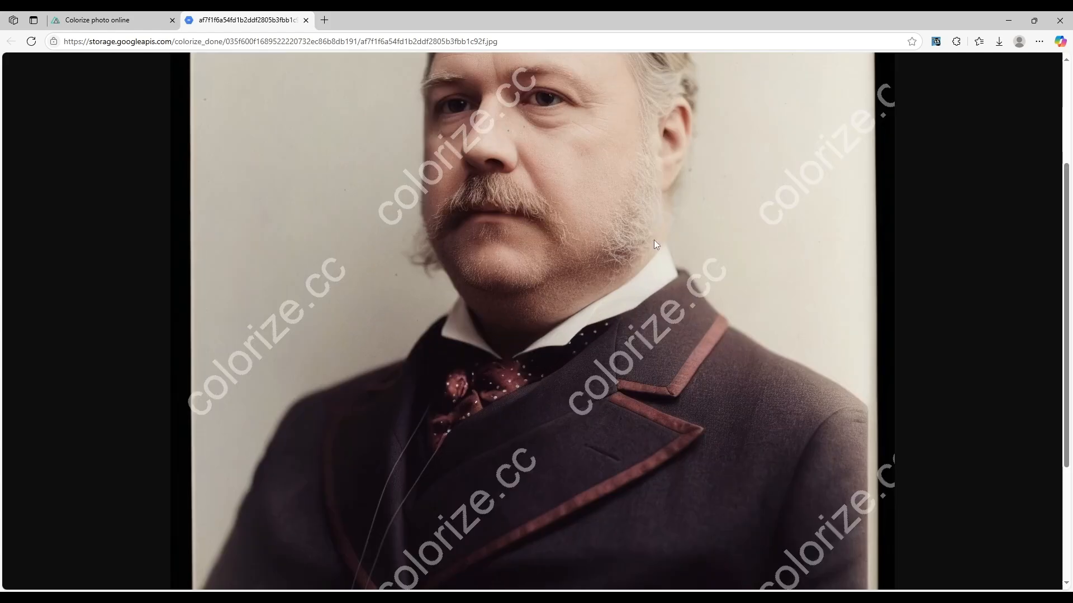
mouse_move(707, 271)
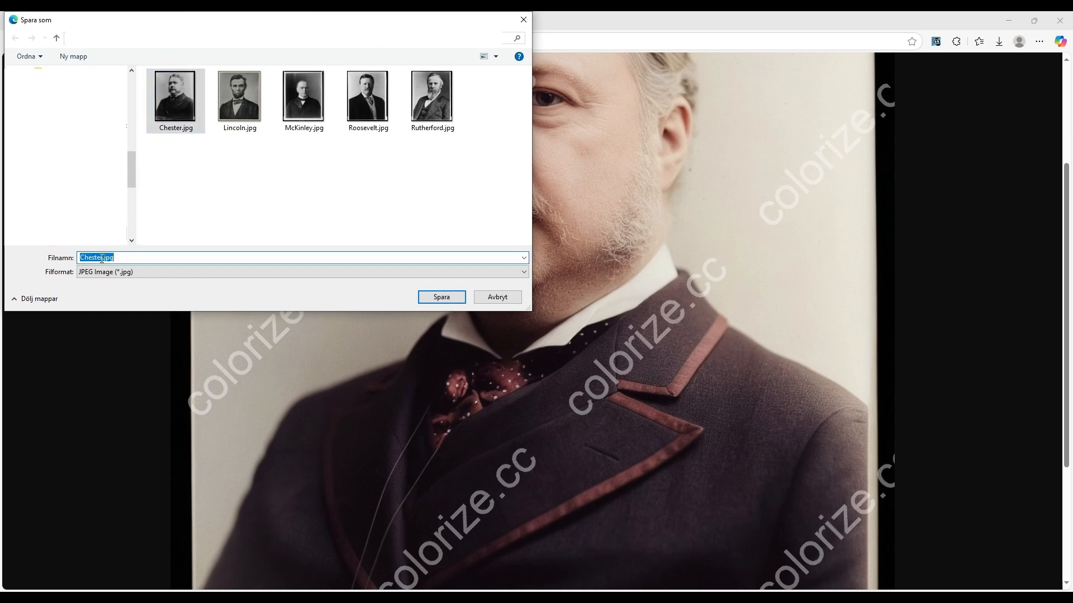
Save the colorized Chester portrait as Chester_color.jpg, then start naming Lincoln's copy.
text(Chester_color.jpg)
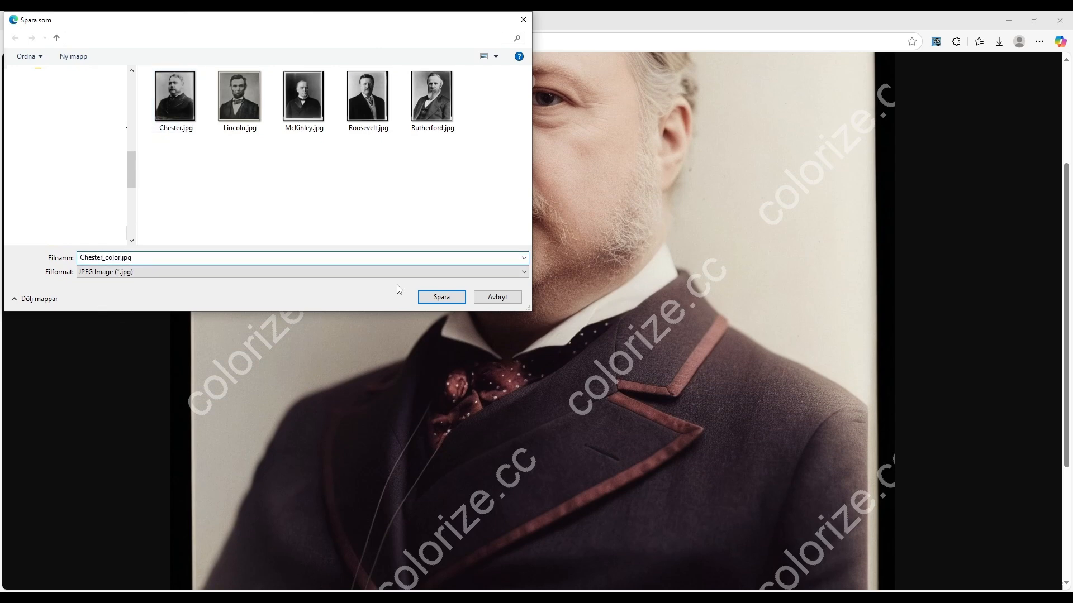
click(441, 297)
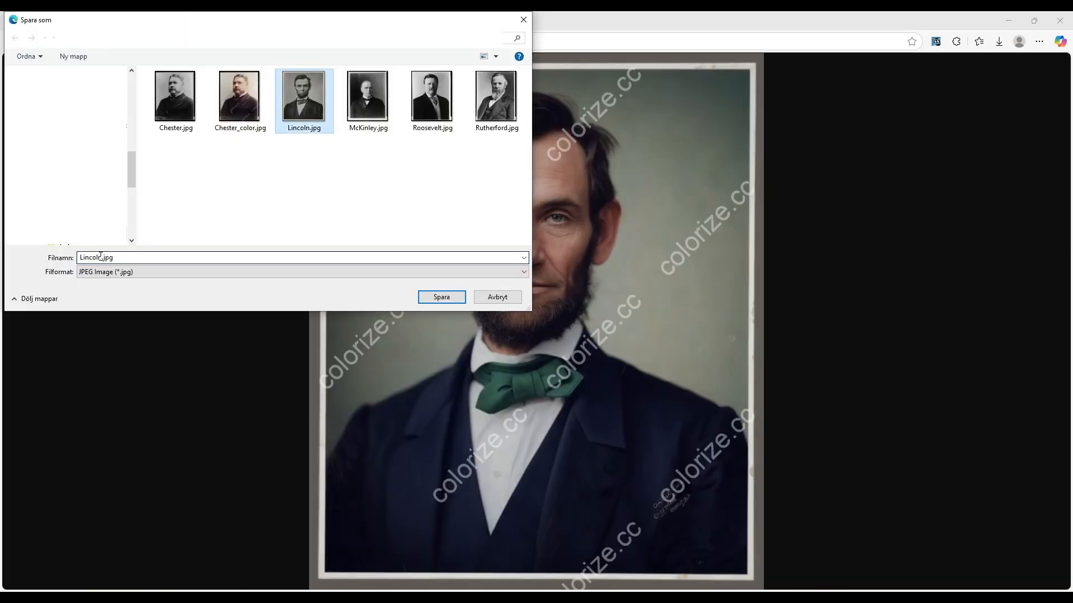
click(441, 297)
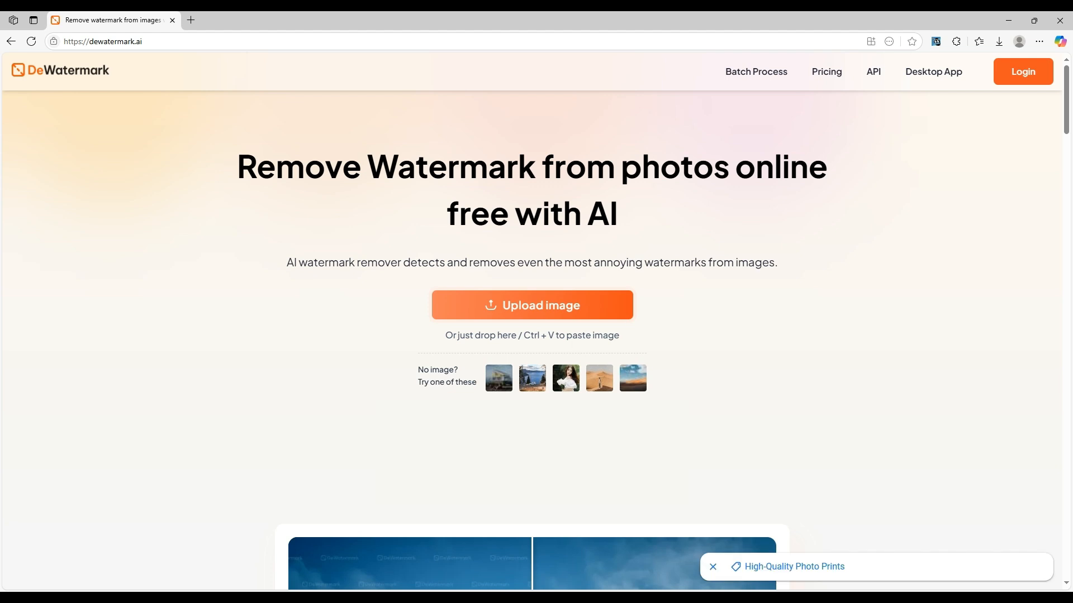
mouse_move(552, 305)
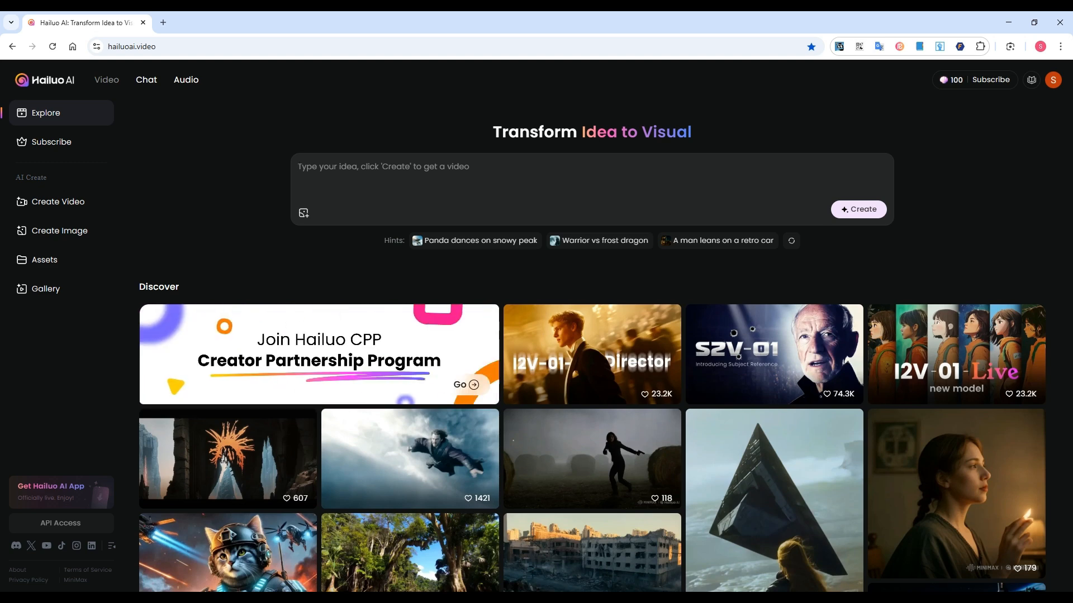
Open Hailuo AI's Create Video page on the Image to Video tab.
click(384, 167)
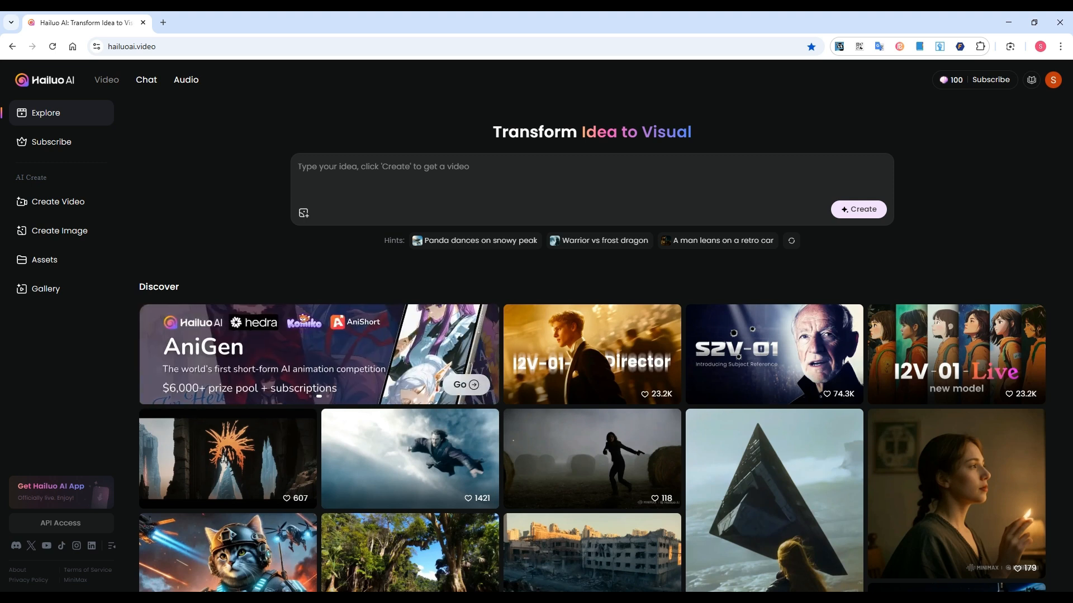
click(384, 166)
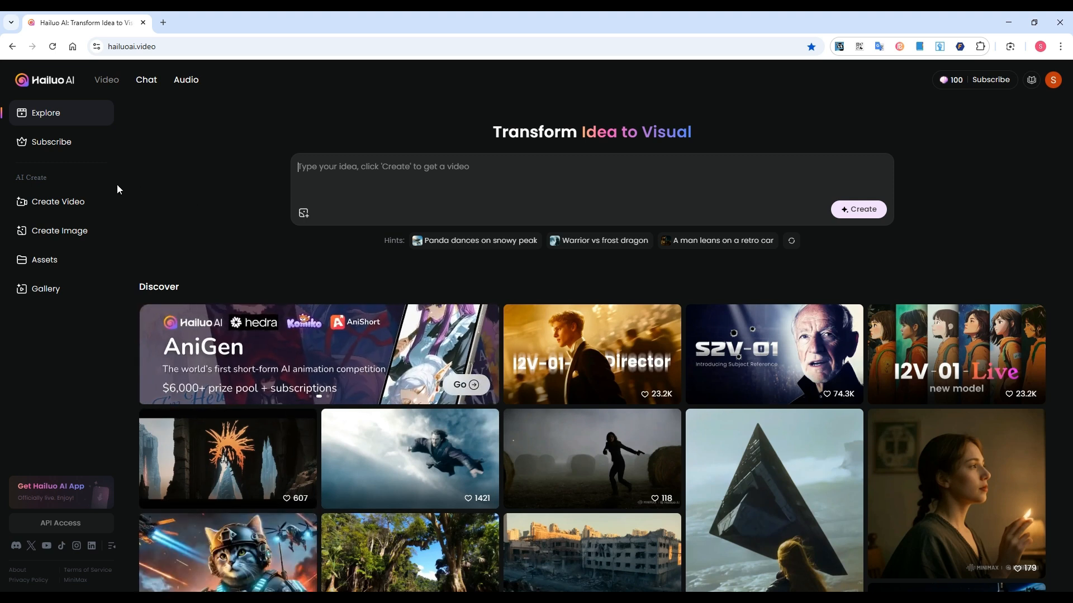
click(57, 201)
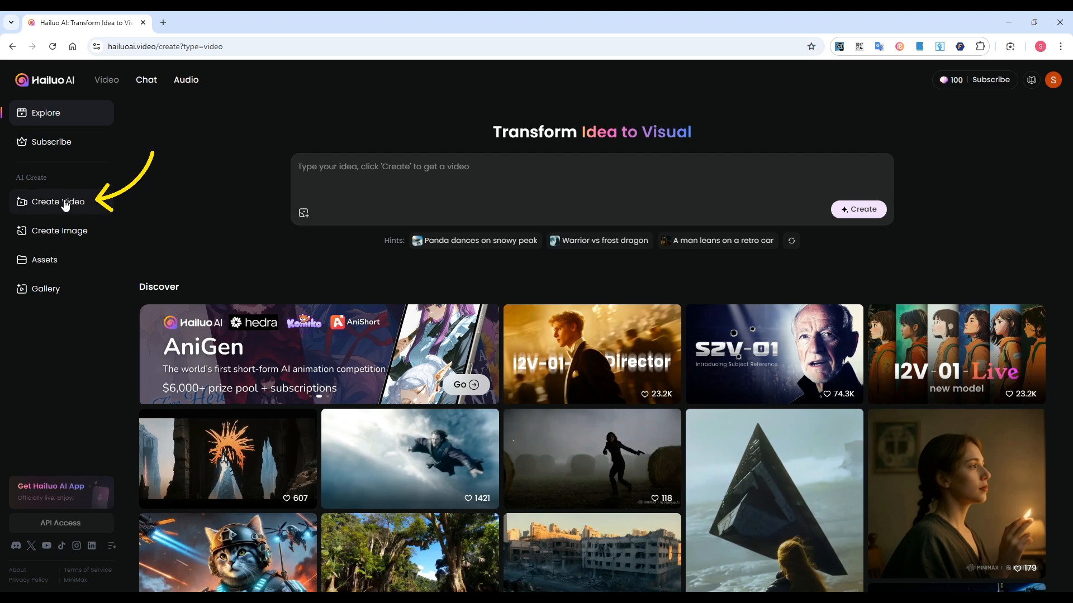
click(57, 201)
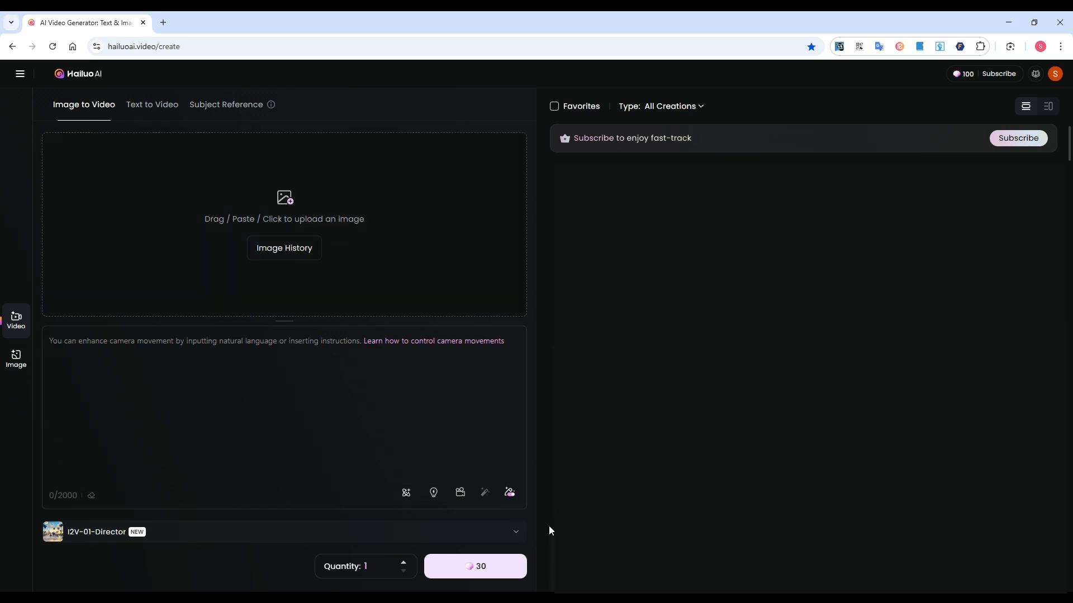
Generate a Hailuo video of the colorized portrait: 'The person looks at the camera and smiles', Static shot.
click(283, 219)
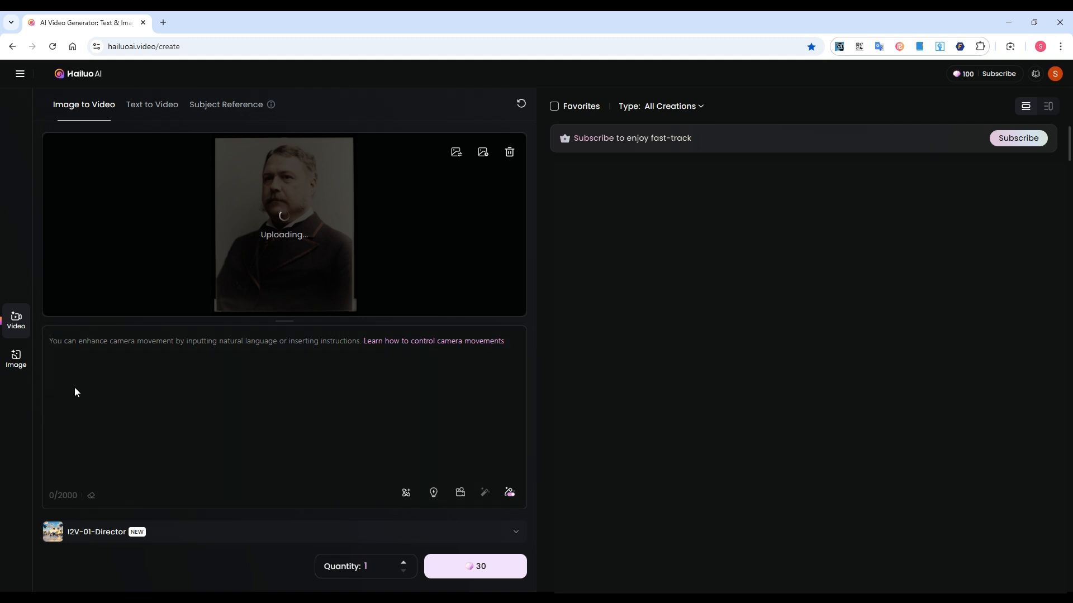
text(The person looks at the camera and smiles)
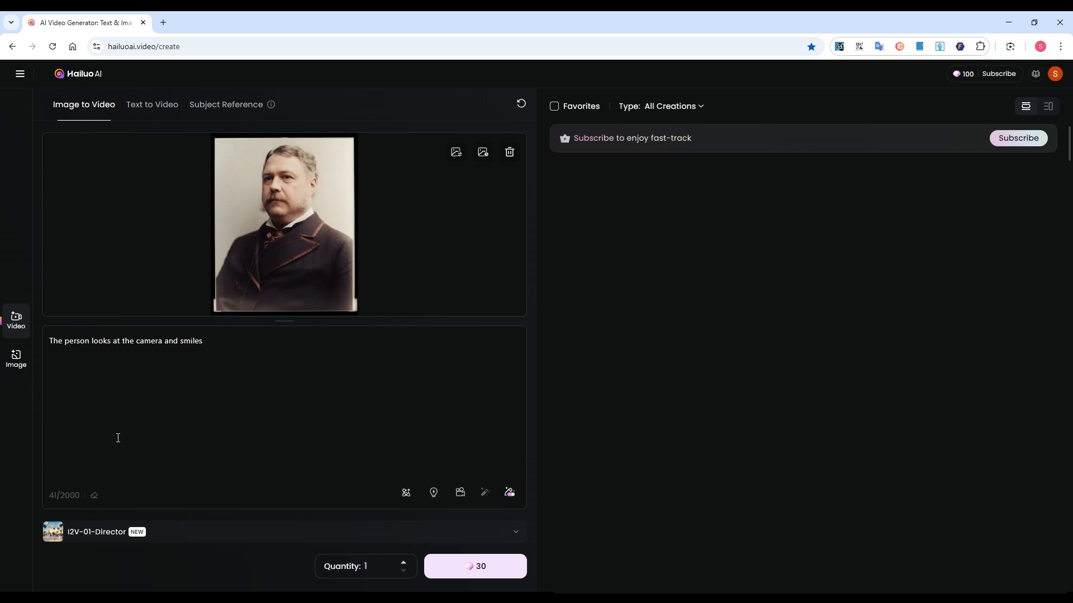
mouse_move(137, 430)
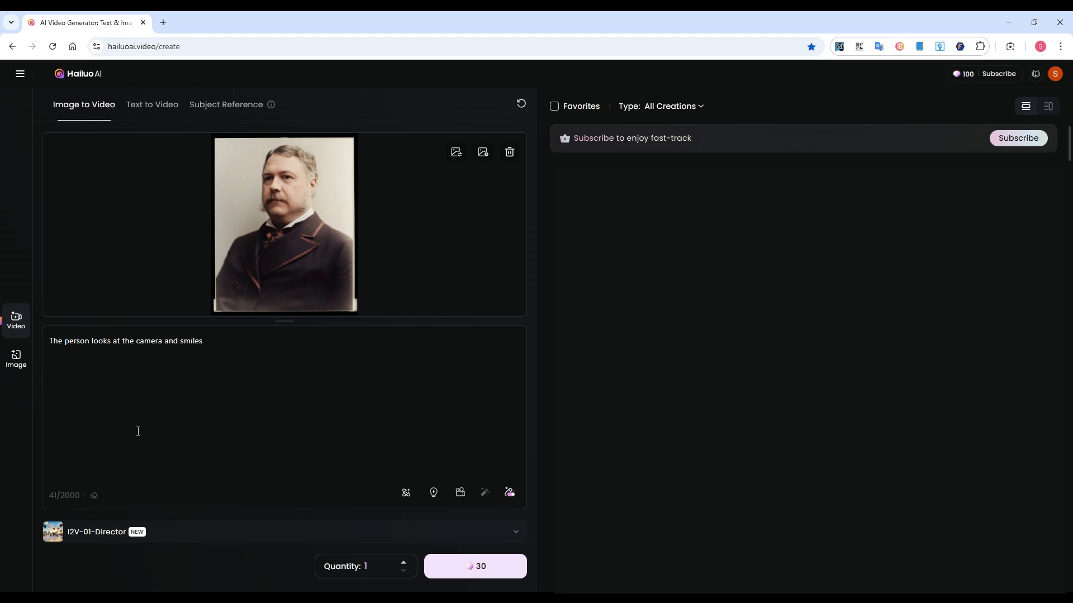
click(460, 493)
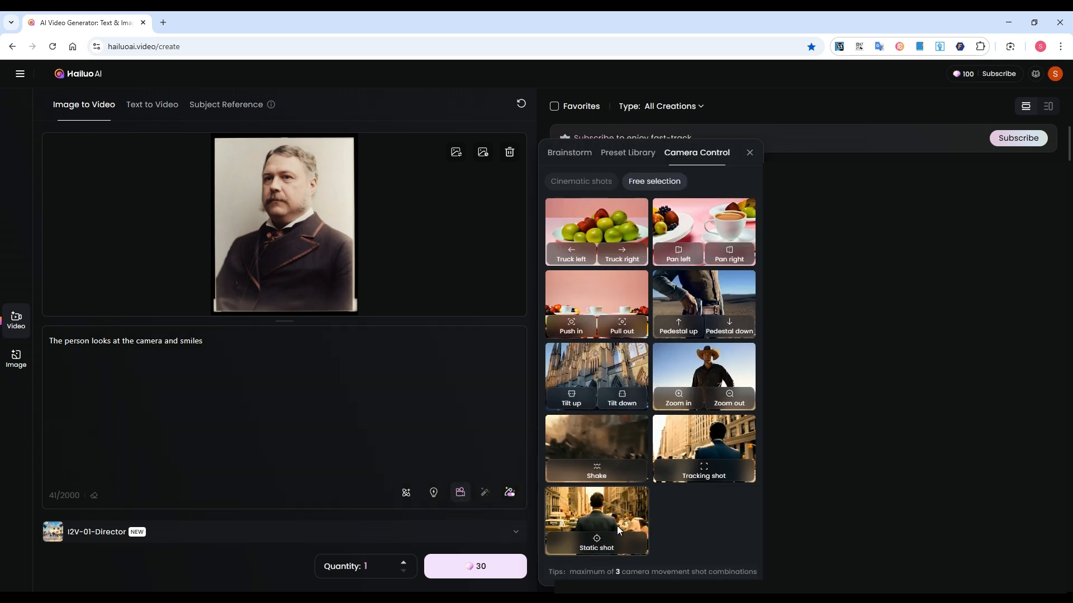
click(595, 520)
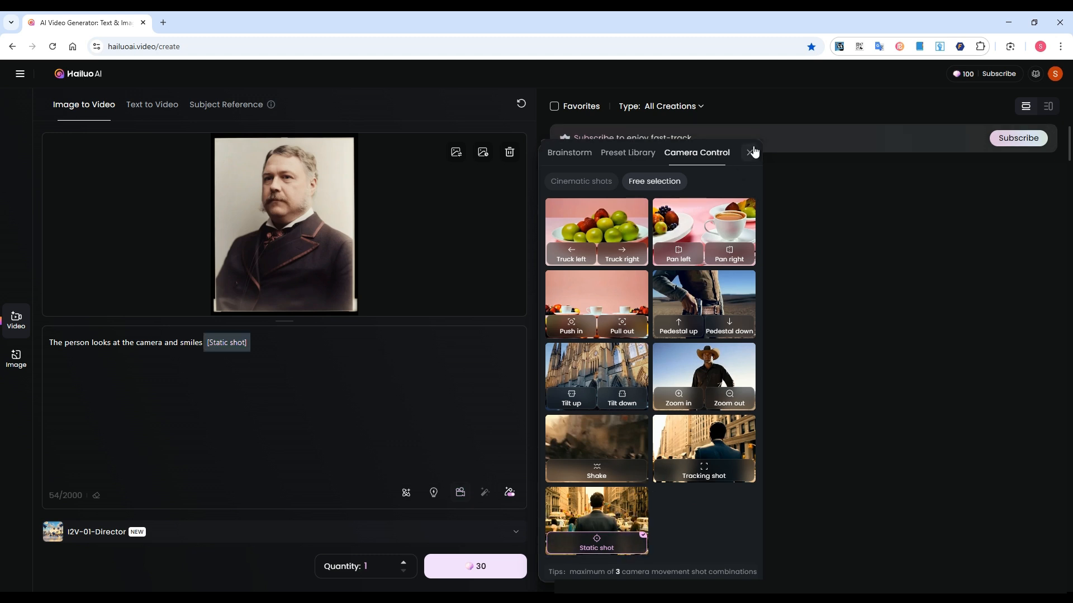
click(751, 152)
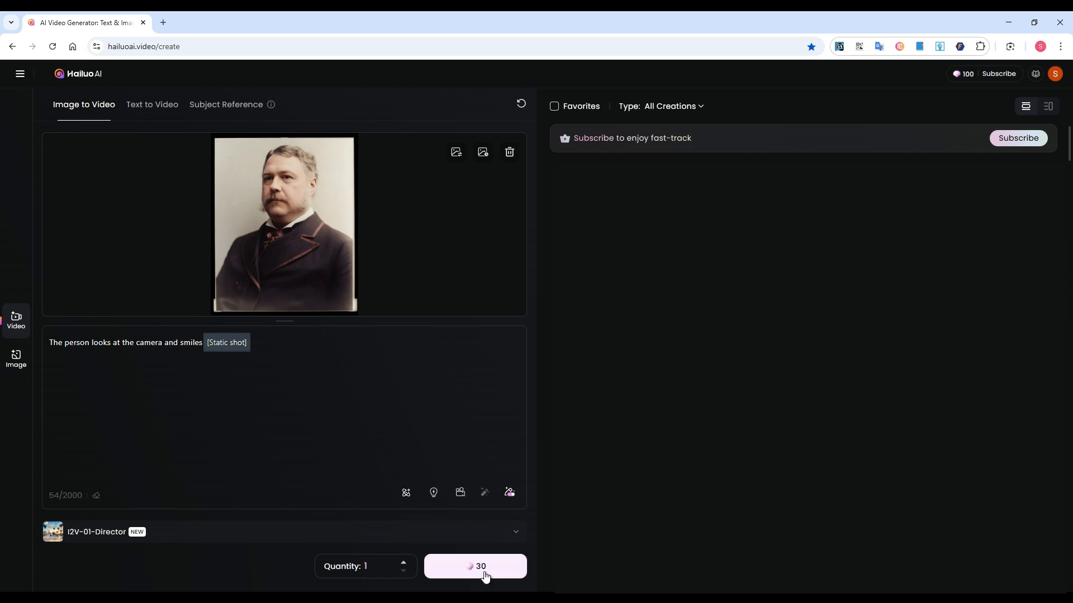
click(475, 565)
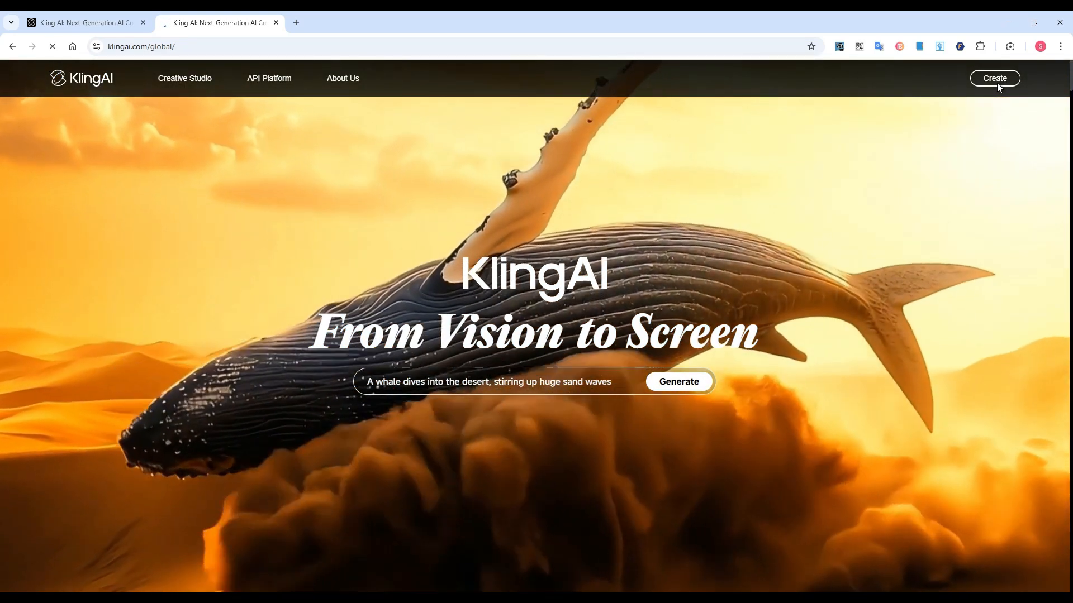
Enter Kling AI's Create workspace and open Video generation.
click(993, 79)
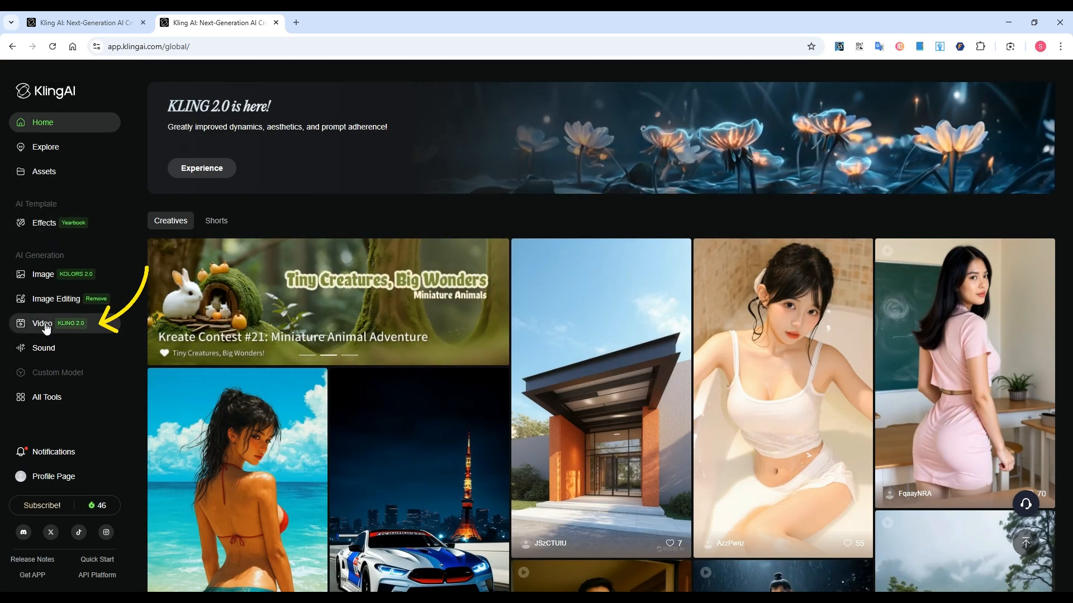
click(42, 323)
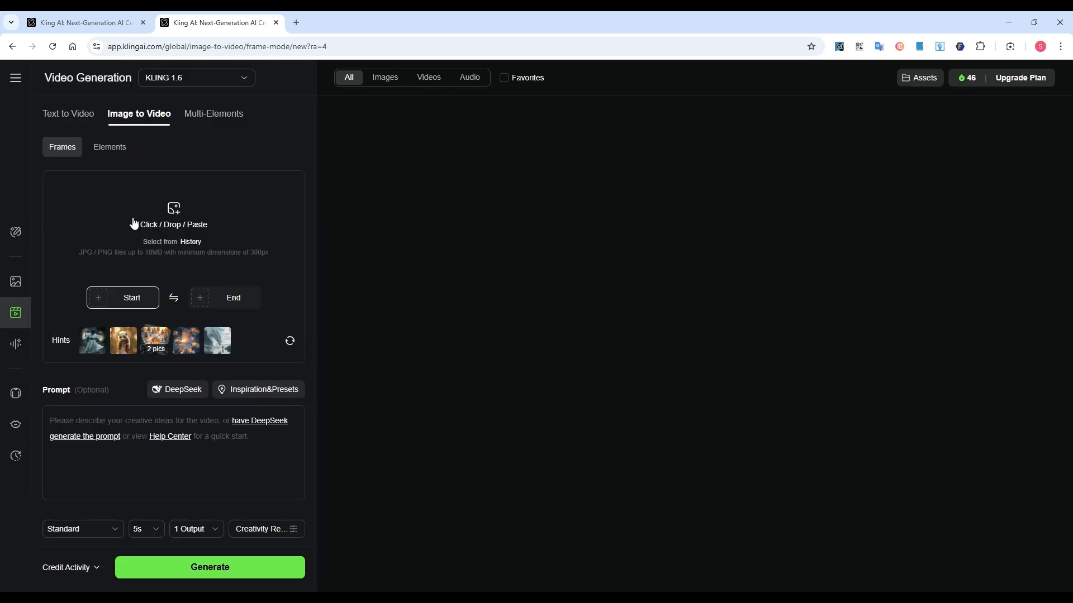
Generate from the portrait start frame with 'The person looks around and smiles' plus stationary camera preset.
click(131, 298)
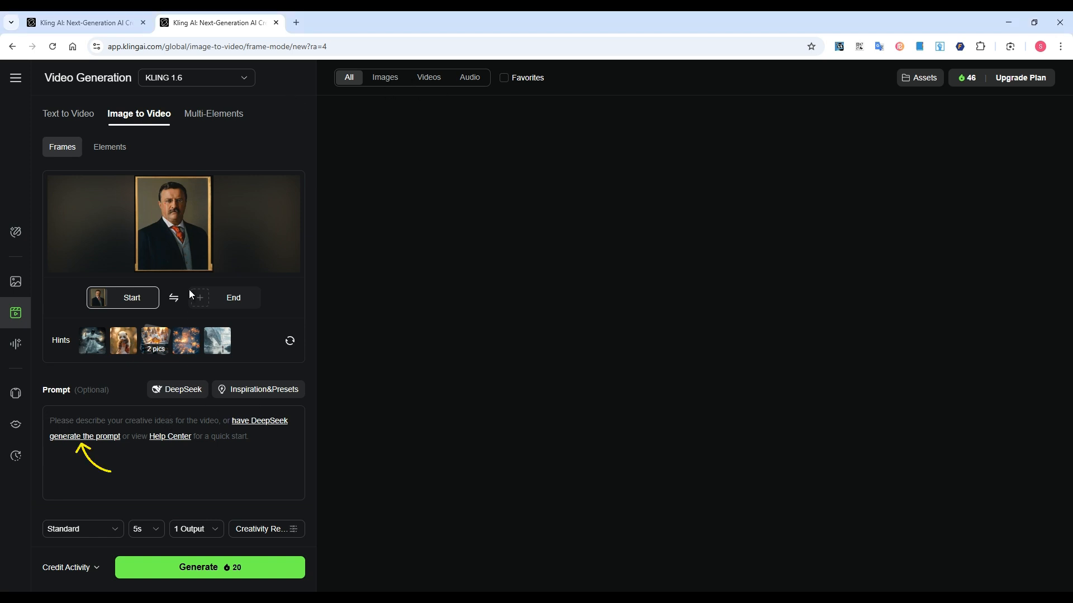
text(The person looks around and smiles)
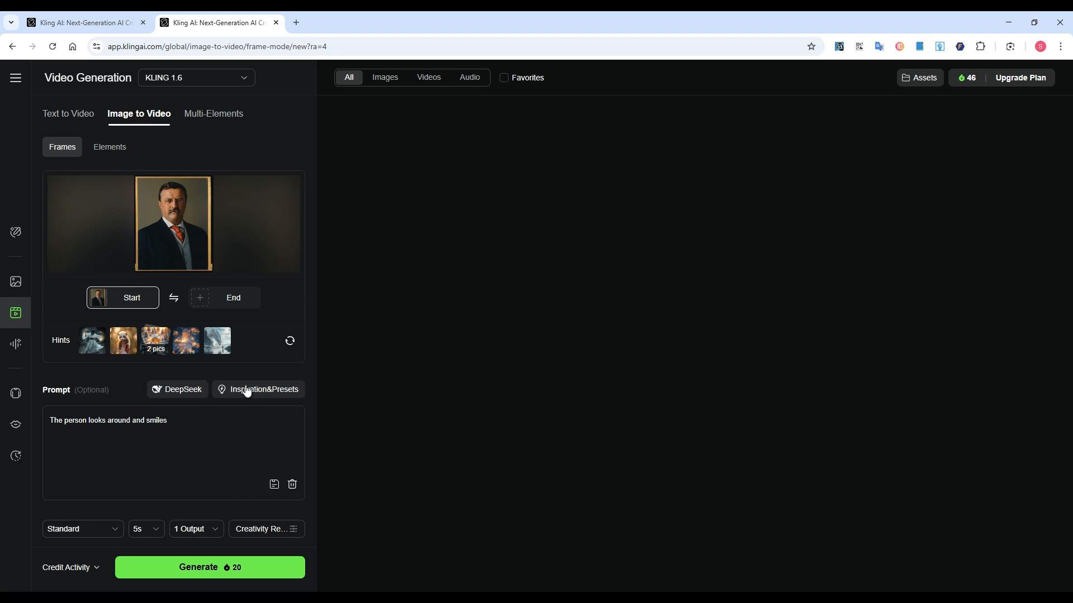
click(263, 389)
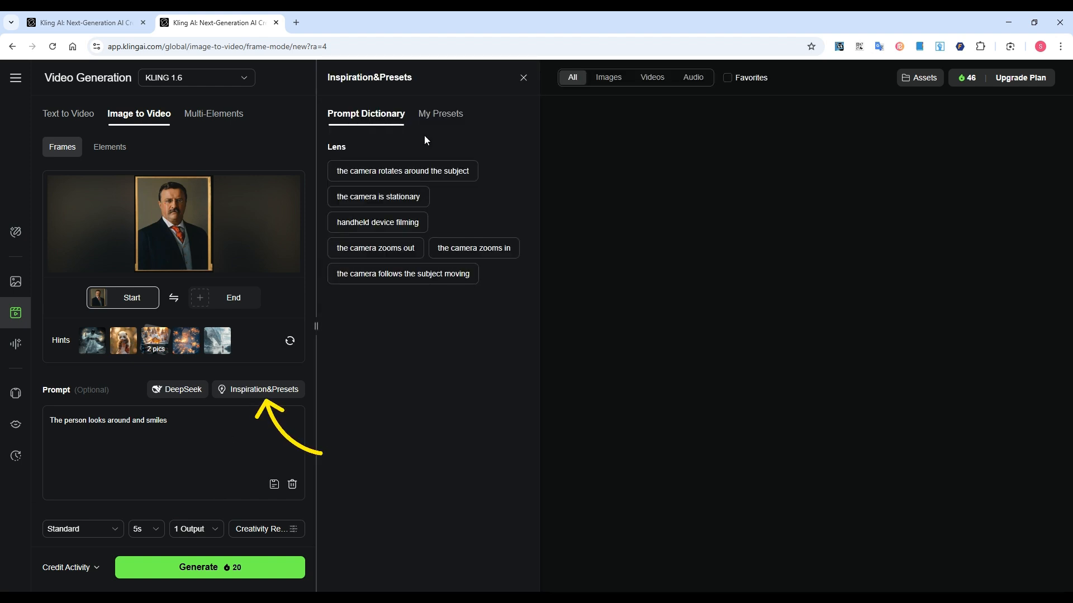
click(377, 196)
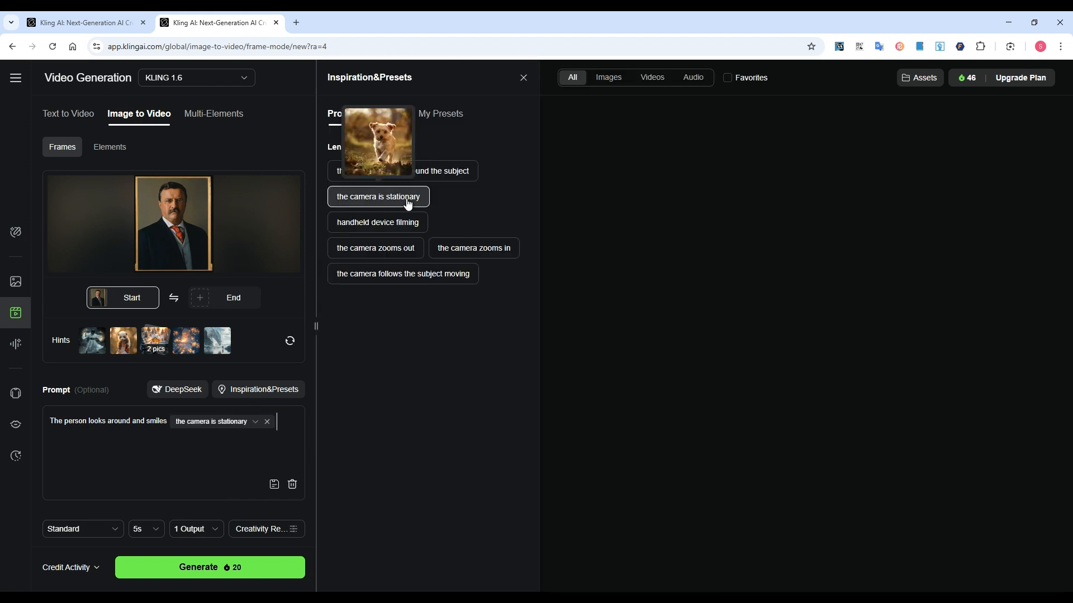
click(524, 77)
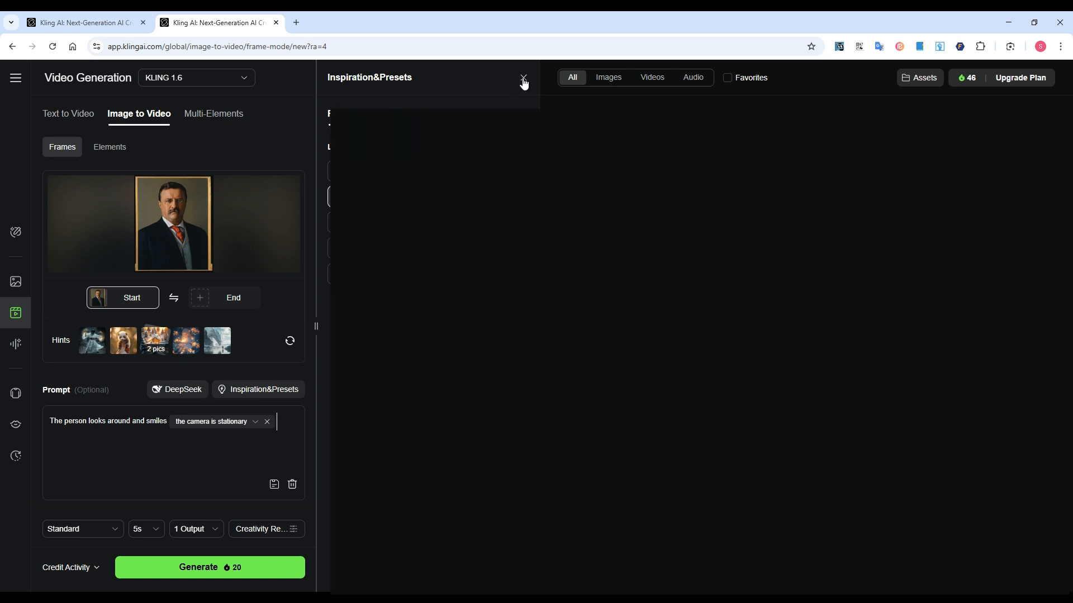
click(524, 77)
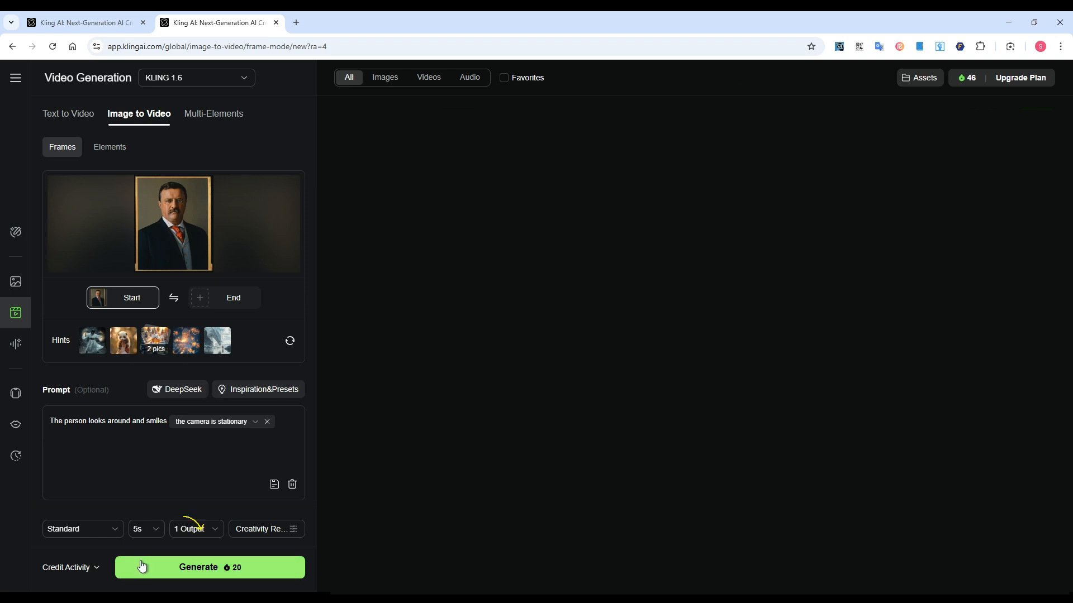
click(210, 567)
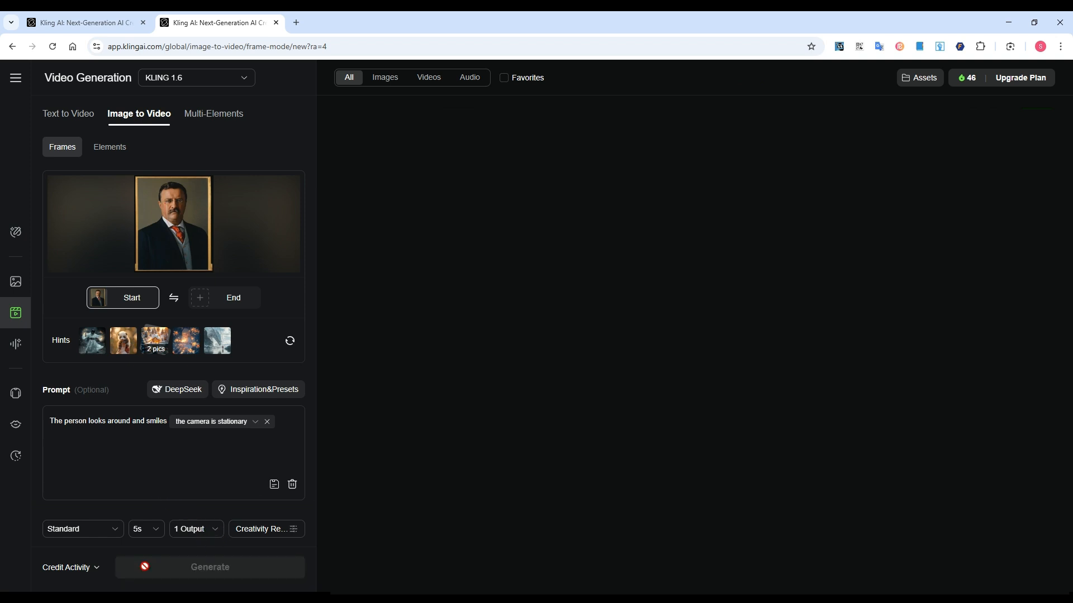
Wait for Kling AI to finish rendering the 5-second portrait clip.
click(210, 567)
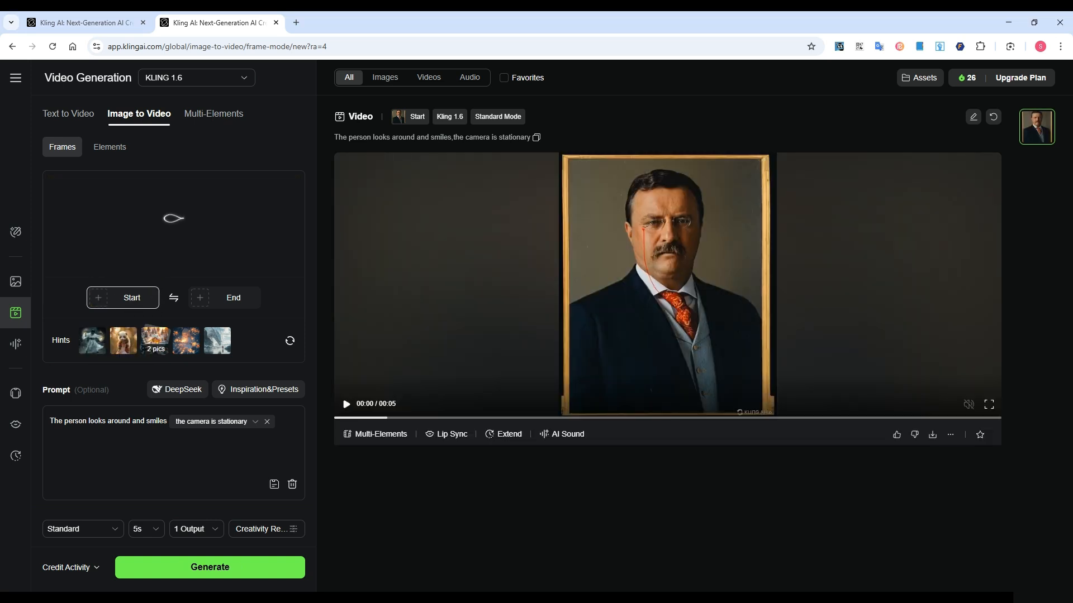
click(209, 567)
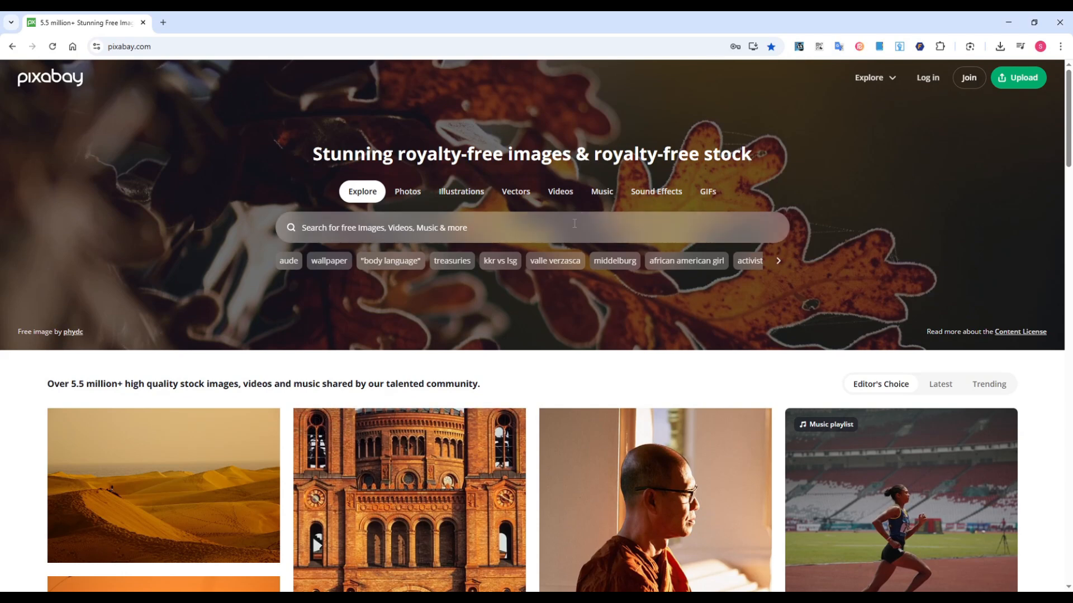
Search Pixabay music for 'background music' and filter results to the Modern Classical genre.
click(600, 192)
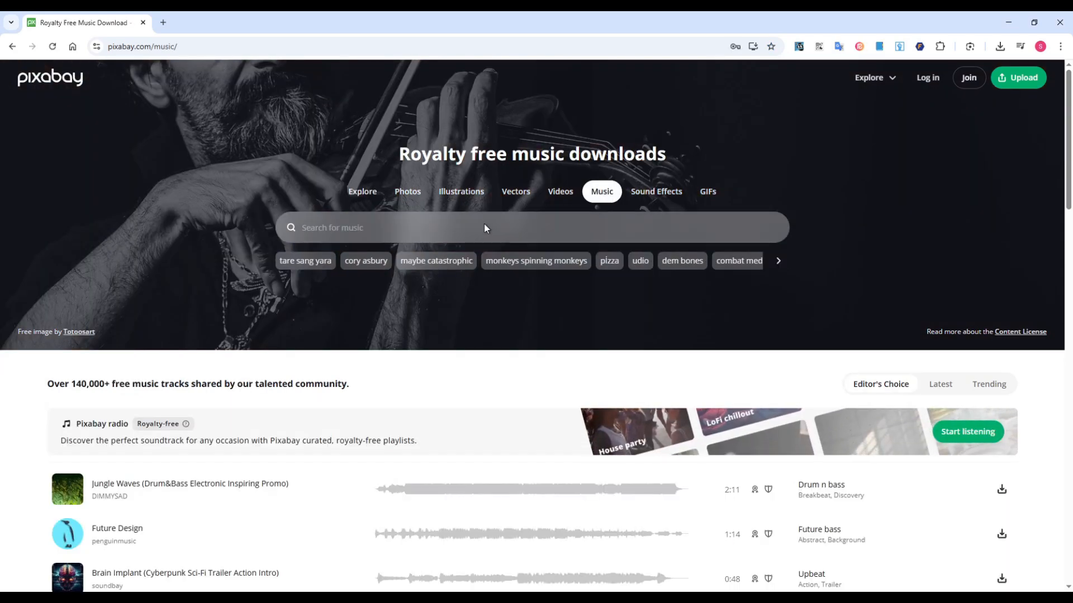
text(background music)
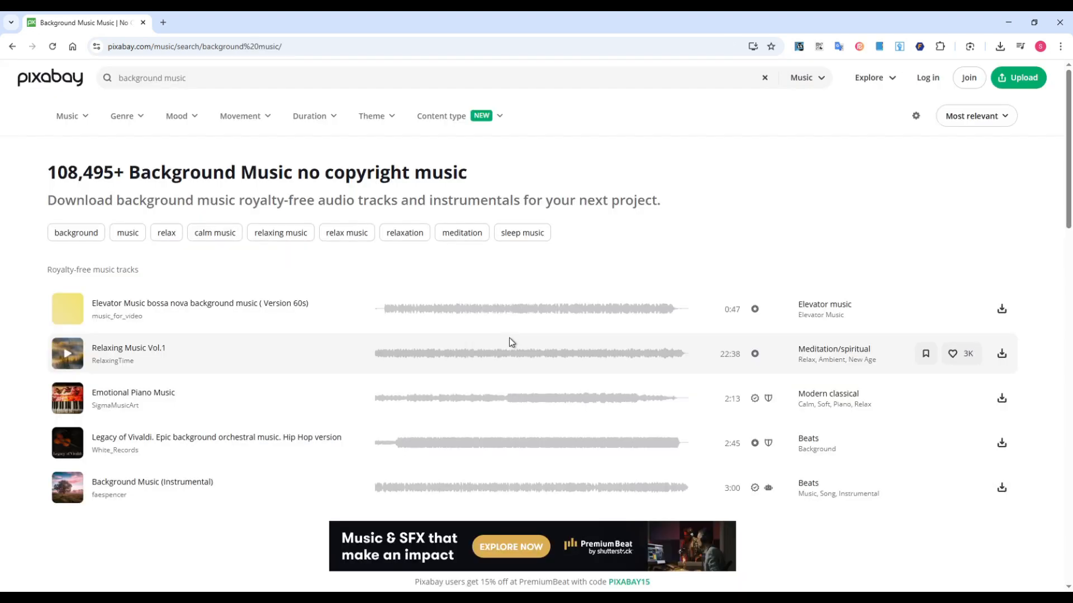
mouse_move(246, 165)
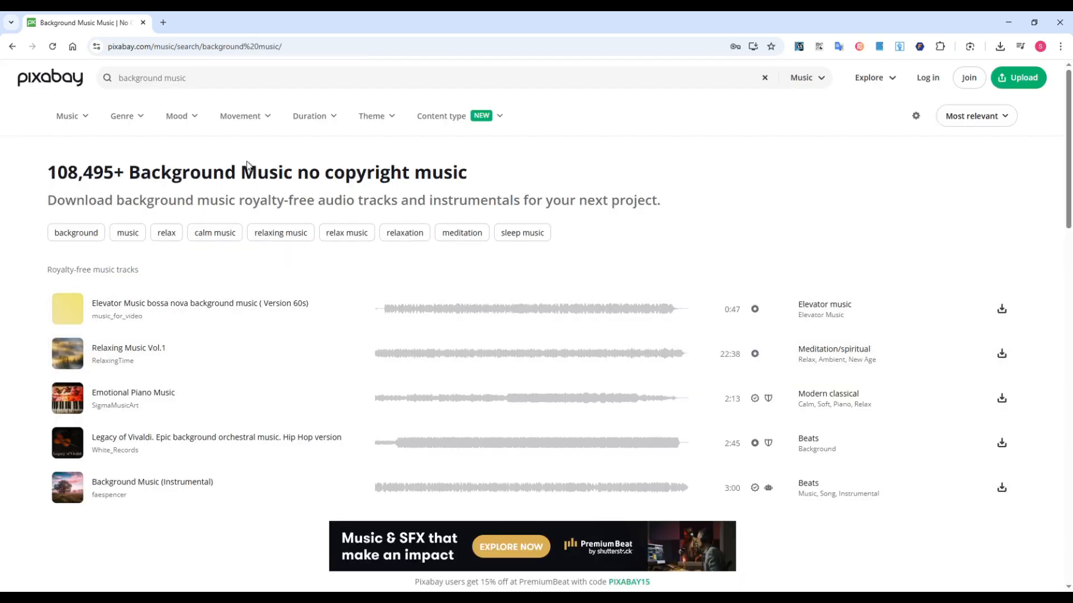
click(125, 116)
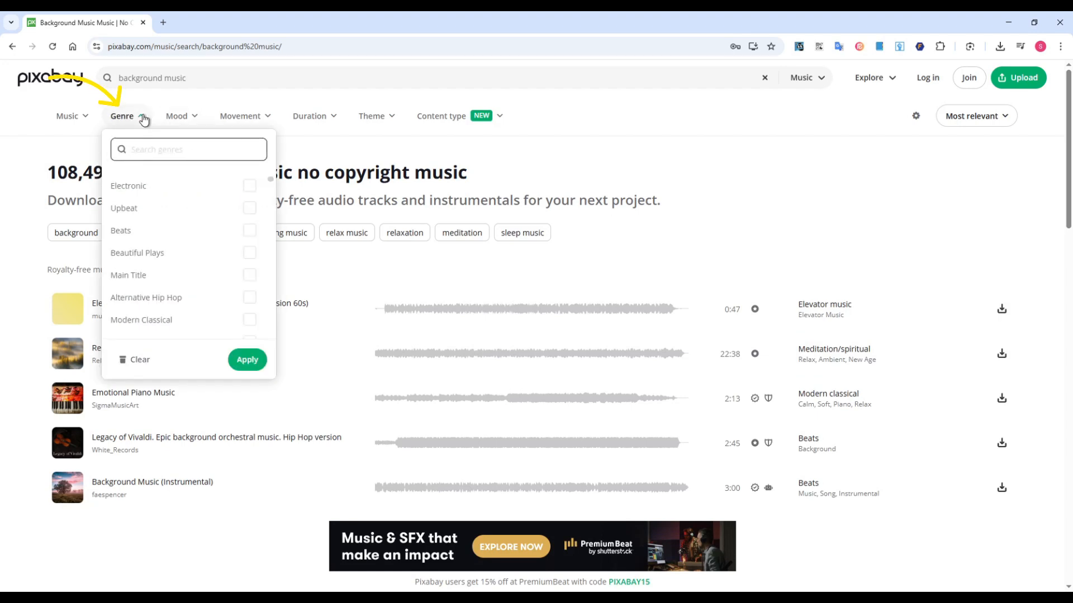
click(250, 319)
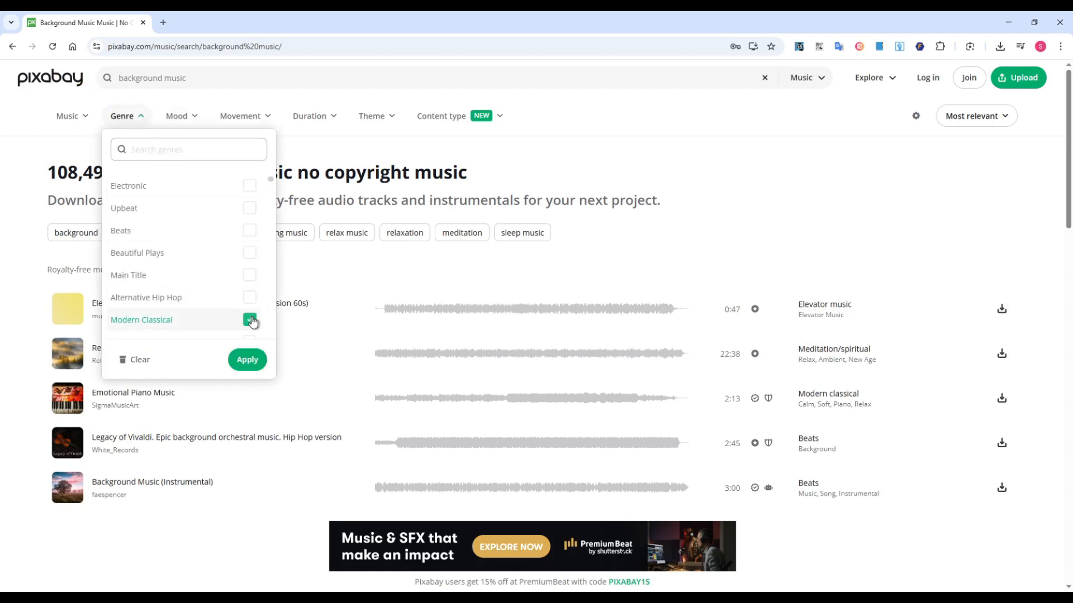
click(247, 359)
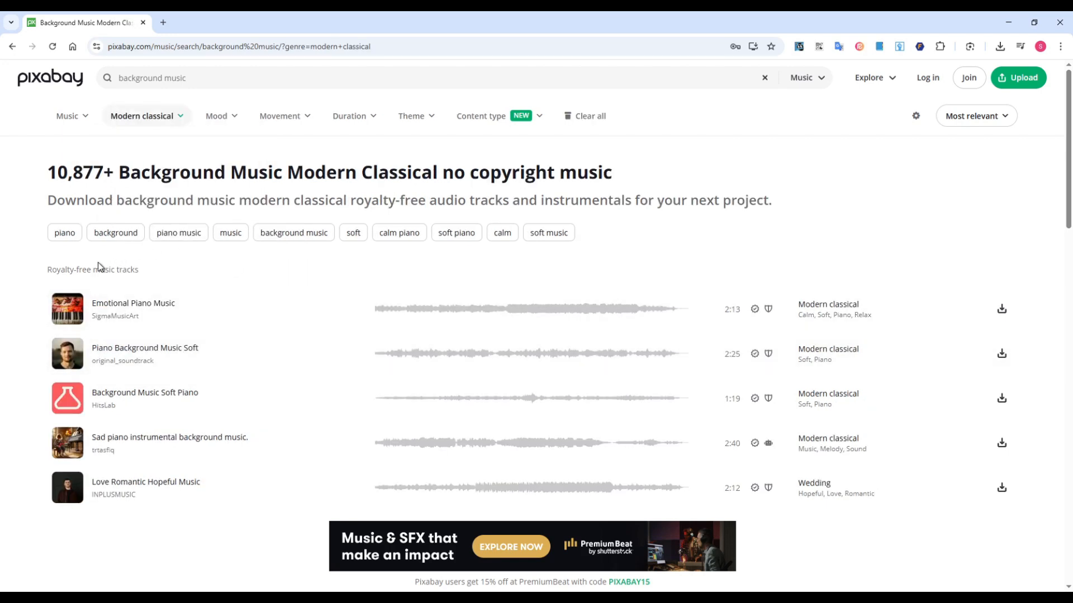
Preview Emotional Piano Music, Piano Background Music Soft, Background Music Soft Piano and Sad piano instrumental.
click(67, 309)
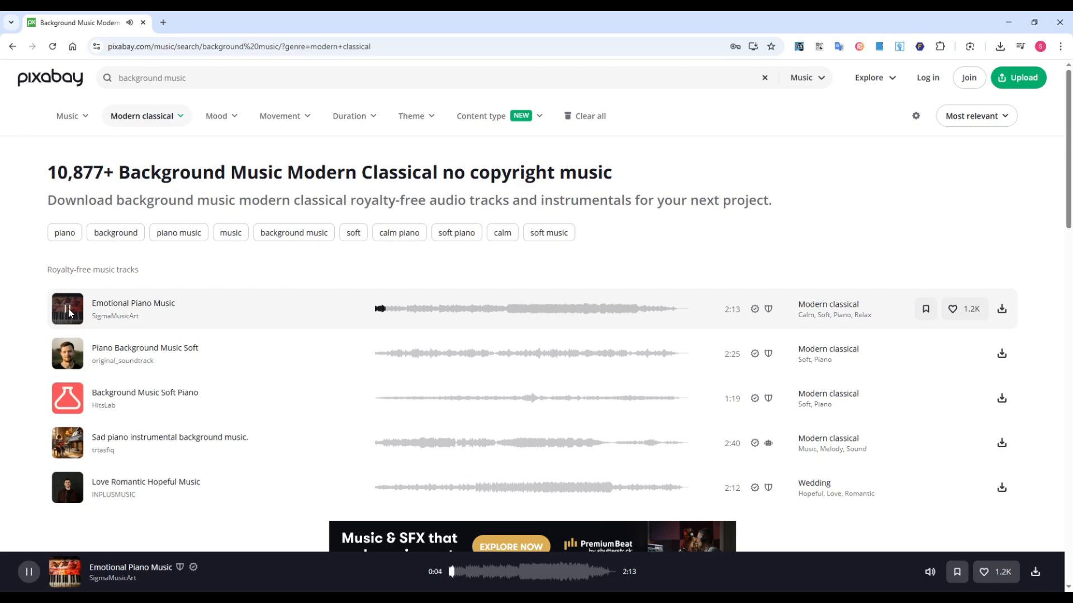
click(67, 354)
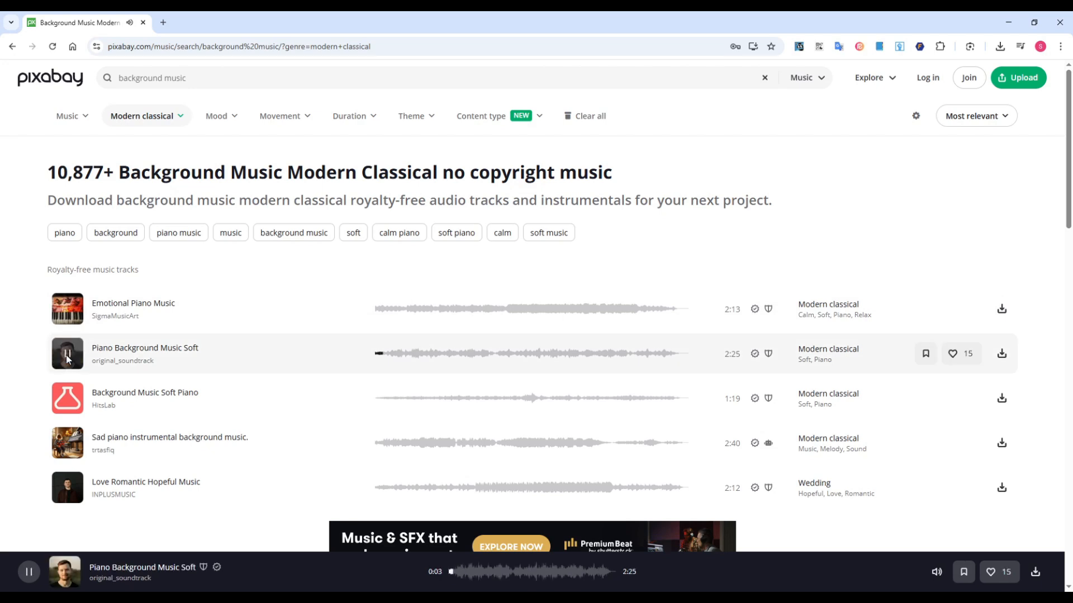
click(67, 398)
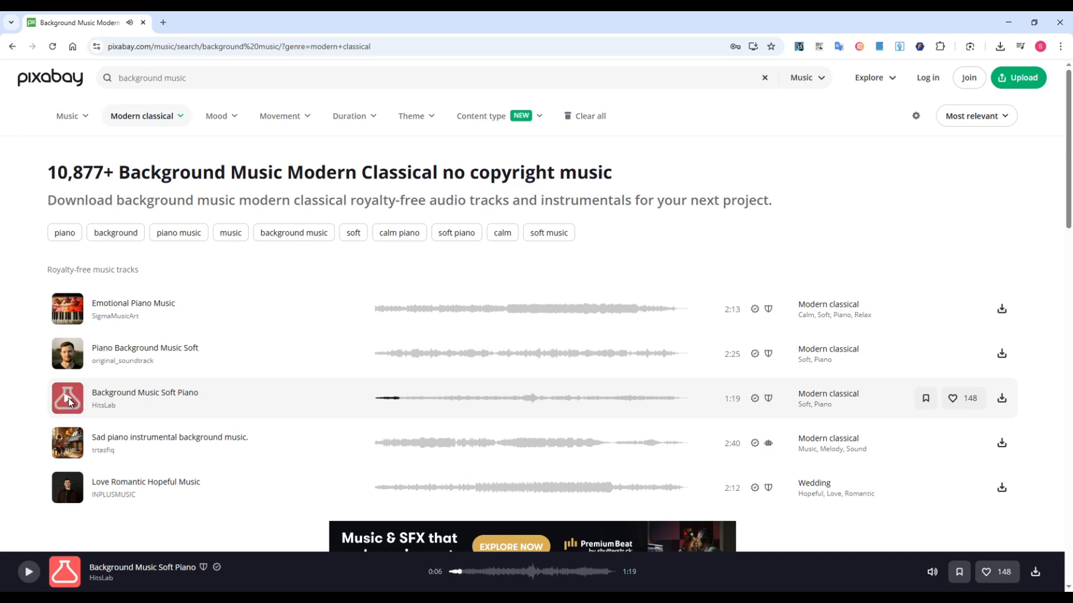
click(66, 442)
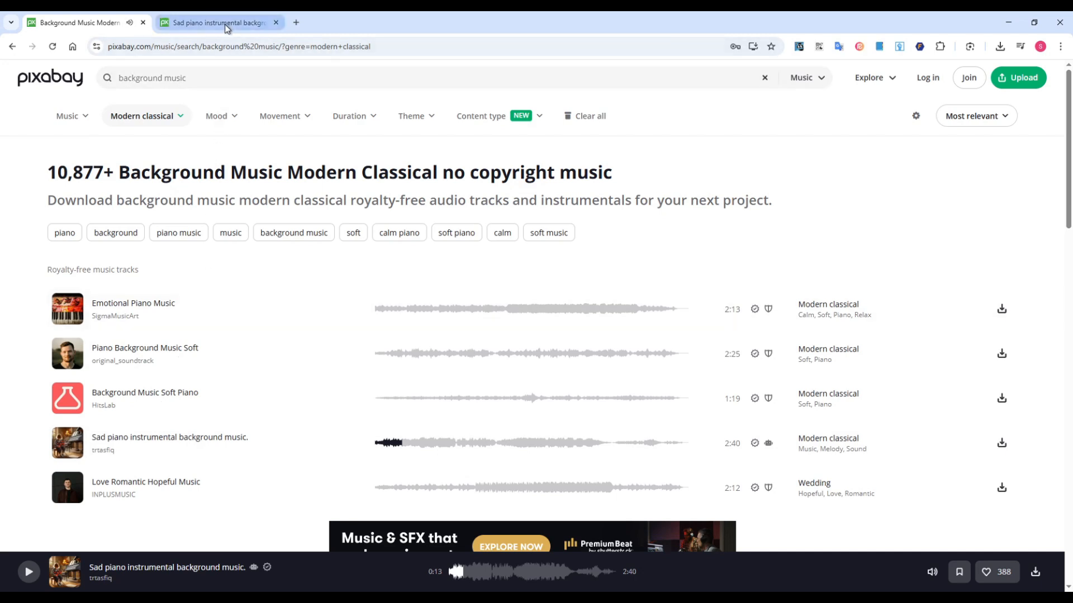
Open the Sad piano instrumental page, check its free-use license, and download the MP3.
click(168, 436)
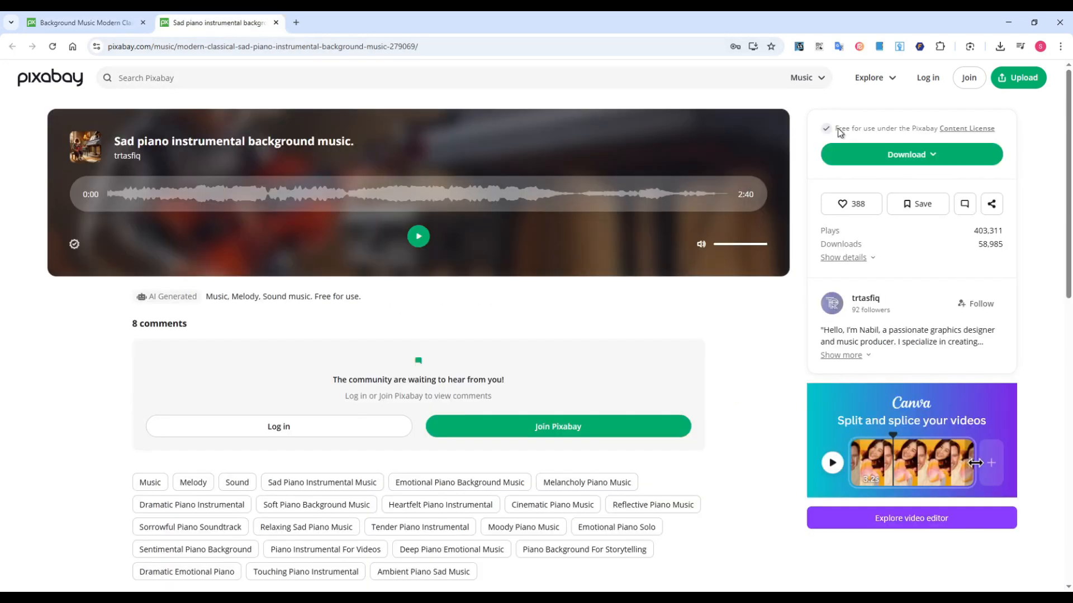
drag(836, 128, 995, 128)
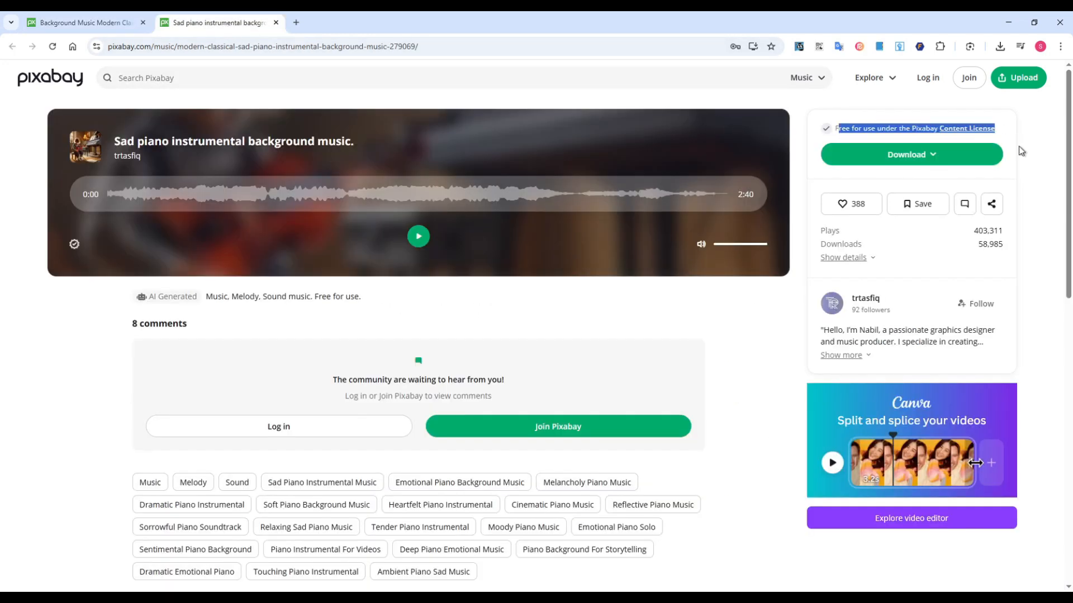
click(910, 154)
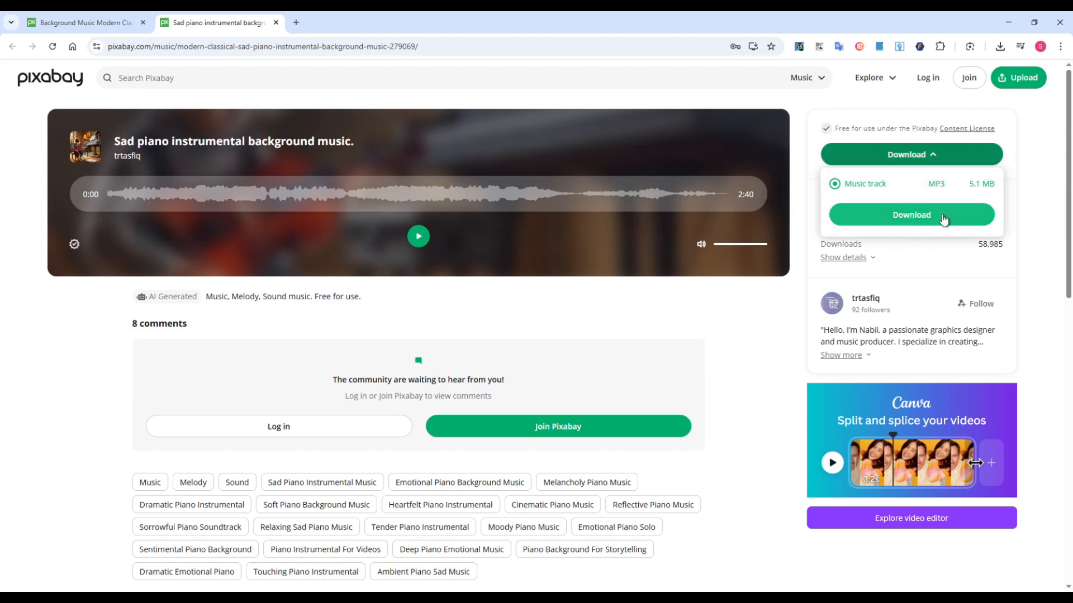
click(911, 215)
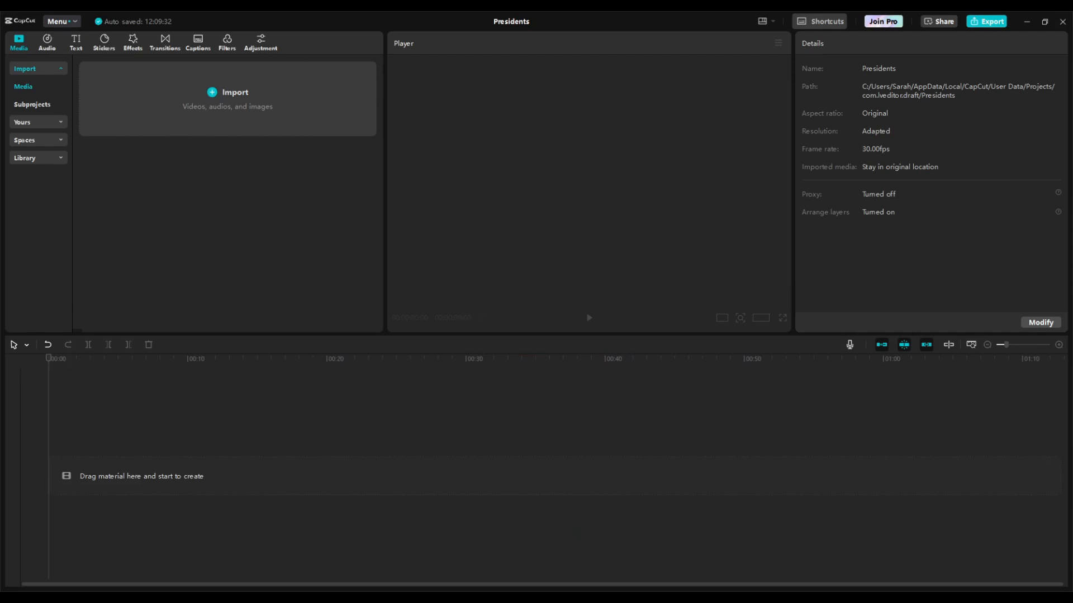
mouse_move(841, 365)
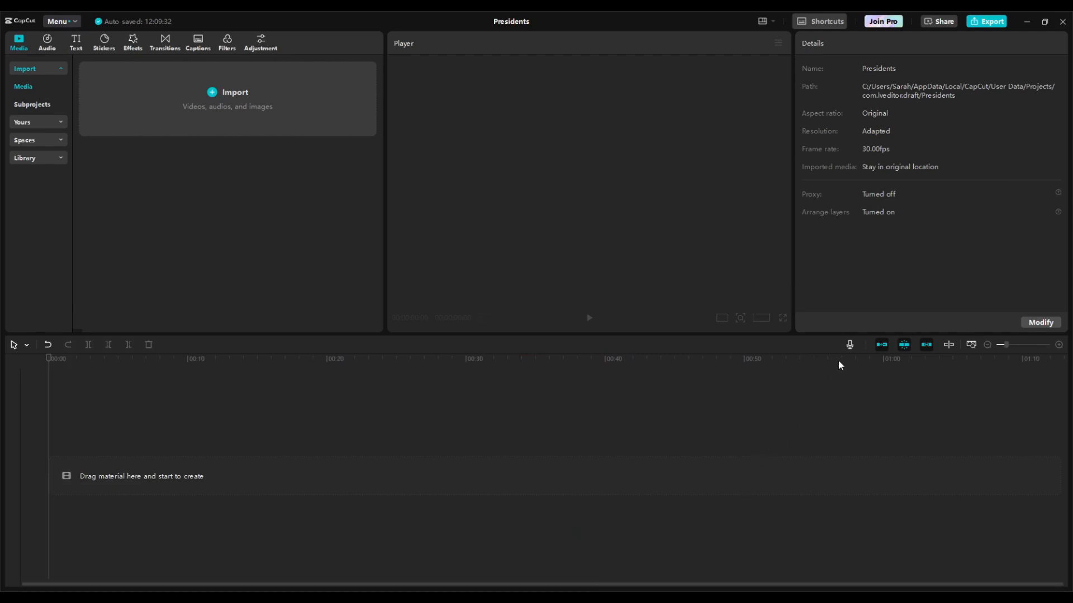
Set the Presidents project's aspect ratio to 9:16 in Project settings and save.
click(1039, 322)
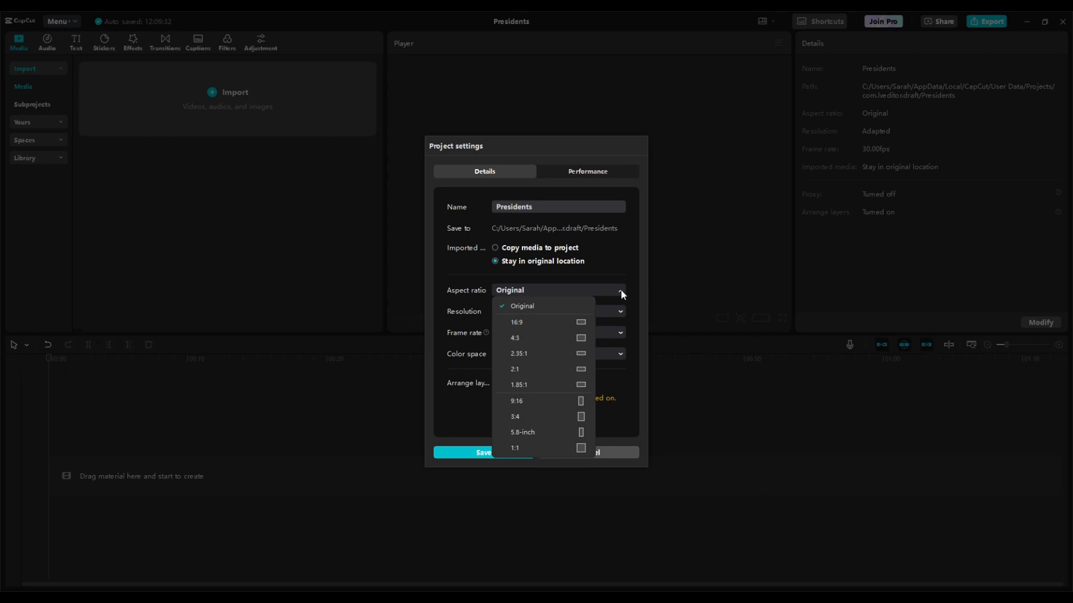
mouse_move(581, 305)
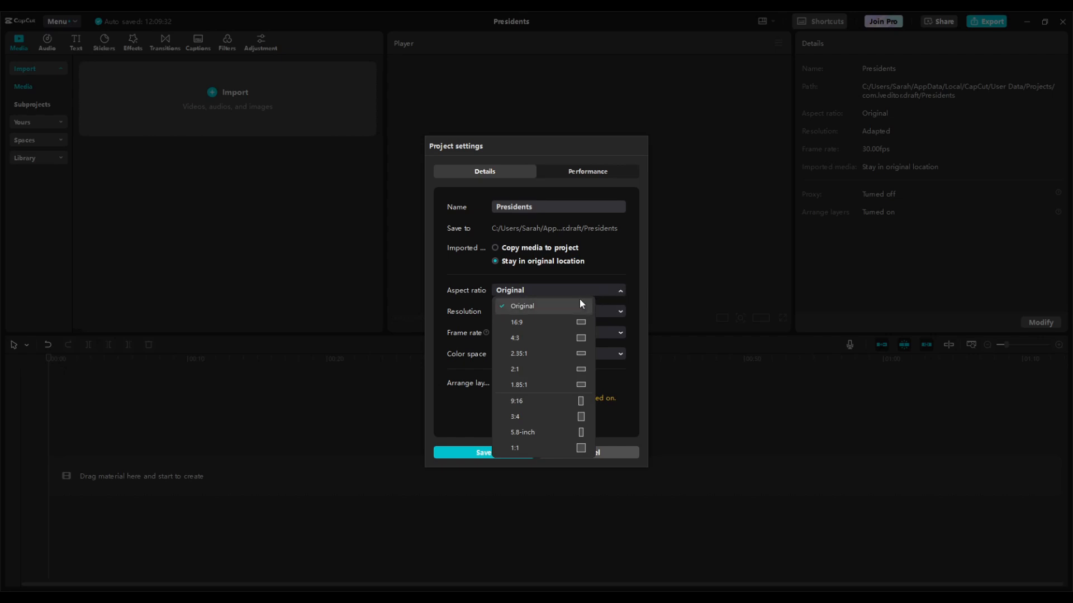
mouse_move(523, 402)
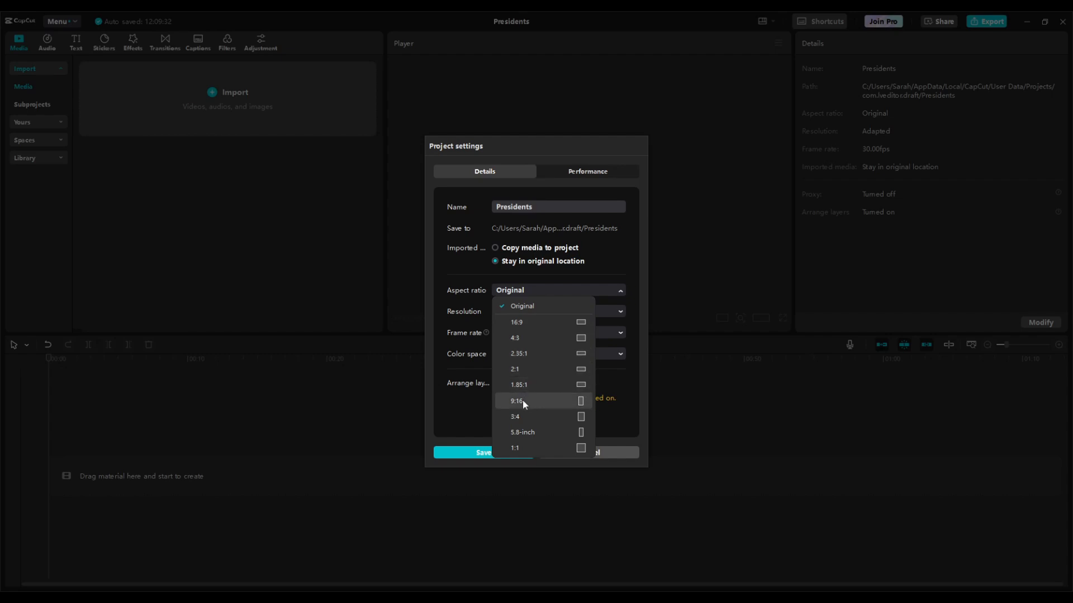
click(515, 401)
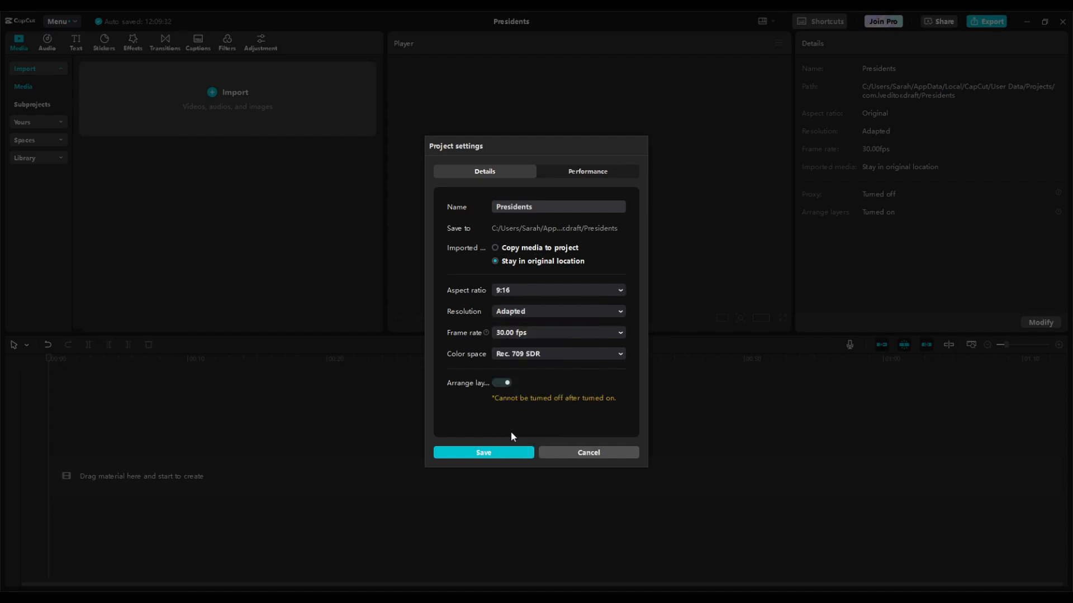
click(483, 452)
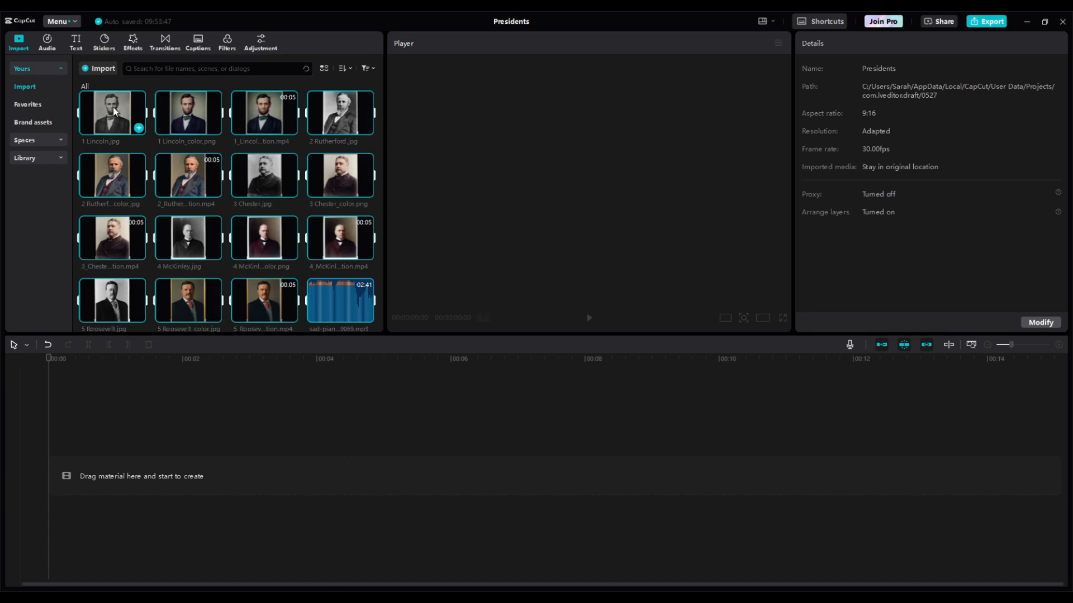
Add the black-and-white, colorized and animated Lincoln clips to the timeline.
click(112, 112)
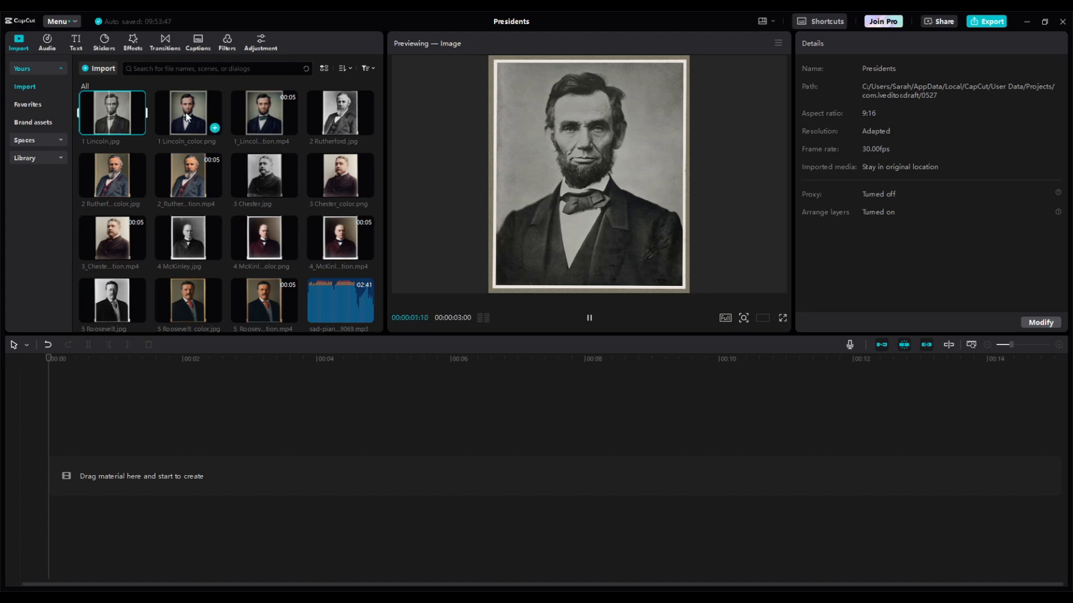
click(264, 113)
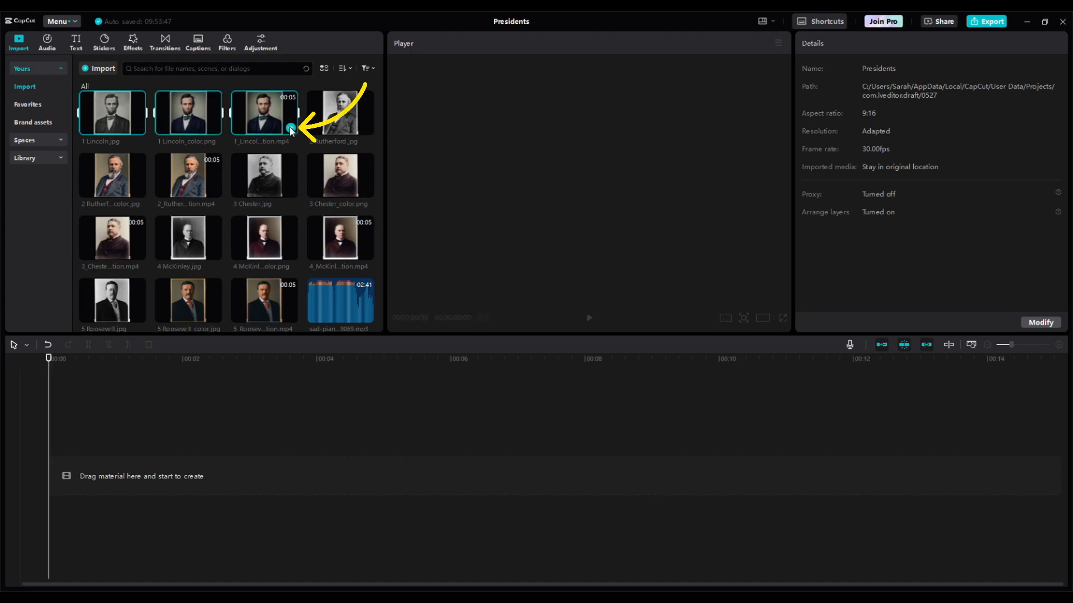
click(290, 127)
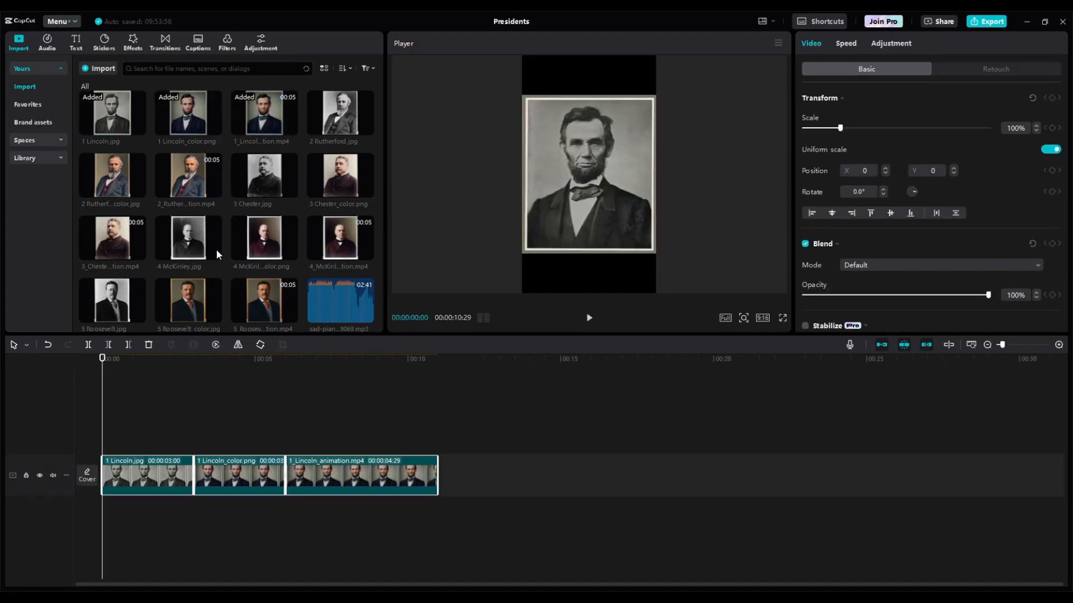
mouse_move(137, 372)
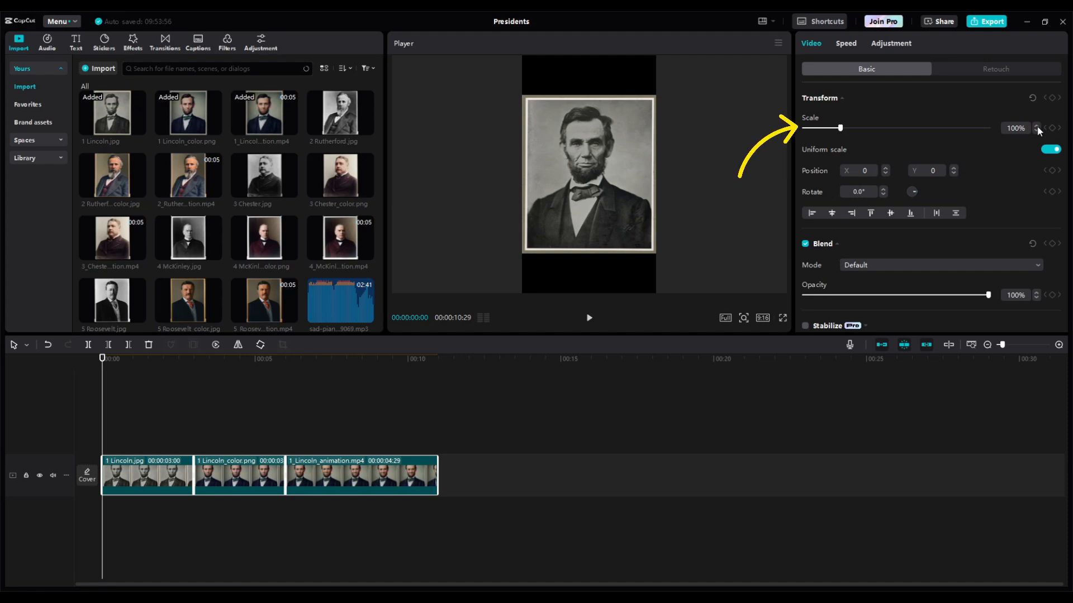
Scale the Lincoln clips up to 162% so they fill the vertical frame.
drag(823, 128, 848, 128)
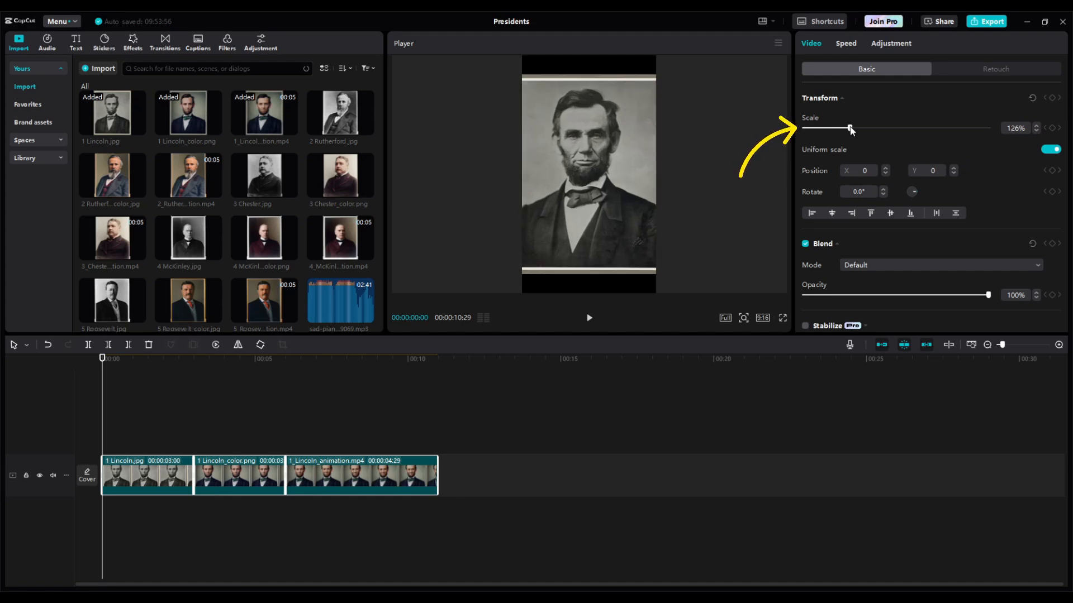
drag(849, 128, 860, 129)
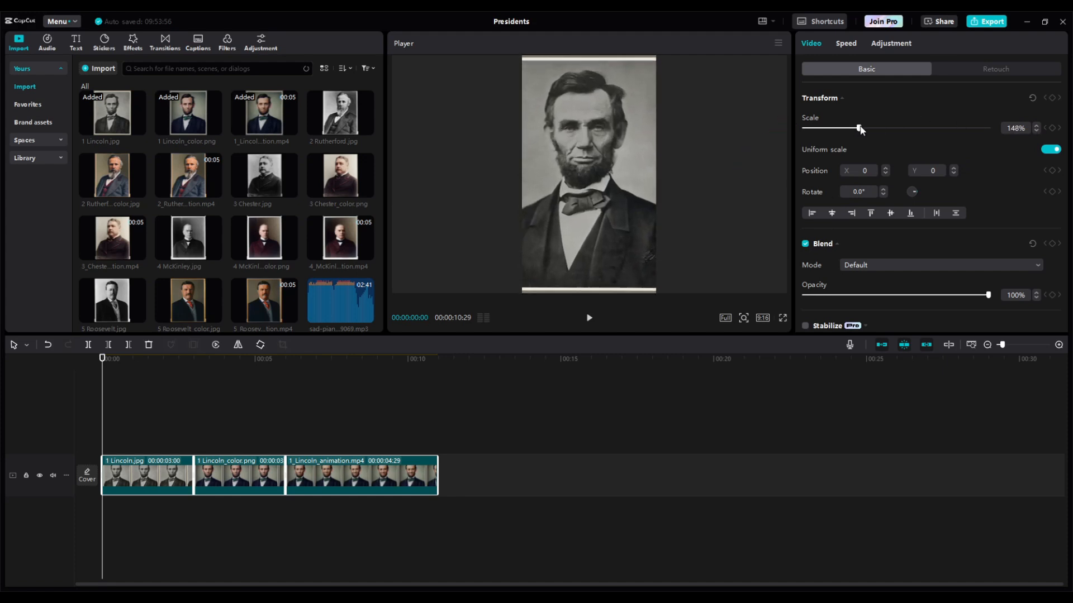
drag(860, 128, 868, 129)
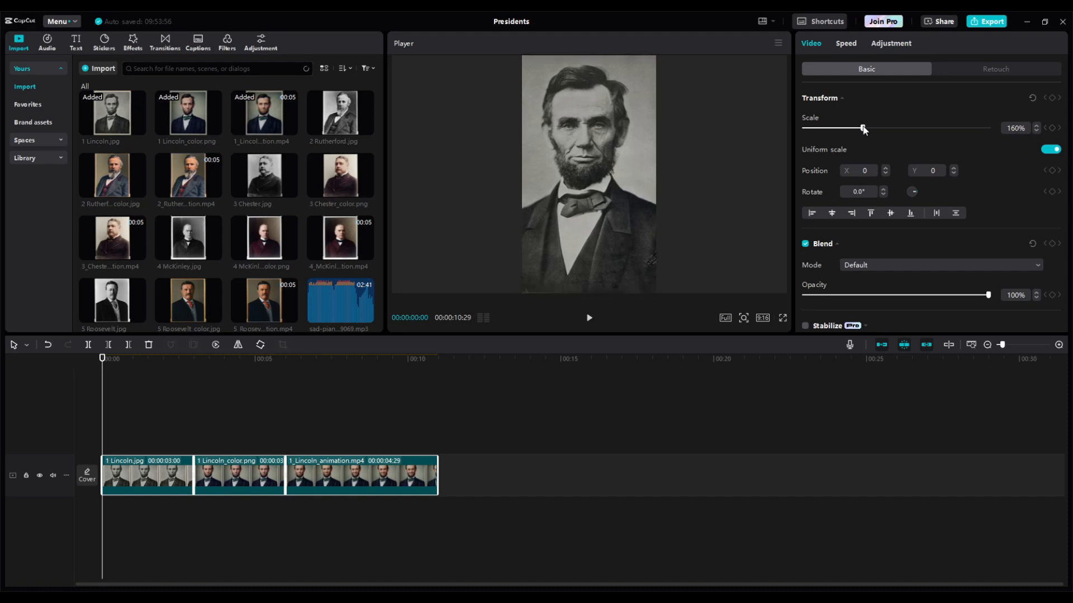
drag(863, 128, 866, 128)
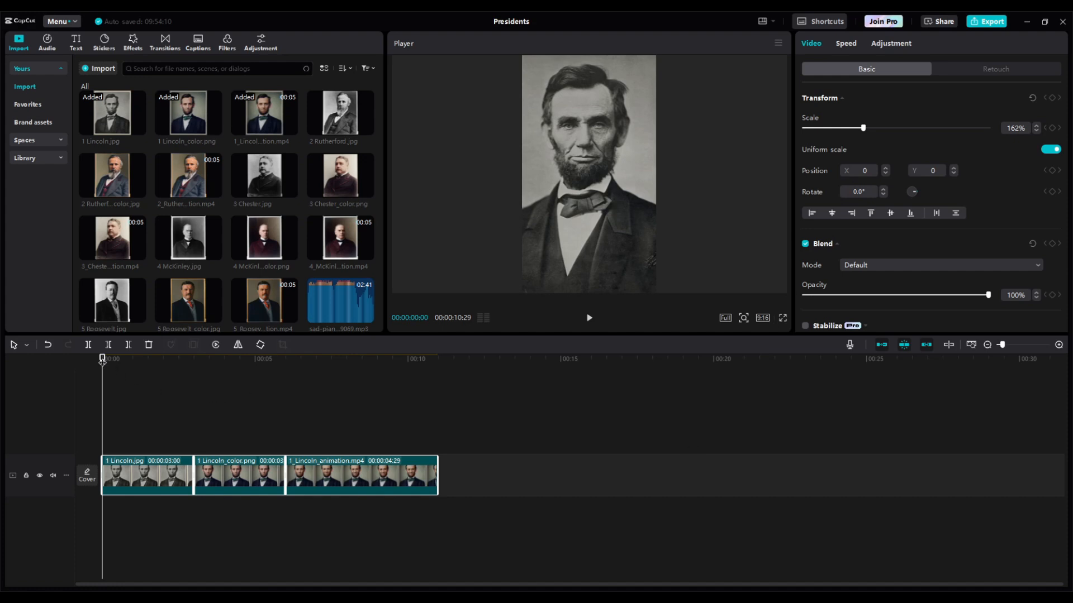
click(588, 317)
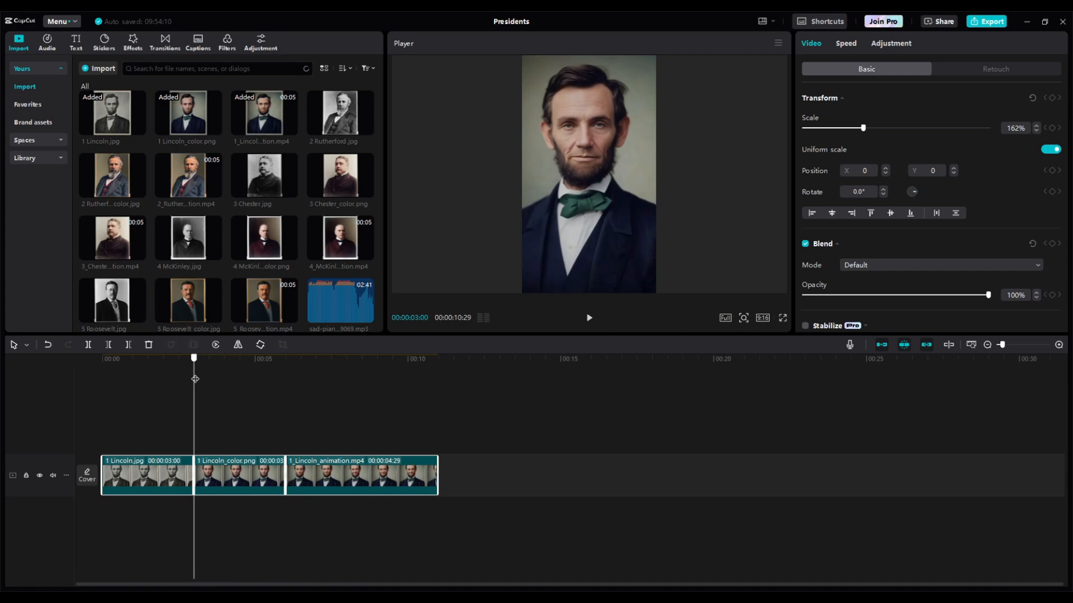
Select the black-and-white Lincoln clip and browse the transitions library for the Lincoln cuts.
click(147, 475)
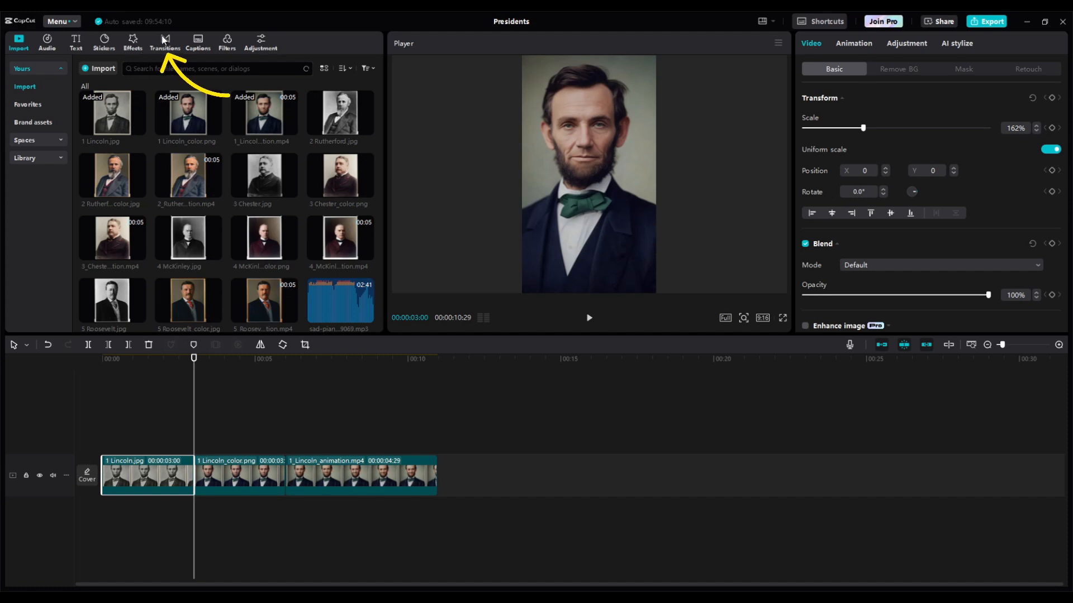
click(164, 41)
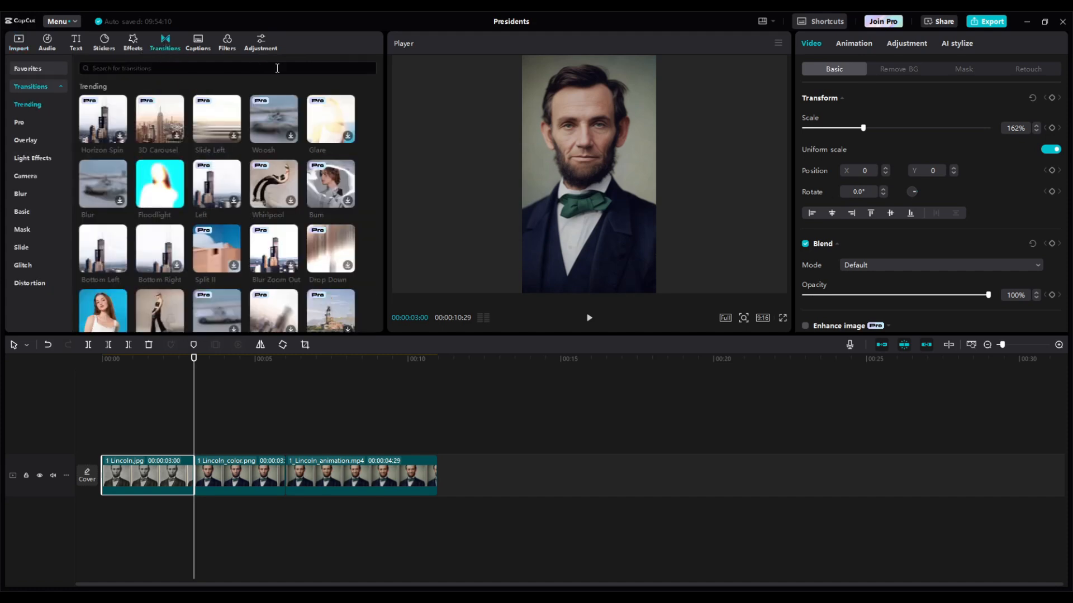
scroll(down, 3)
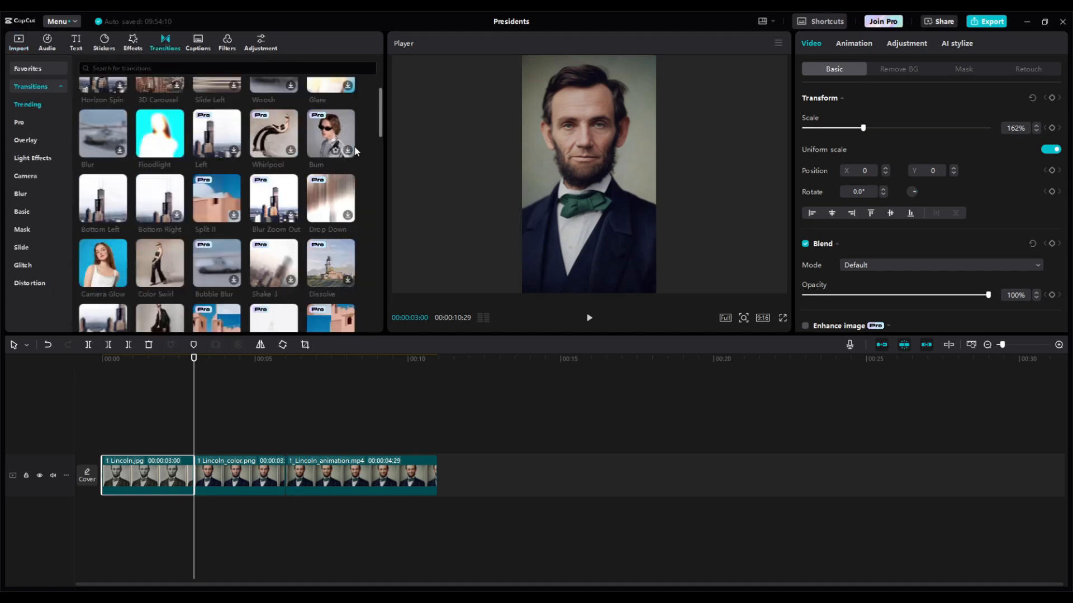
scroll(down, 3)
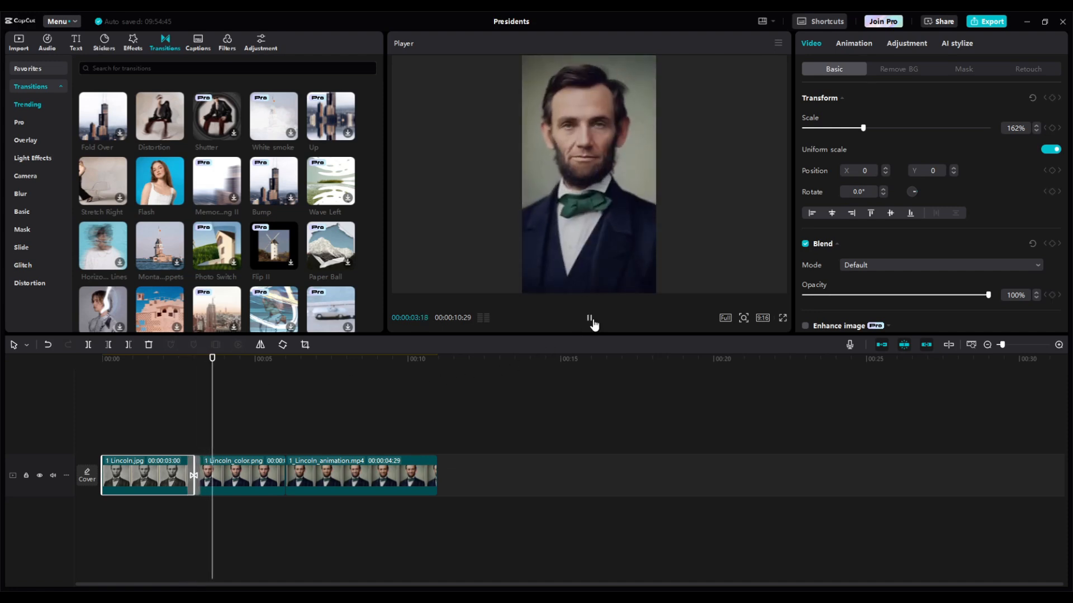
click(588, 317)
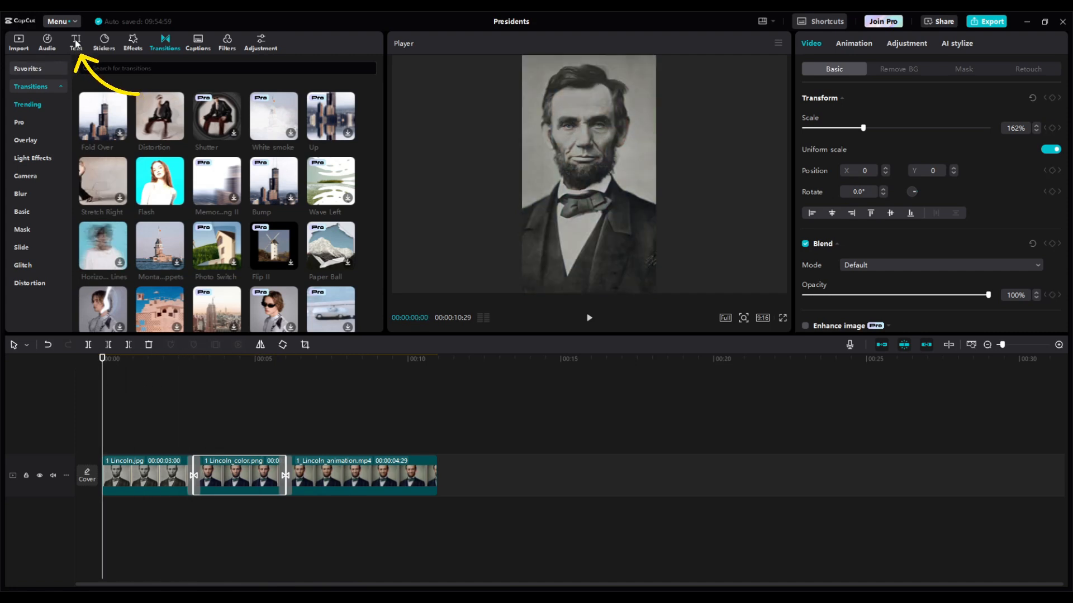
Add a four-line caption 'Abraham Lincoln, 16th President of the United States (1861-1865)' in the orange preset.
click(75, 41)
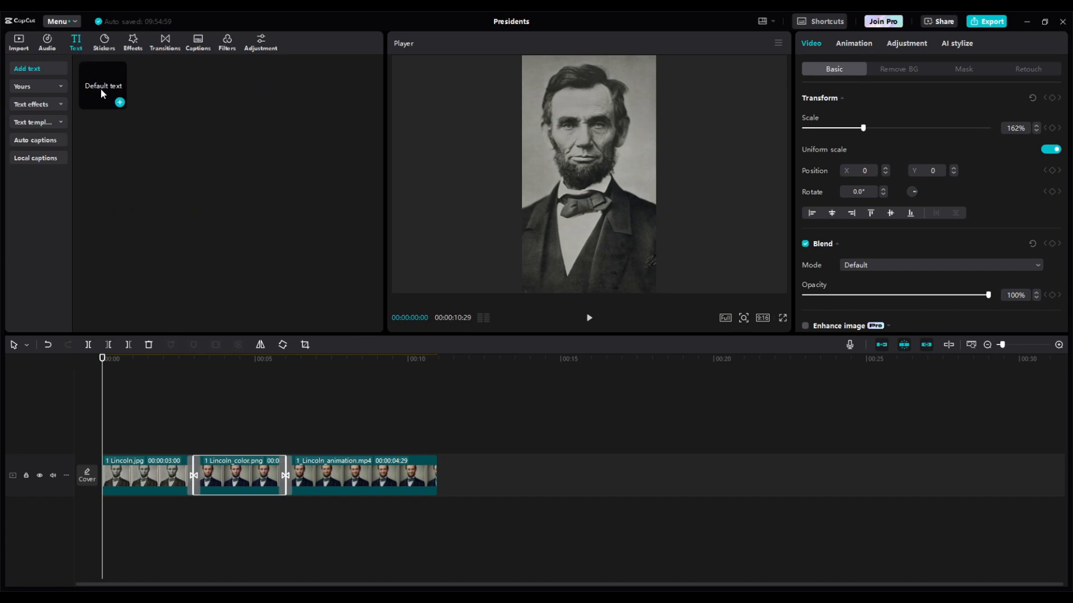
click(119, 103)
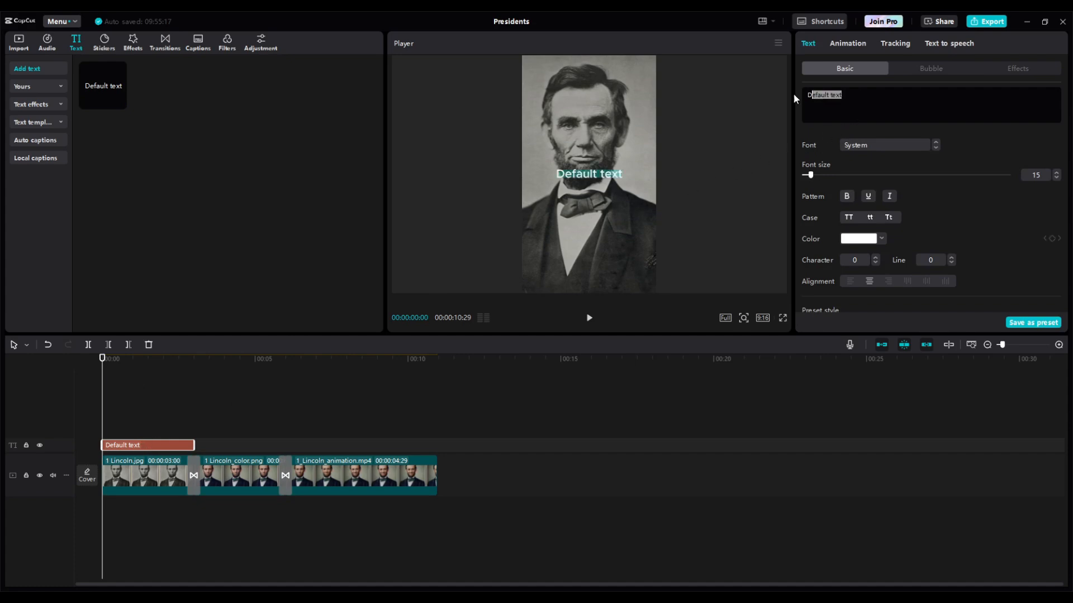
text(Abraham Lincoln, 16th President of the United States (1861-1865))
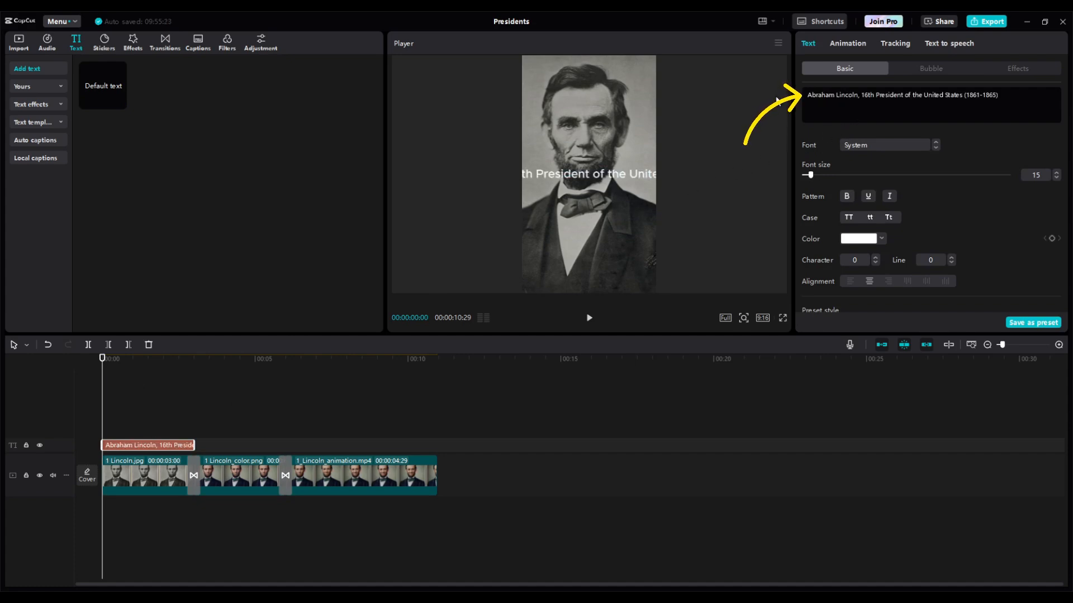
click(861, 96)
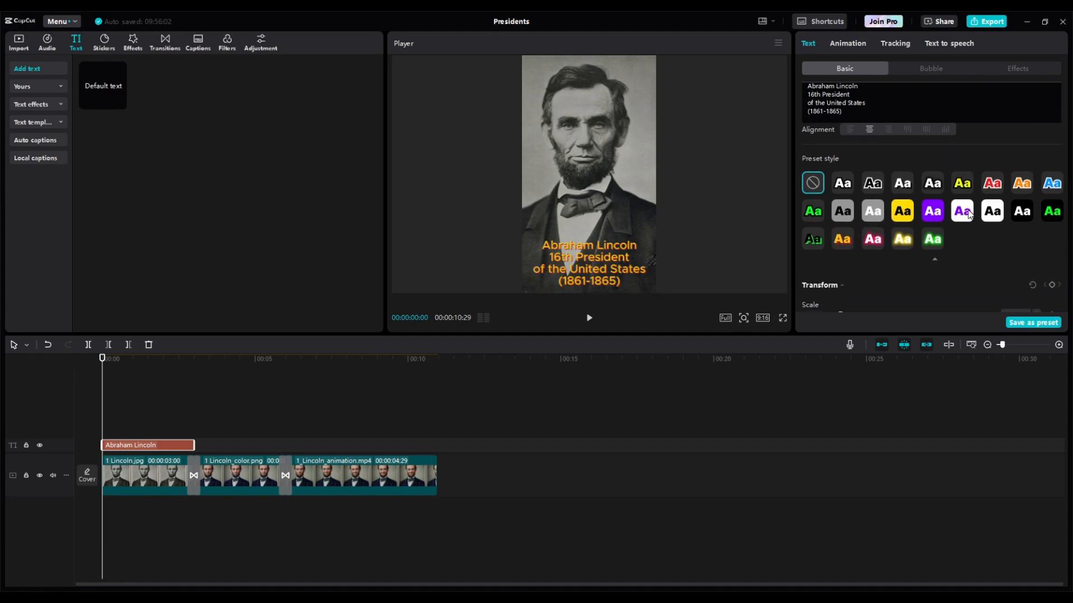
click(961, 211)
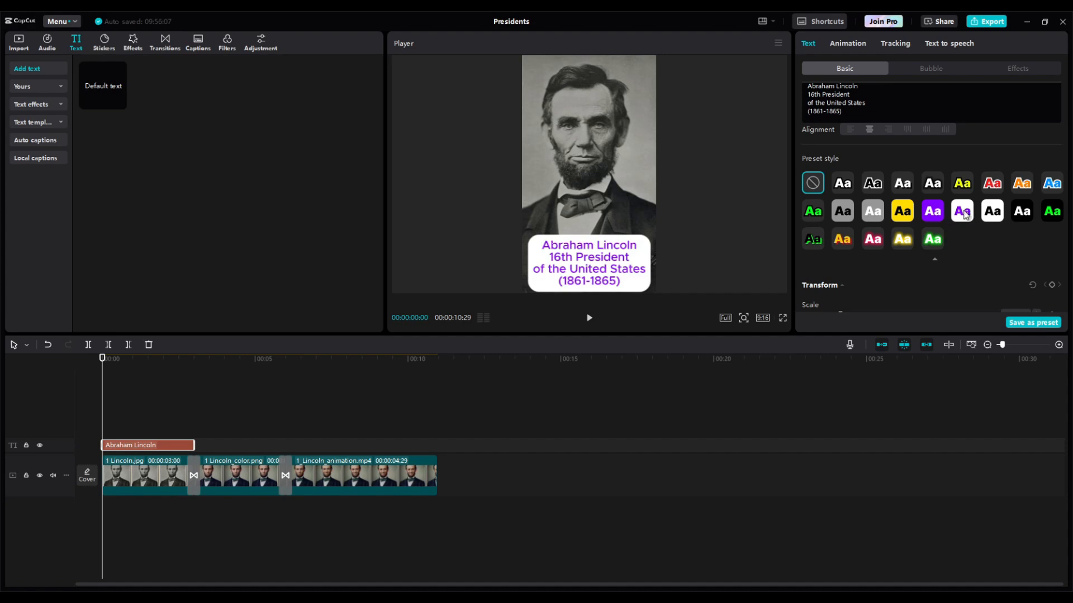
click(841, 238)
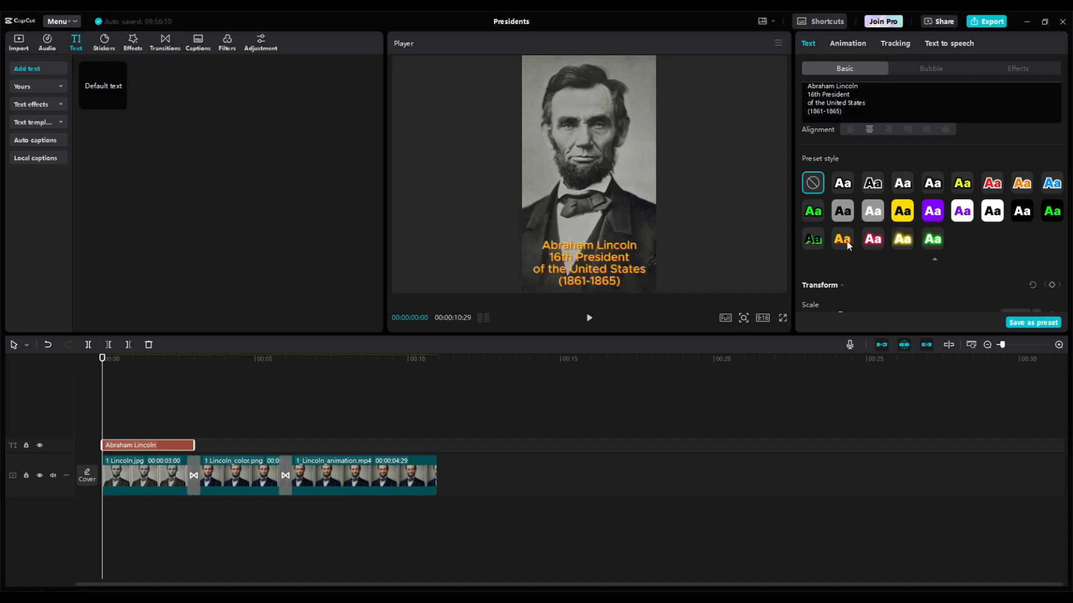
mouse_move(969, 194)
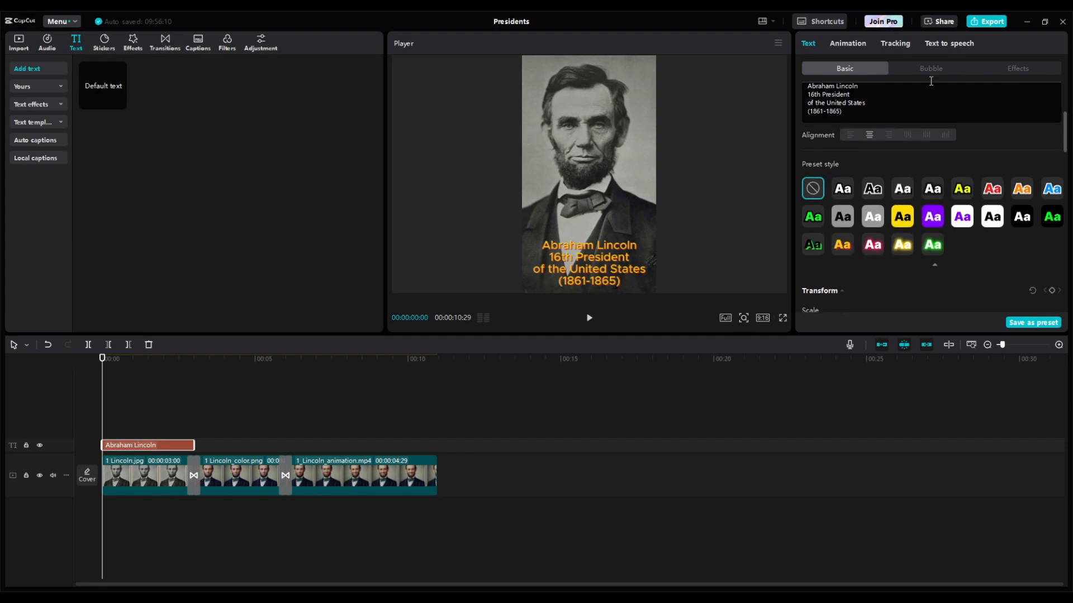
Give the Lincoln caption a Zoom In entrance and stretch it across all three Lincoln clips.
click(847, 43)
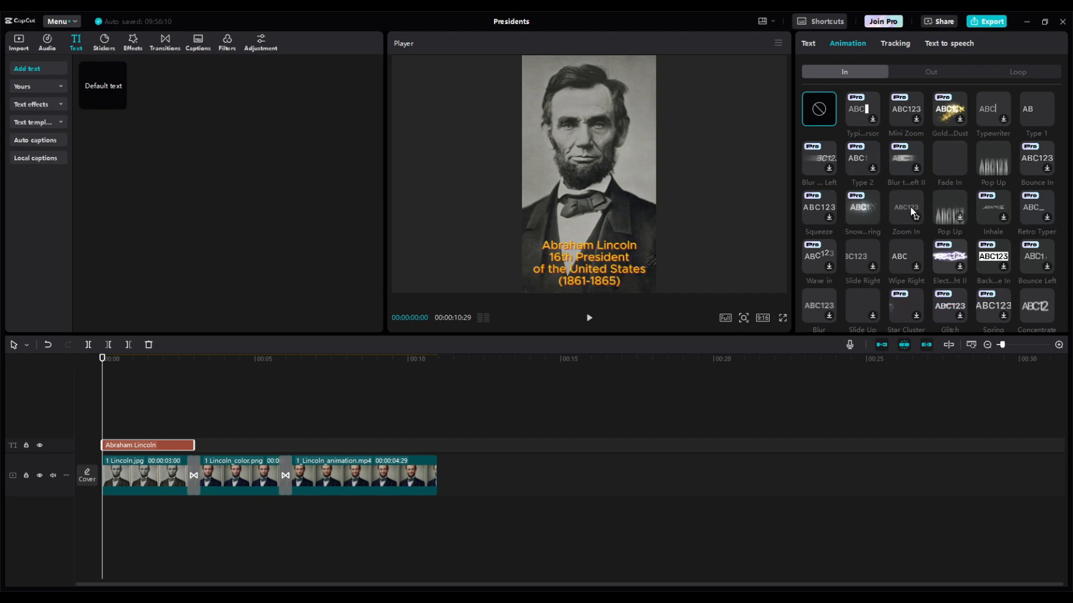
mouse_move(912, 208)
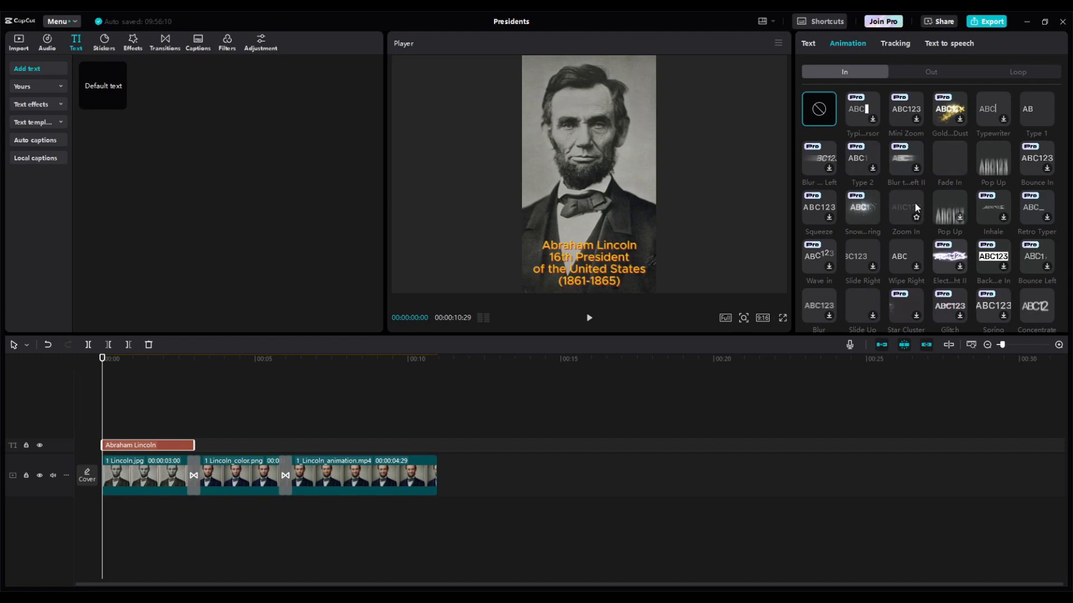
click(905, 208)
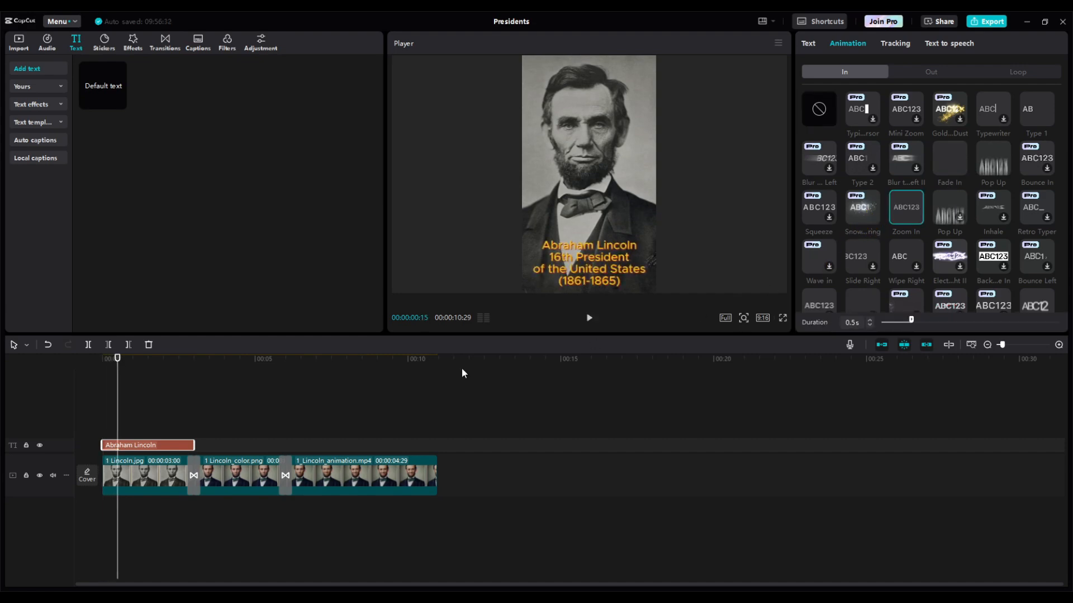
drag(194, 445, 375, 444)
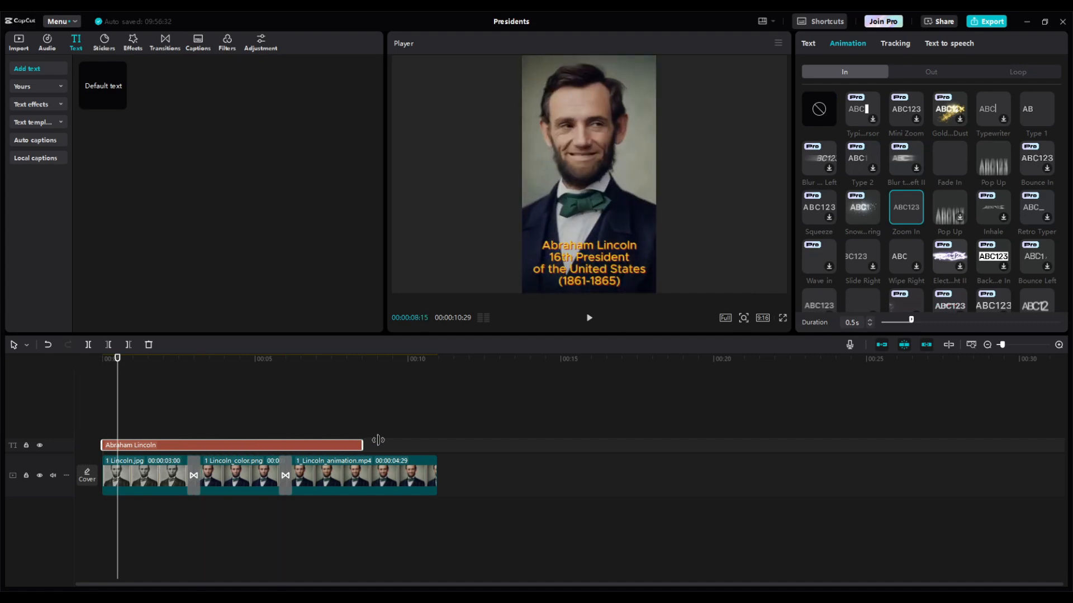
drag(377, 440, 434, 440)
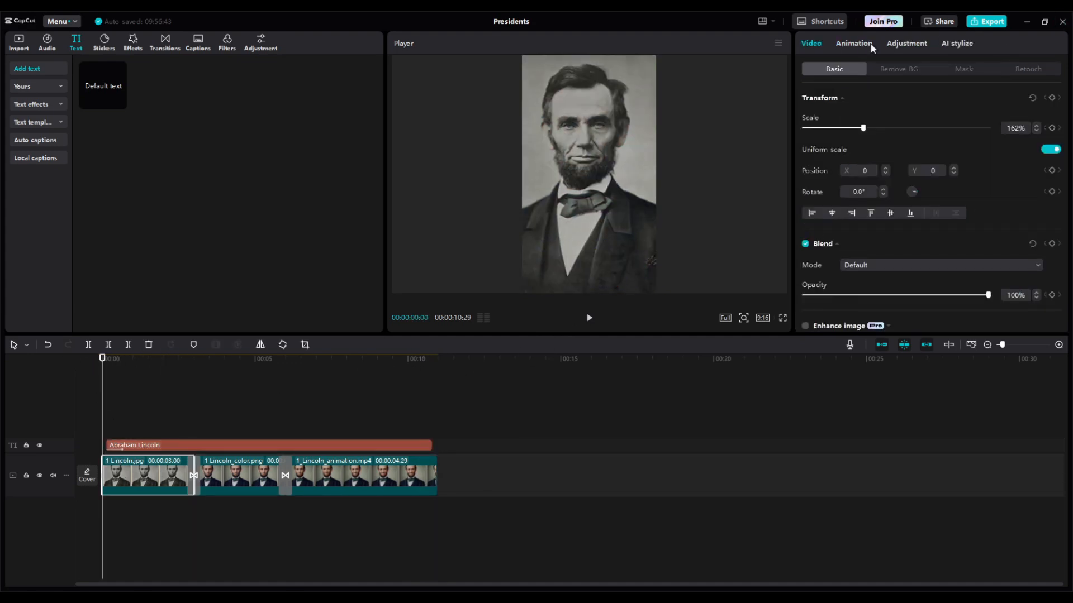
Add an entrance animation to Lincoln.jpg and a Fade Out exit to Lincoln_animation.mp4.
click(853, 43)
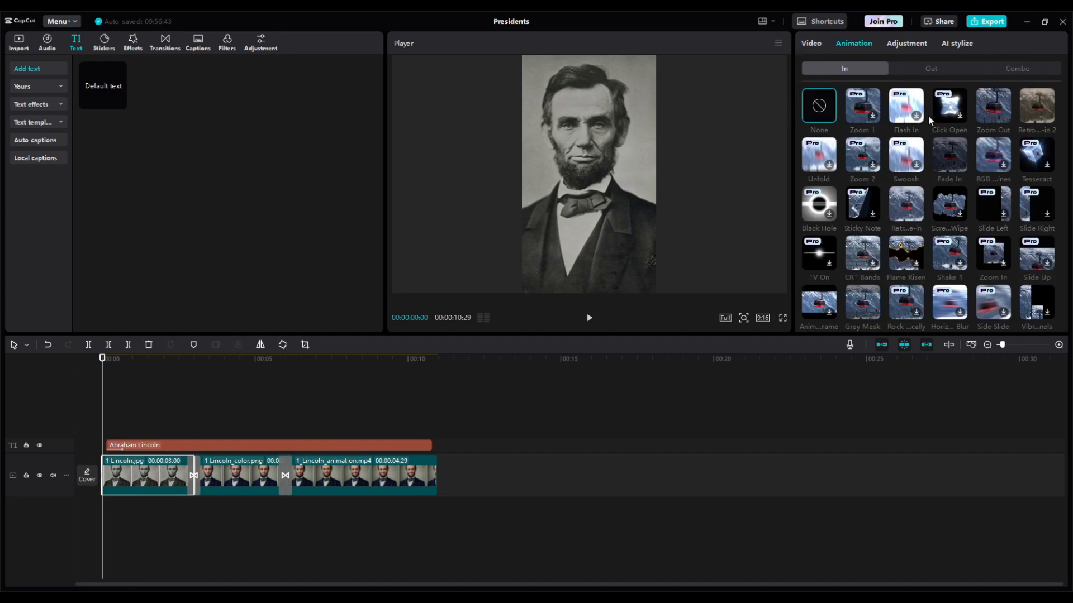
click(948, 155)
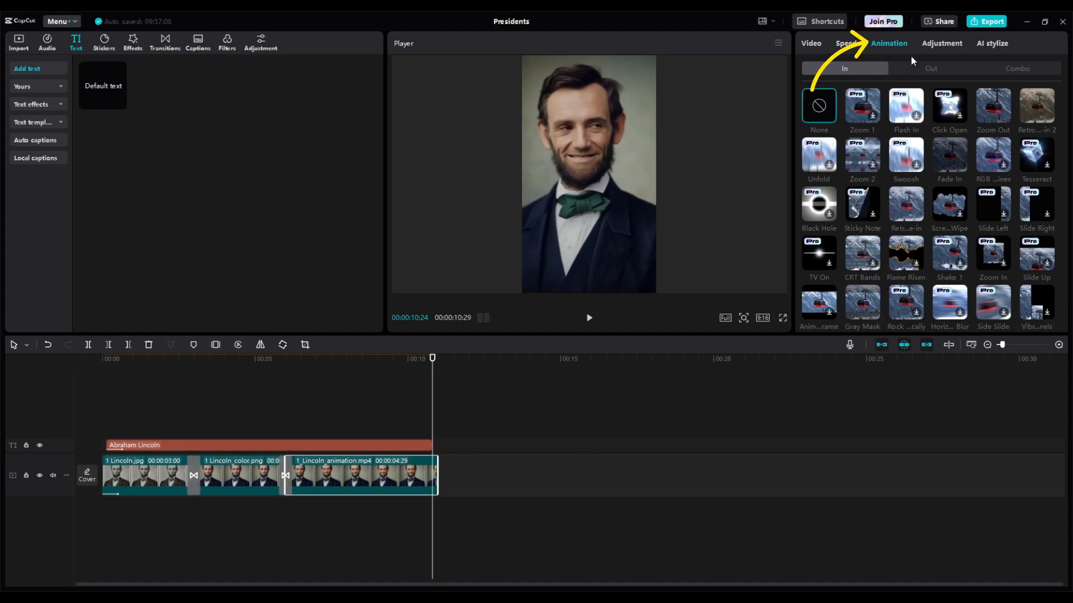
click(930, 68)
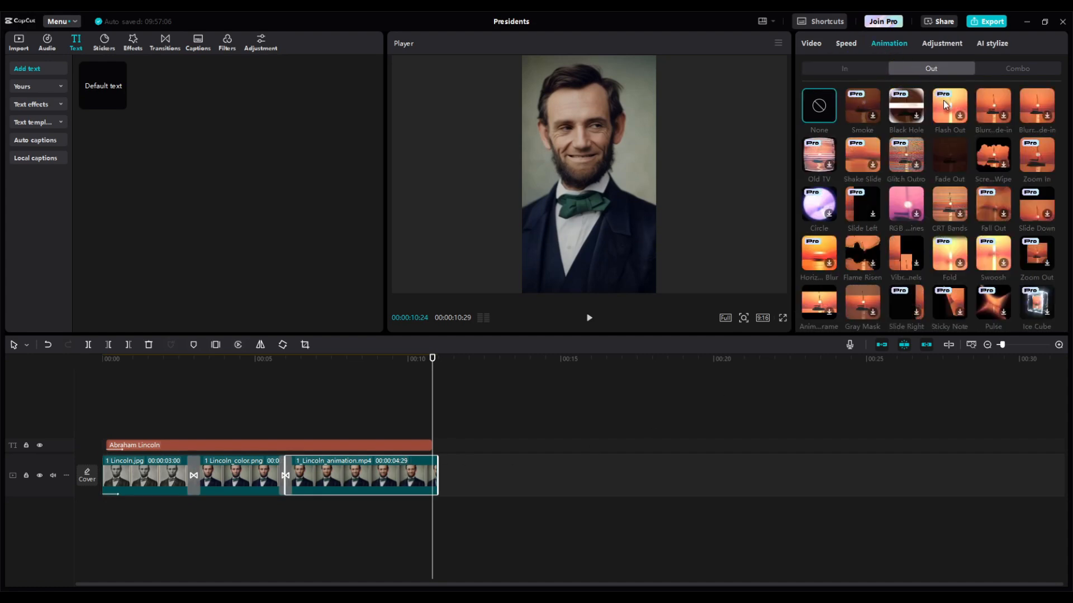
click(949, 155)
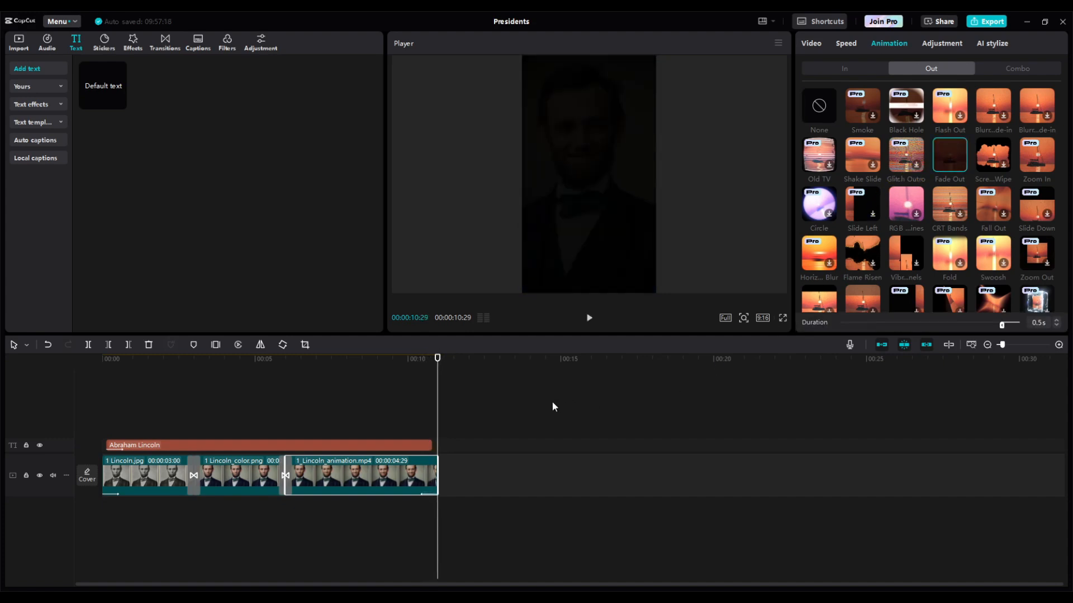
mouse_move(25, 47)
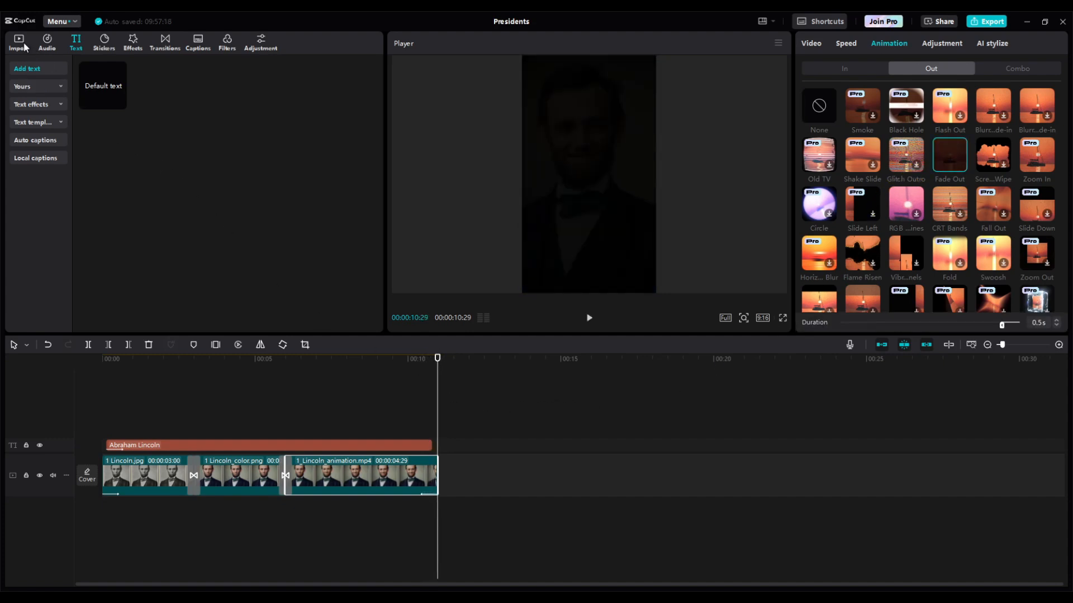
Bring the McKinley clips from the imported media library onto the timeline.
click(19, 41)
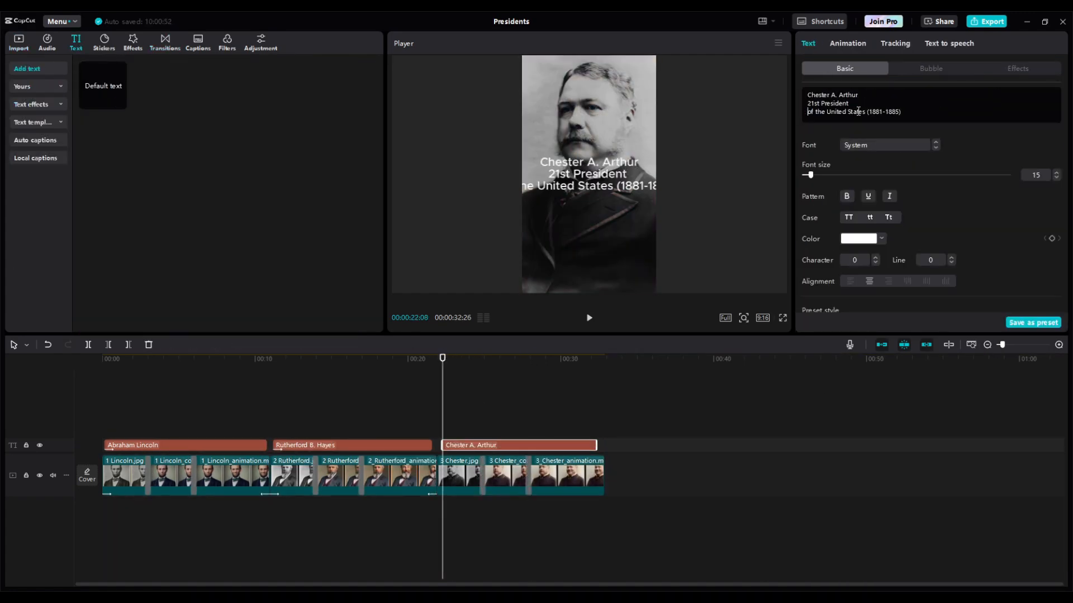
click(18, 41)
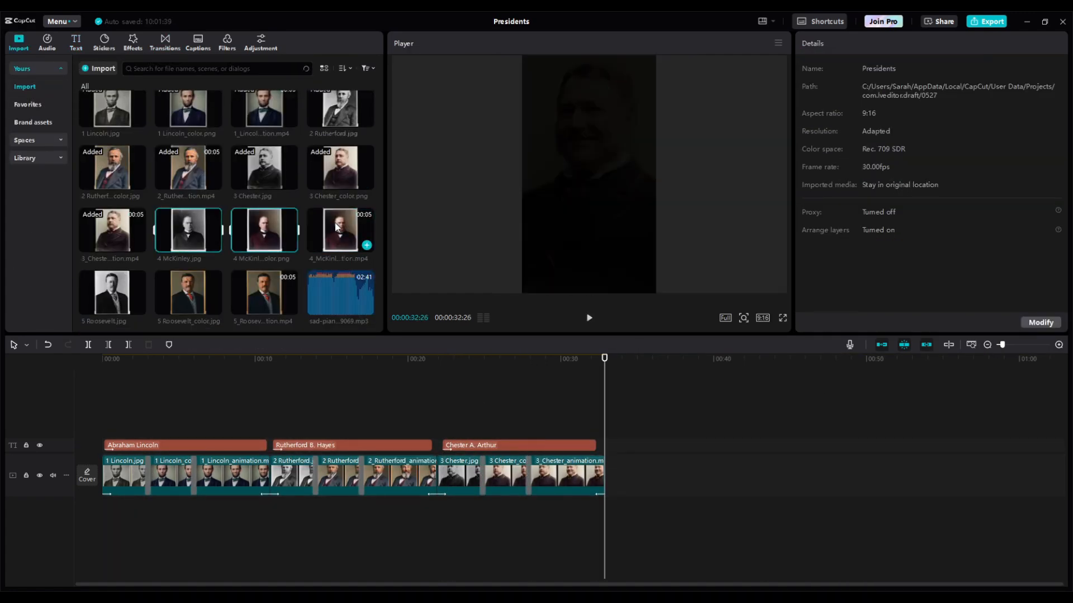
click(76, 41)
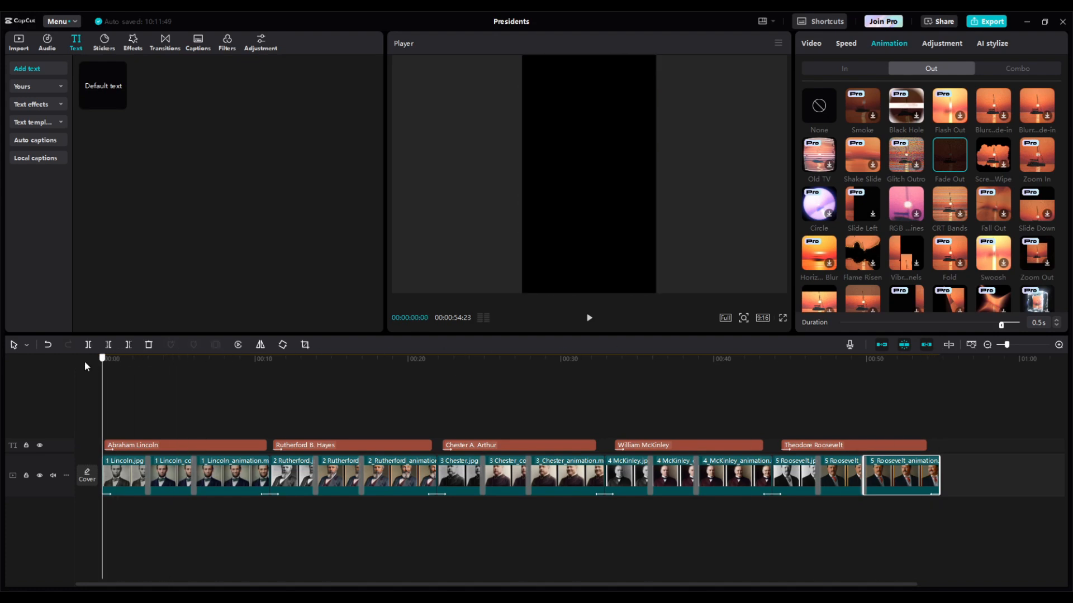
Add the sad piano music and trim it to end with the last clip.
click(18, 41)
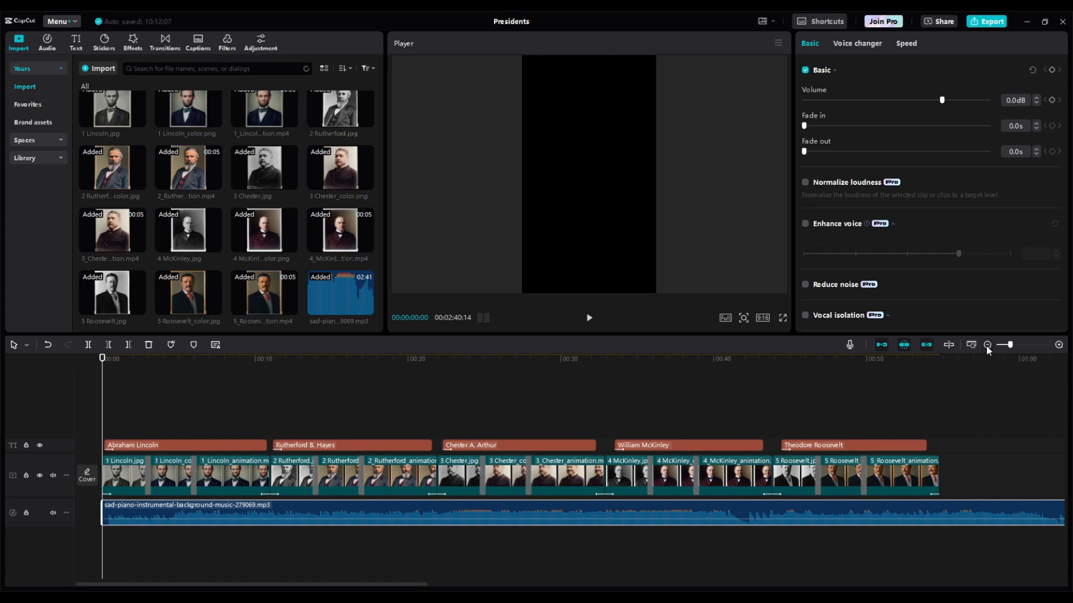
click(987, 345)
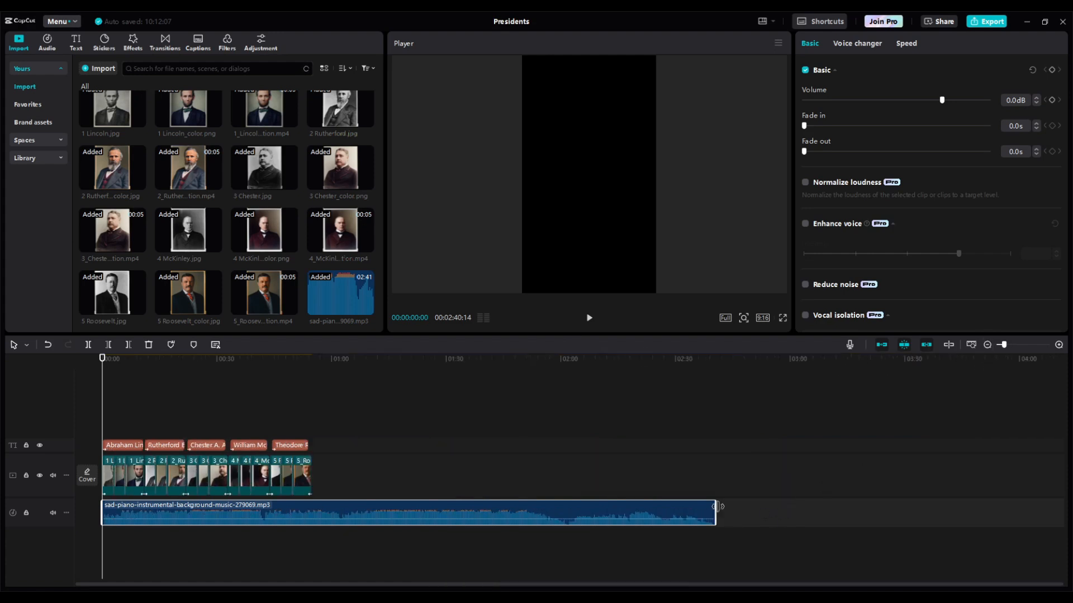
drag(716, 506, 333, 514)
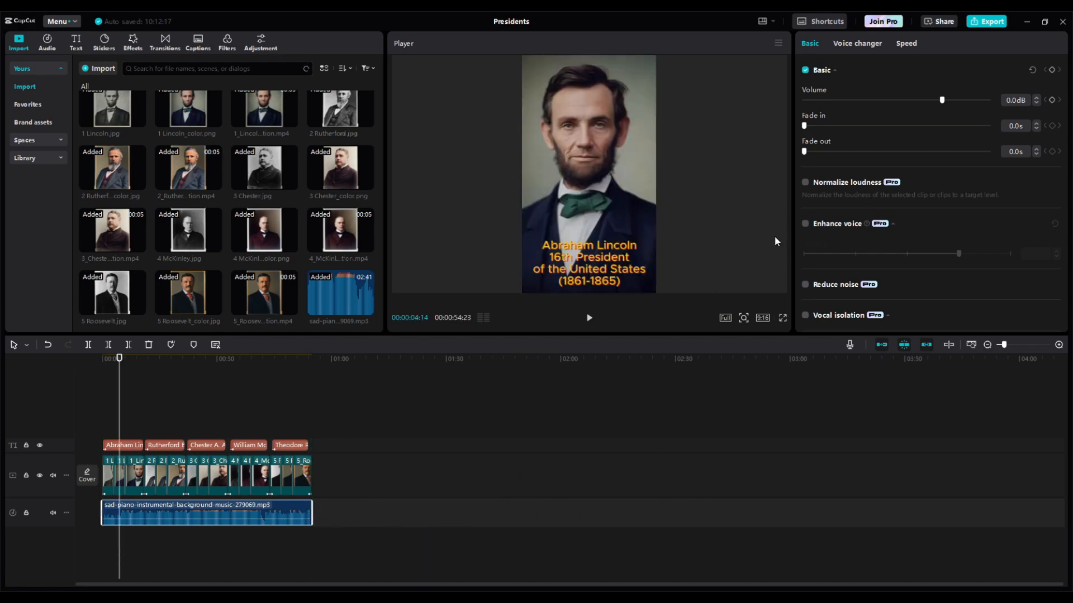
Give the music a 1.8-second fade out with no fade in.
drag(805, 125, 811, 125)
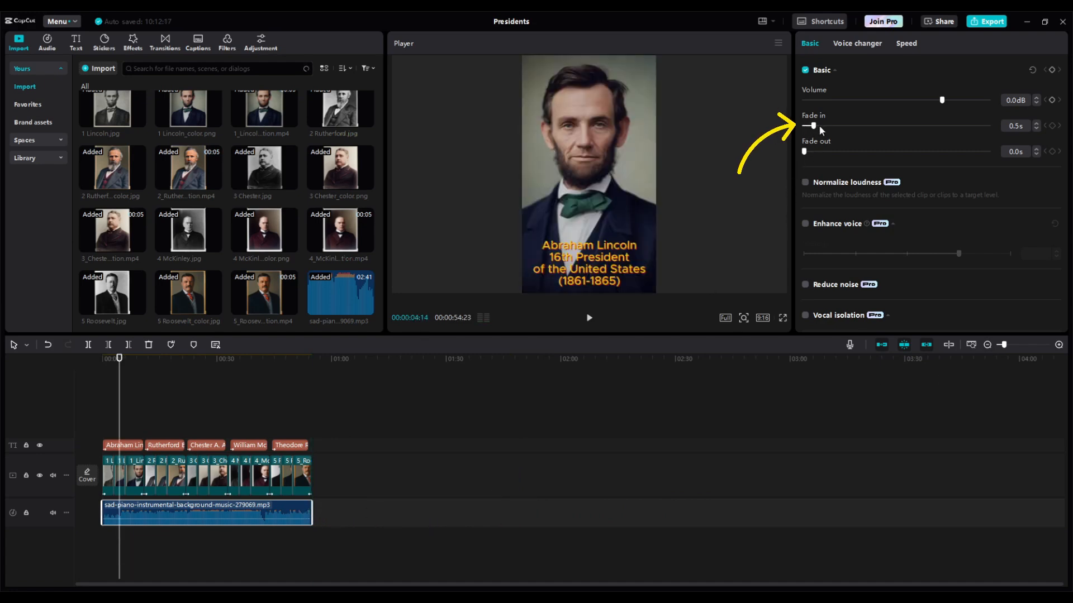
drag(810, 125, 803, 125)
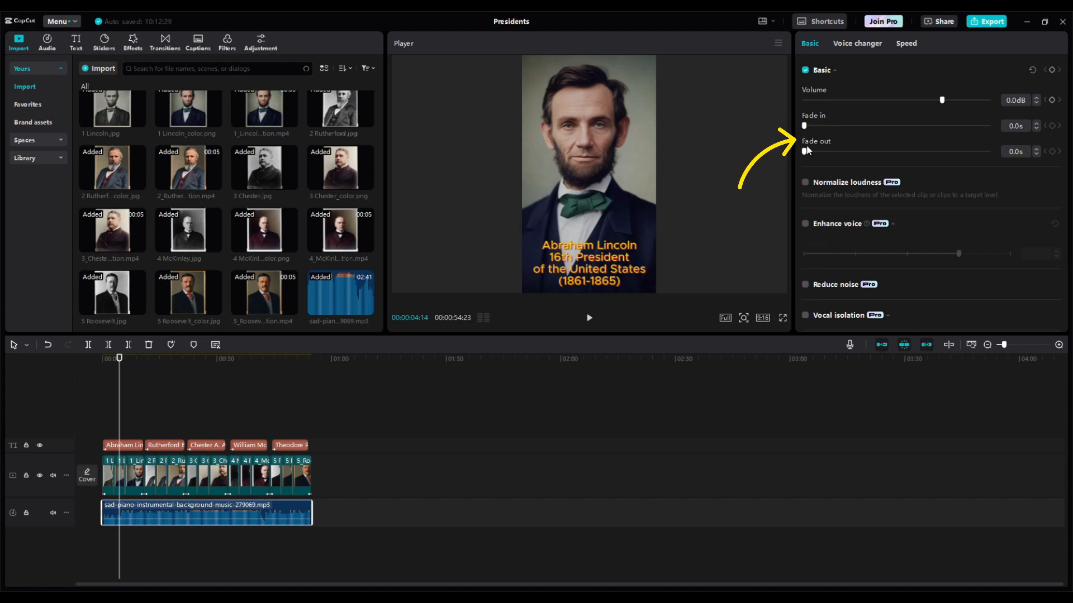
drag(805, 151, 829, 151)
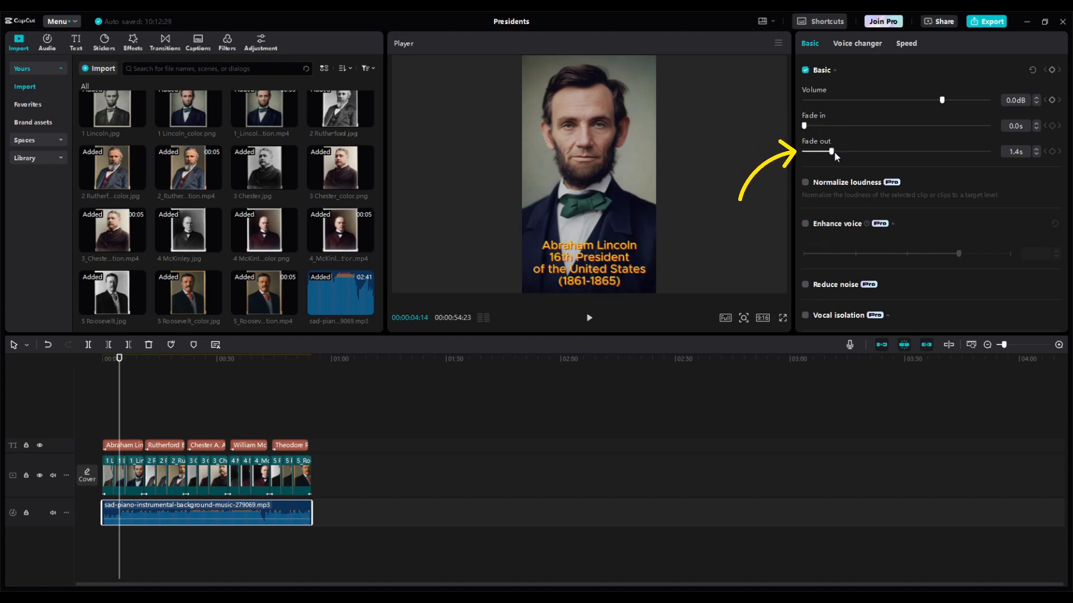
drag(817, 152, 835, 151)
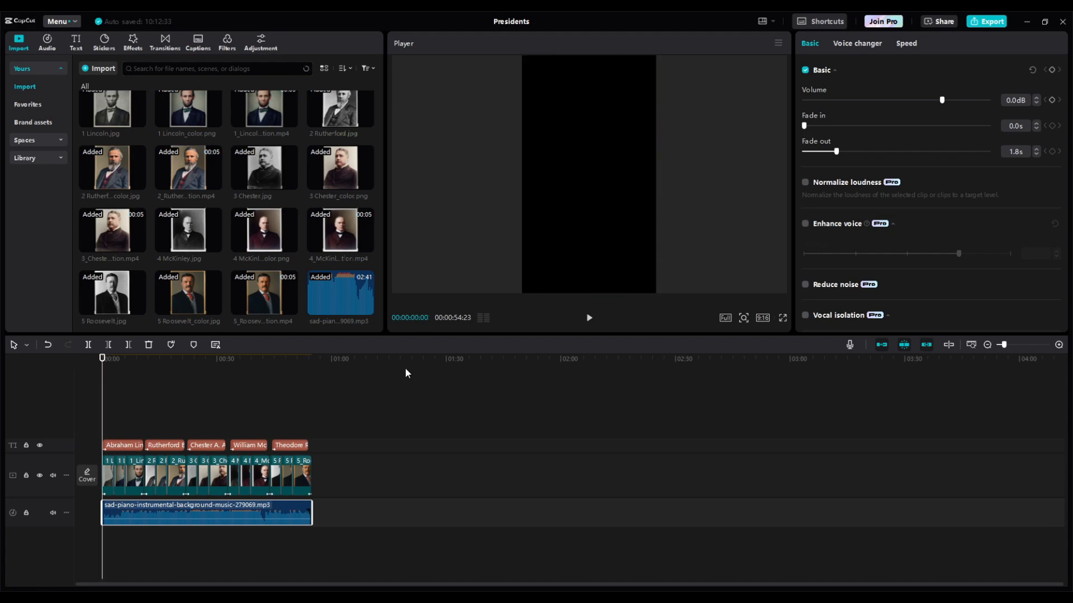
click(587, 317)
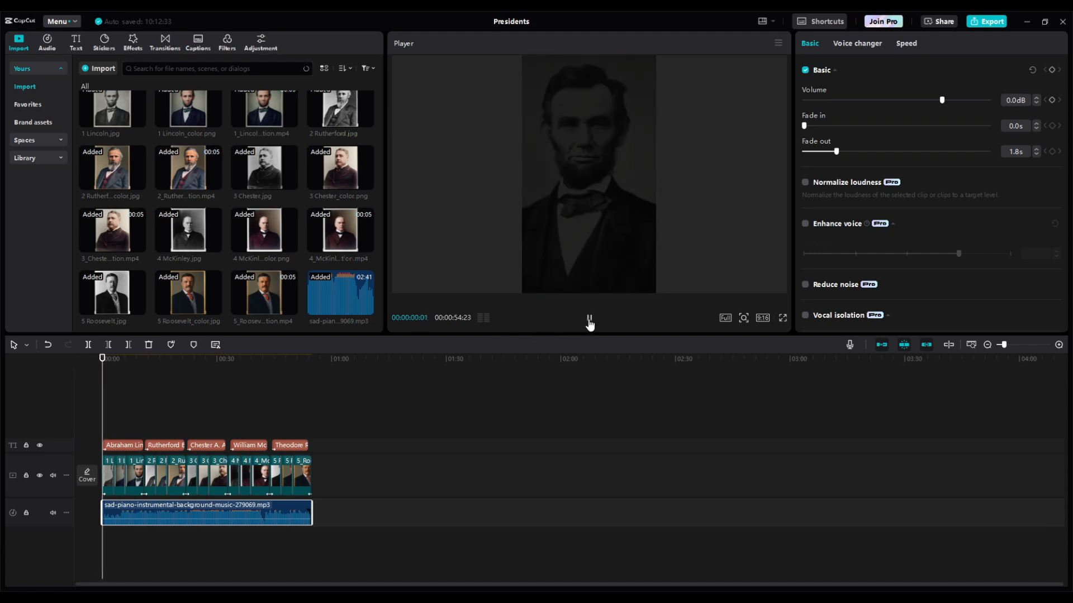